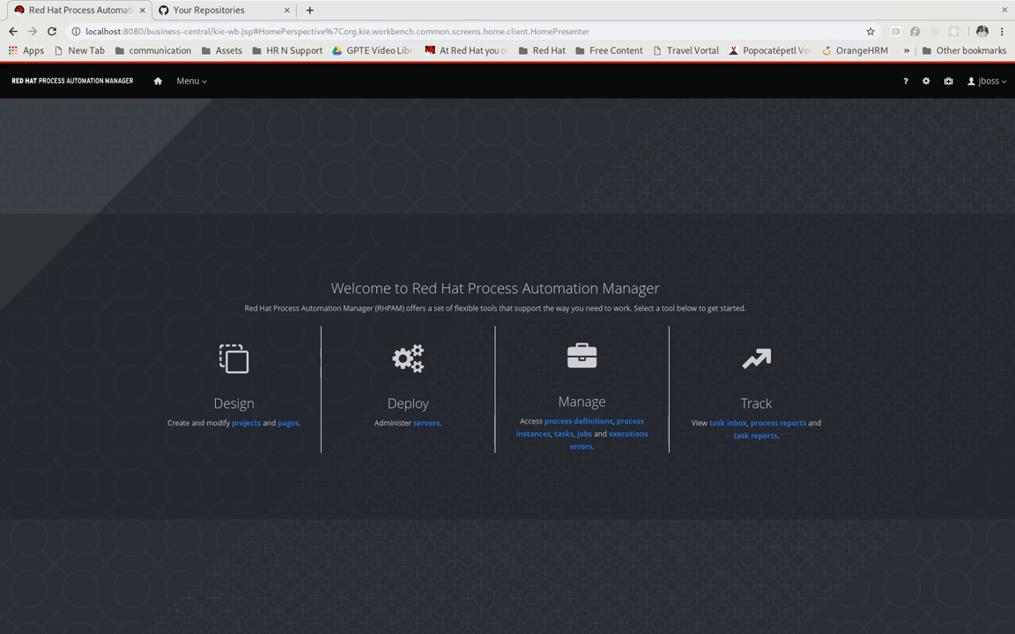
{"action": "mouse_move", "coordinate": [321, 187]}
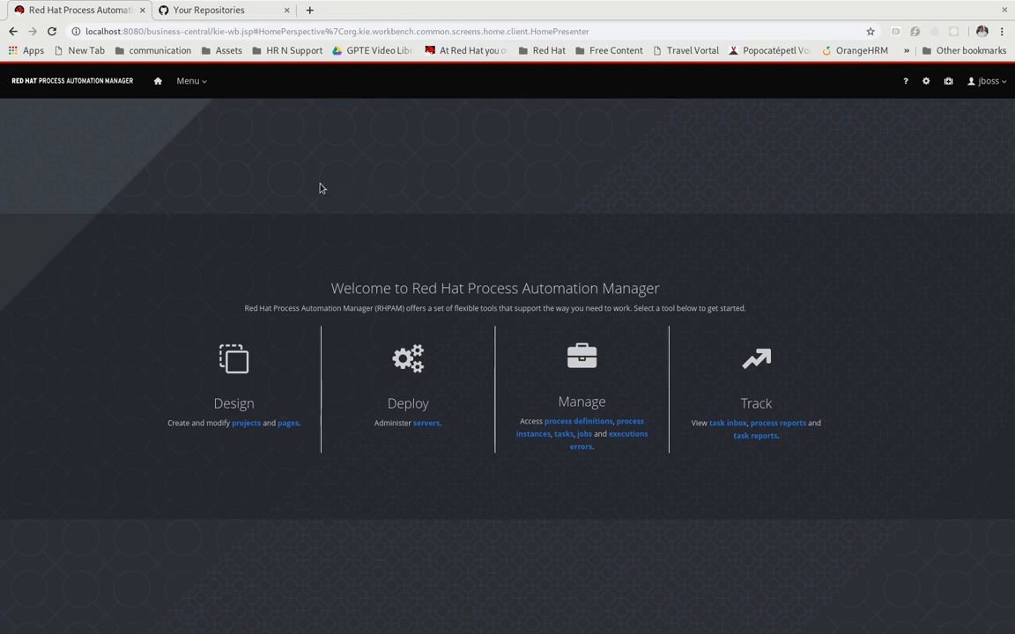
{"action": "mouse_move", "coordinate": [234, 359]}
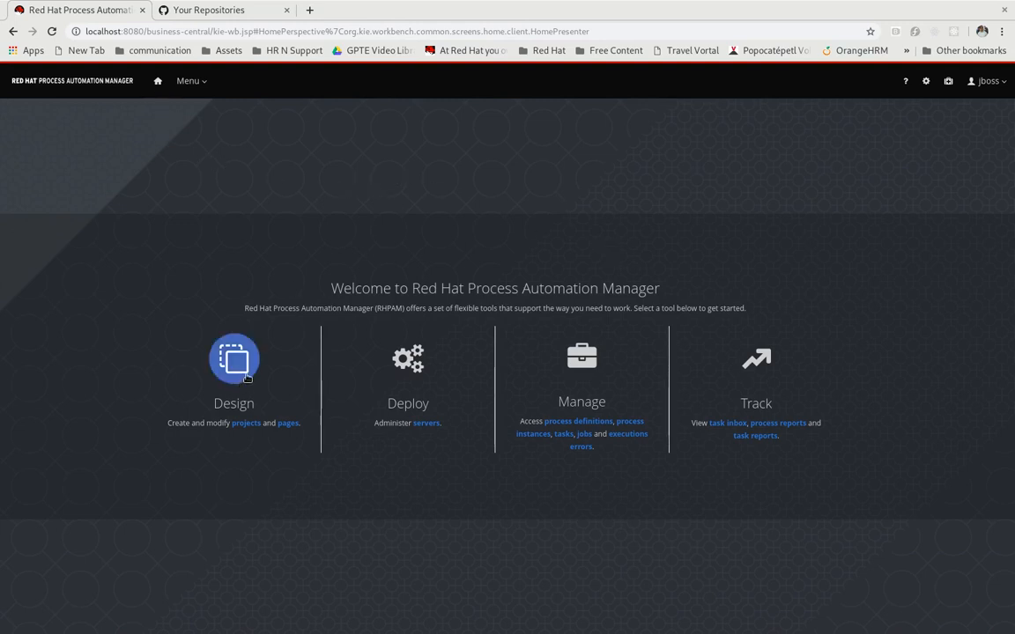
Go to the Design area and open the shipping-quote project tile in MySpace
{"action": "left_click", "coordinate": [233, 359]}
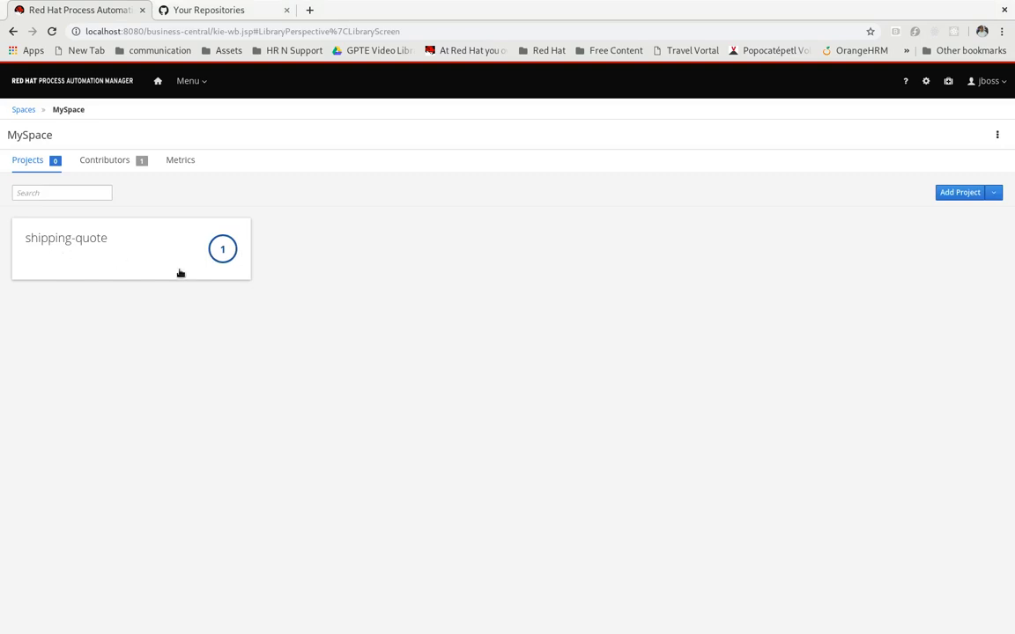
{"action": "mouse_move", "coordinate": [25, 256]}
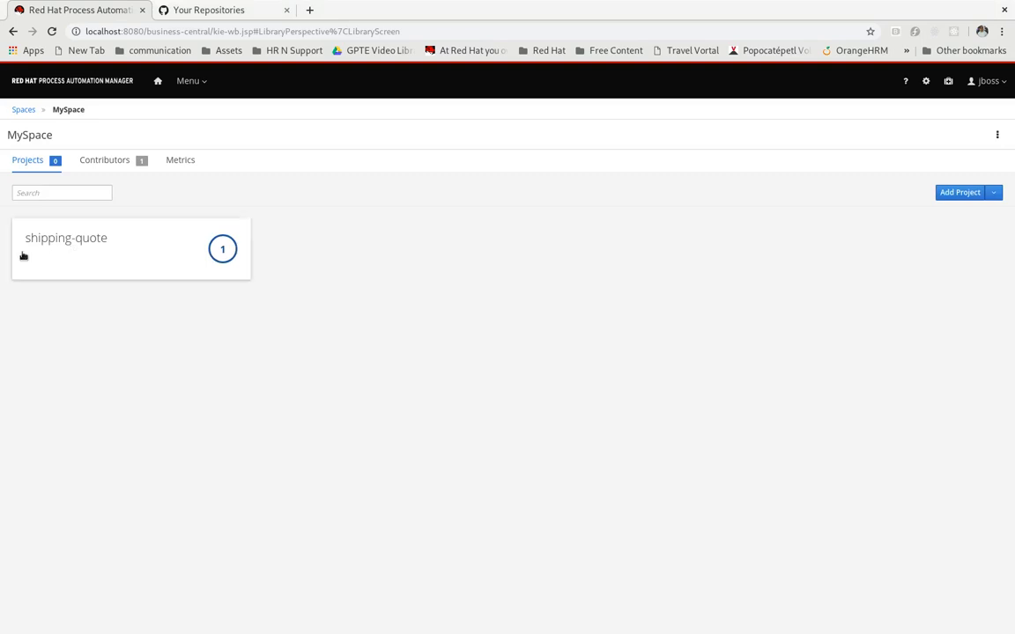
{"action": "left_click", "coordinate": [67, 247]}
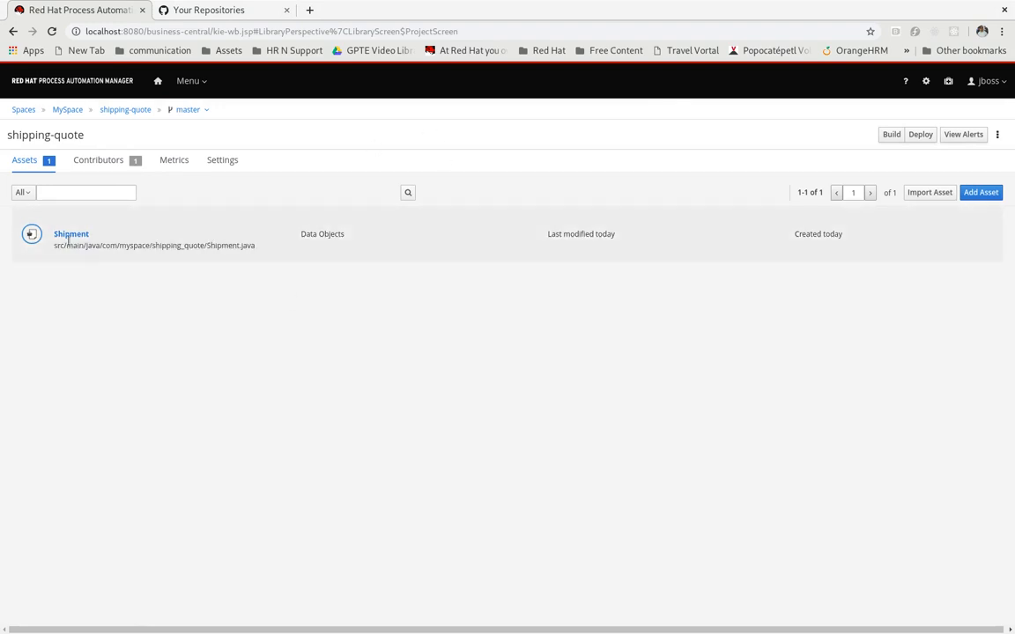
{"action": "mouse_move", "coordinate": [70, 234]}
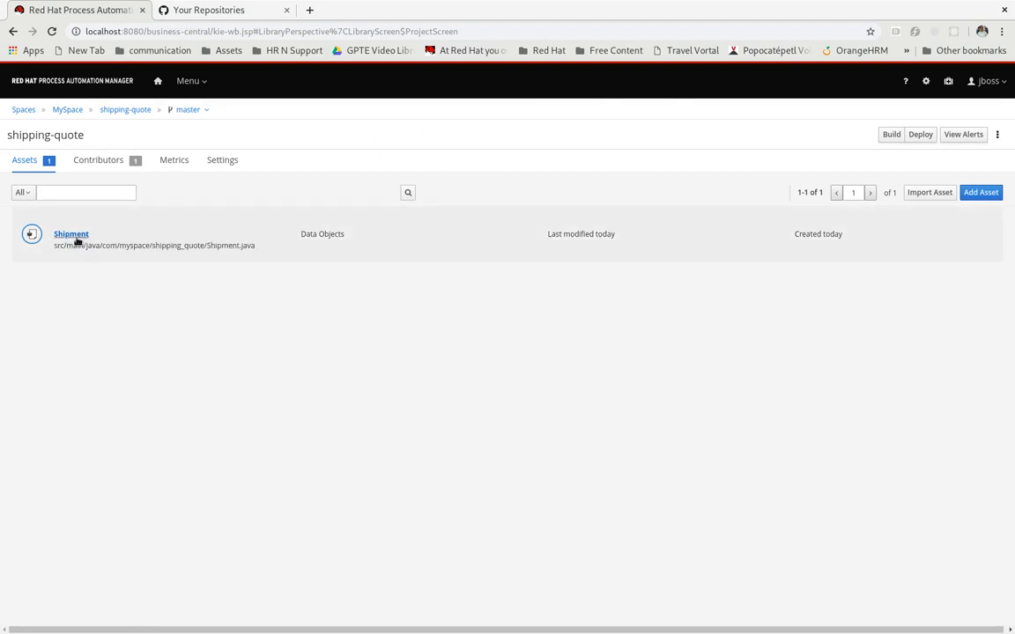
Review the Shipment data object's Java source and return to its field list
{"action": "left_click", "coordinate": [70, 233]}
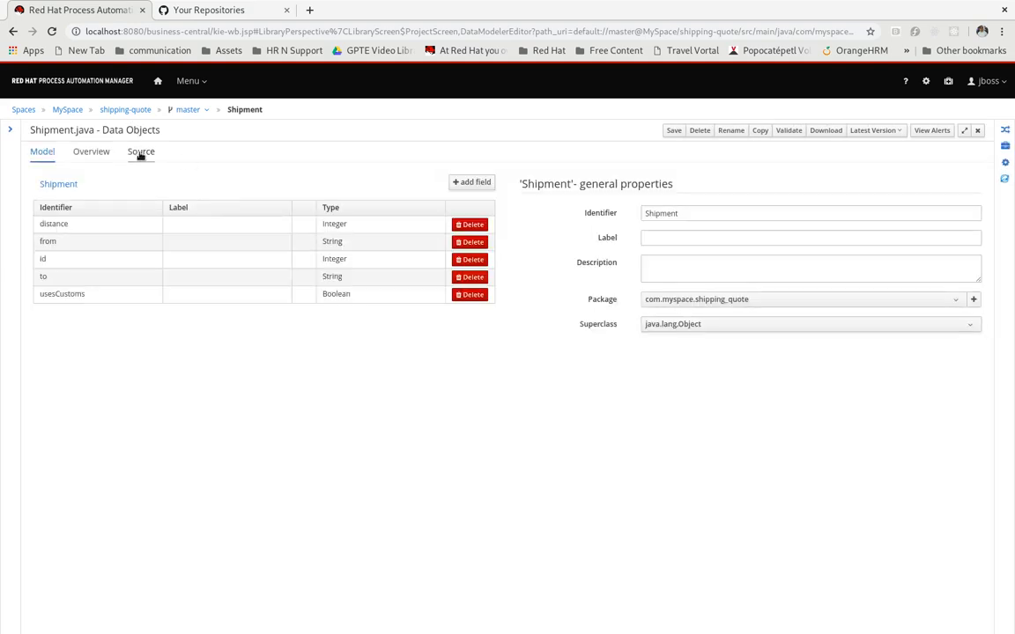
{"action": "left_click", "coordinate": [141, 151]}
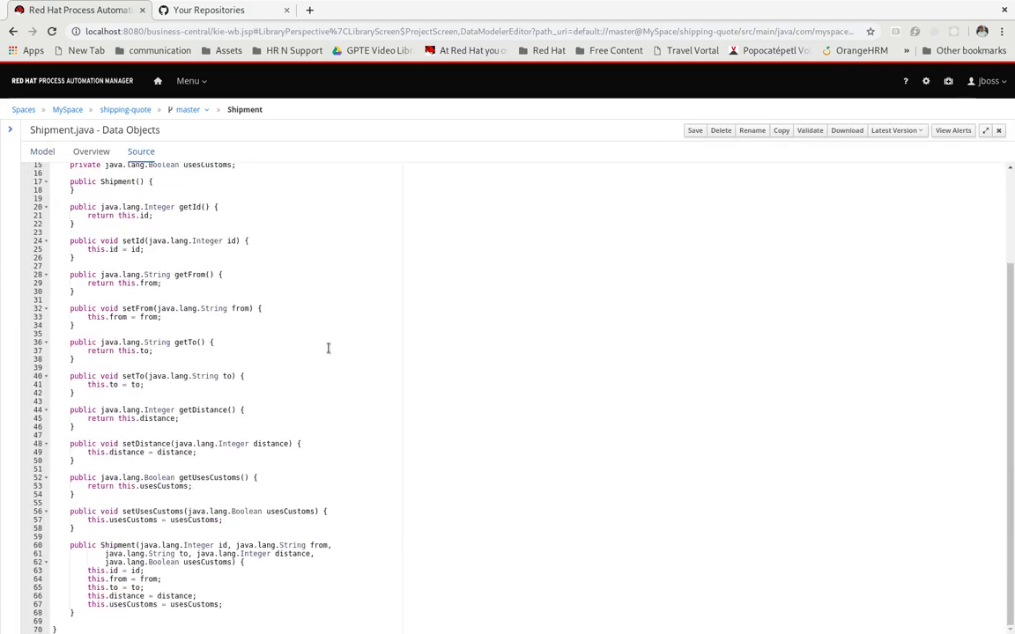
{"action": "mouse_move", "coordinate": [294, 340]}
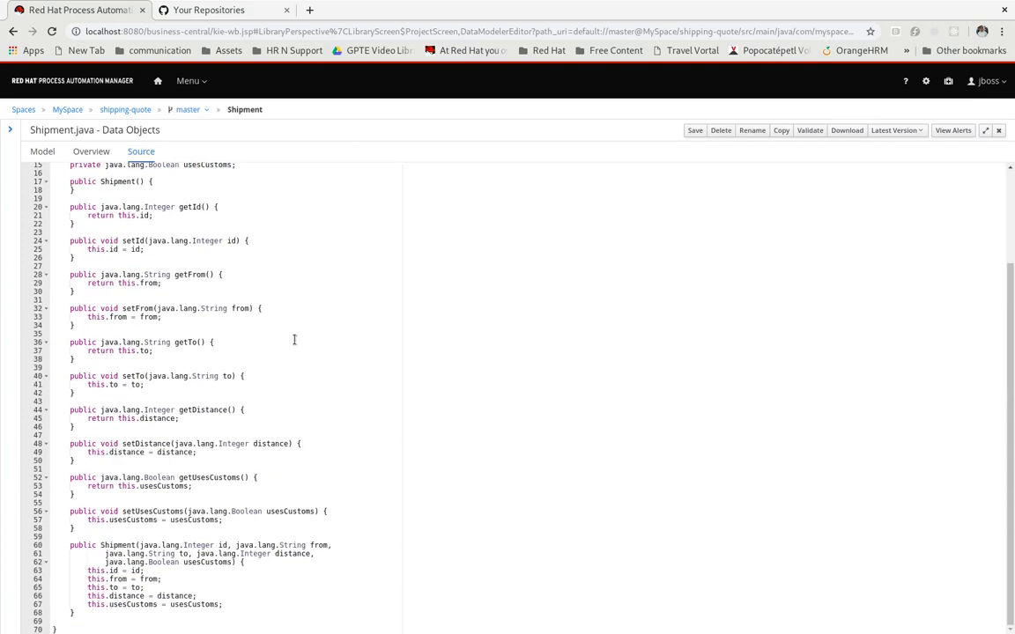
{"action": "mouse_move", "coordinate": [307, 348]}
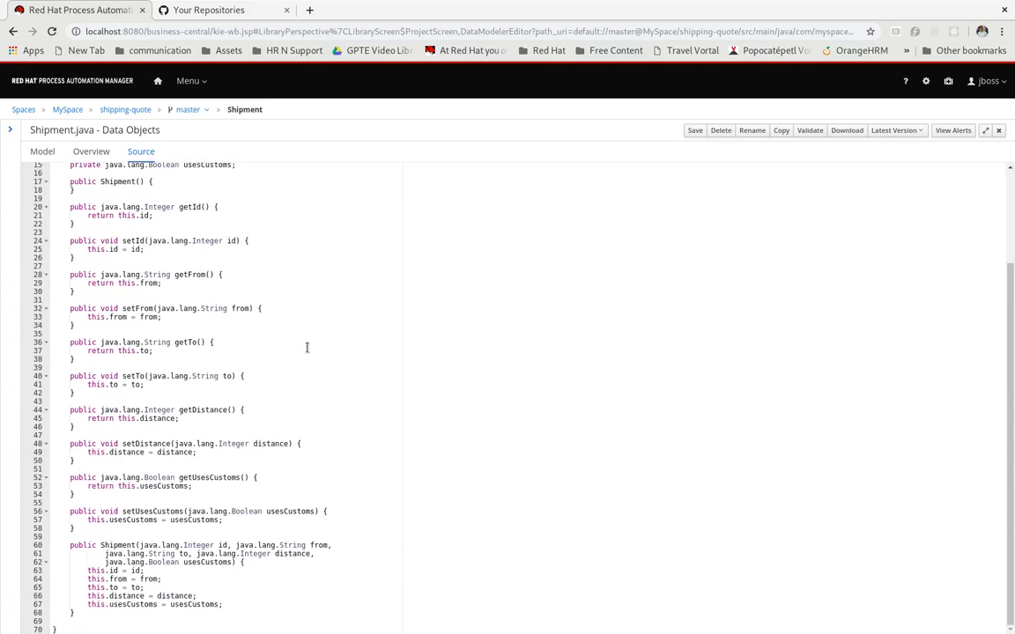
{"action": "left_click", "coordinate": [43, 152]}
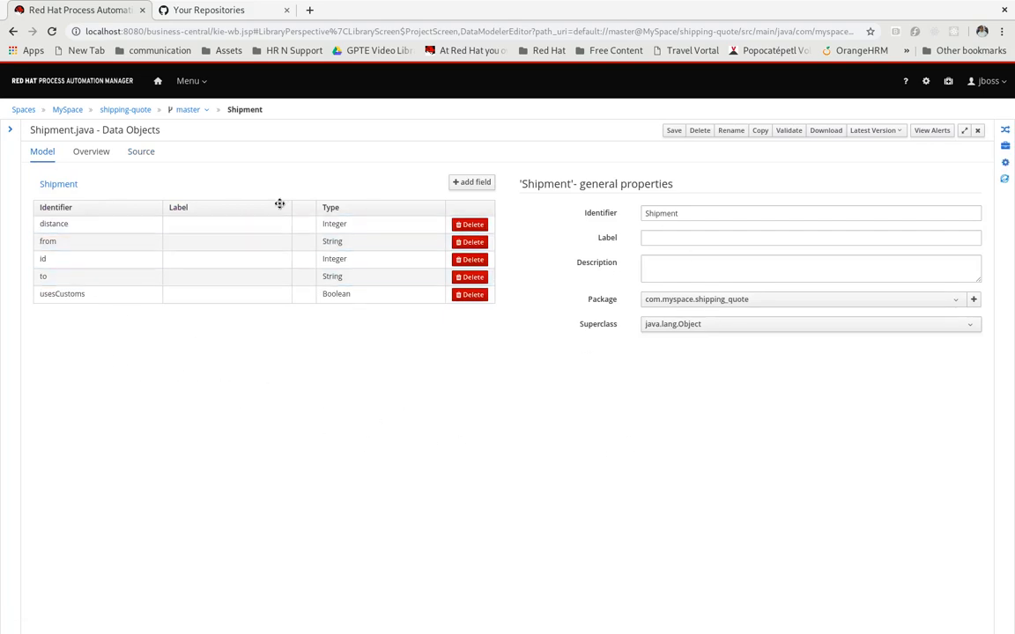
{"action": "mouse_move", "coordinate": [122, 109]}
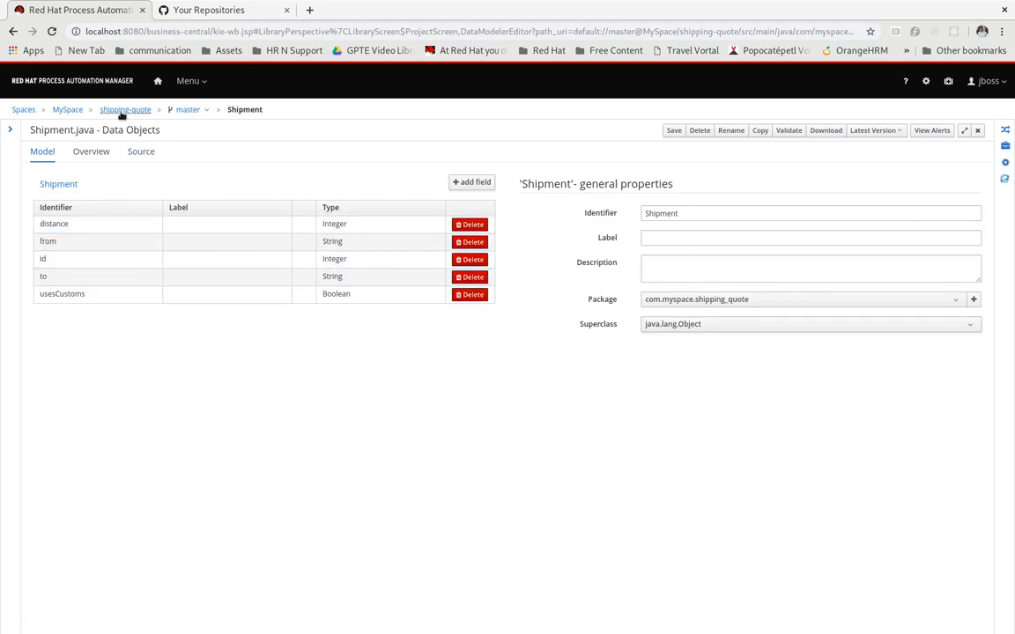
Navigate back to the shipping-quote asset list via the breadcrumb
{"action": "left_click", "coordinate": [126, 109]}
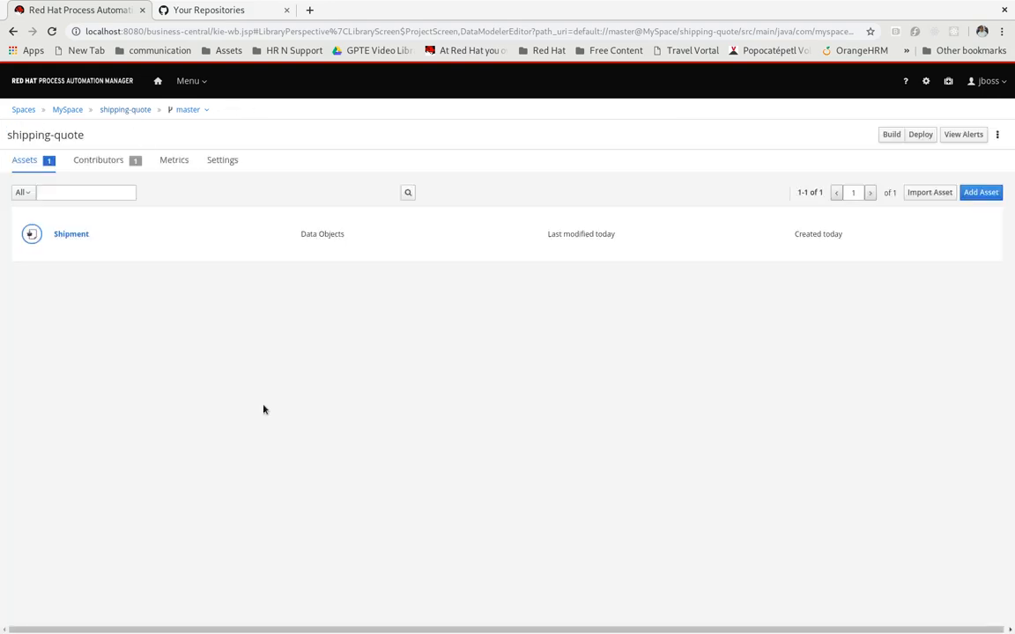
{"action": "mouse_move", "coordinate": [308, 384]}
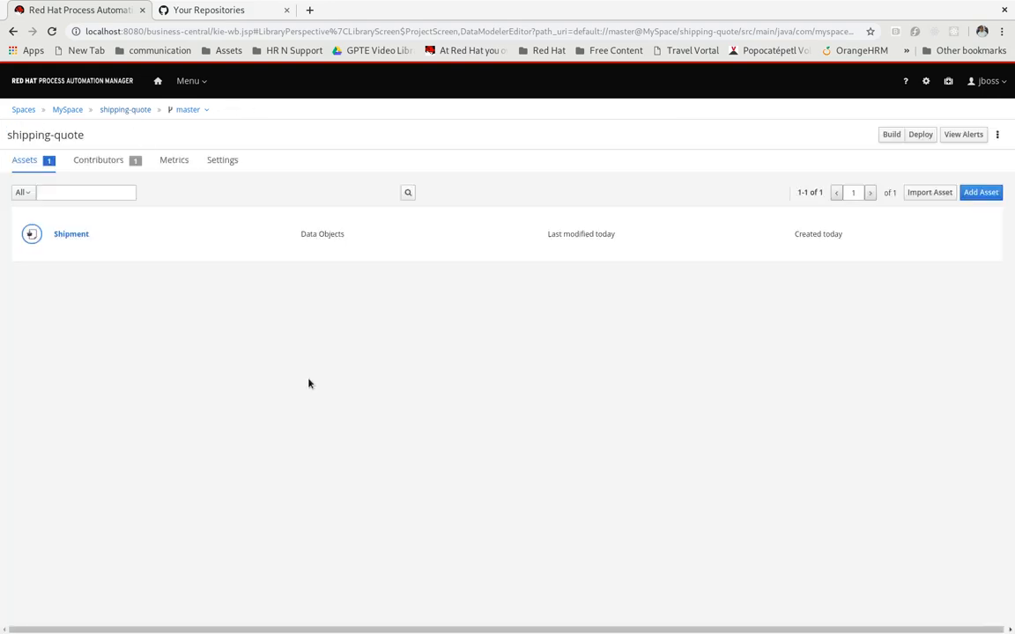
{"action": "mouse_move", "coordinate": [499, 386]}
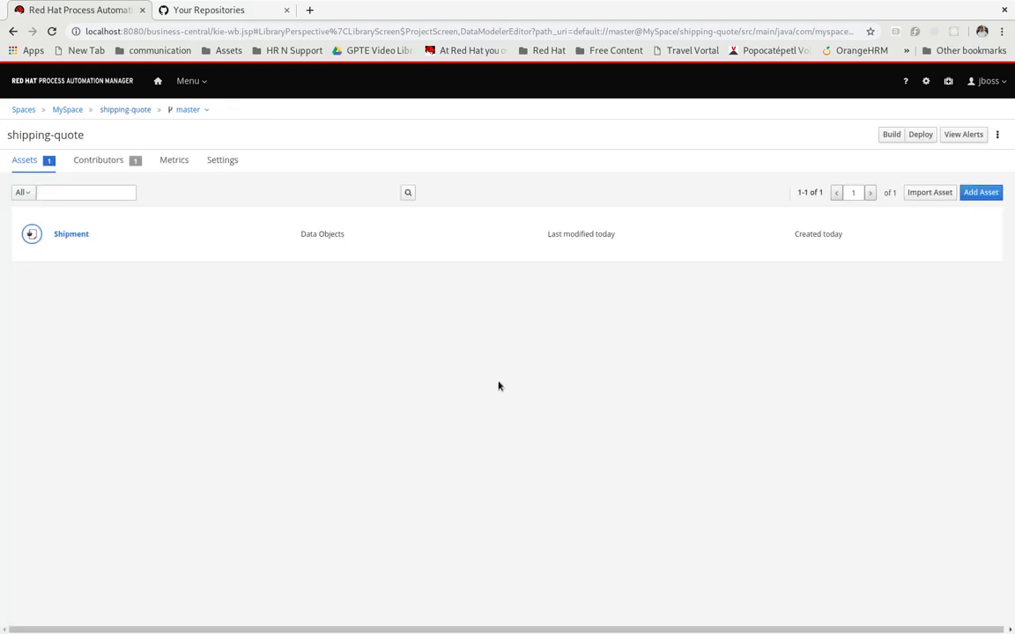
{"action": "mouse_move", "coordinate": [396, 423]}
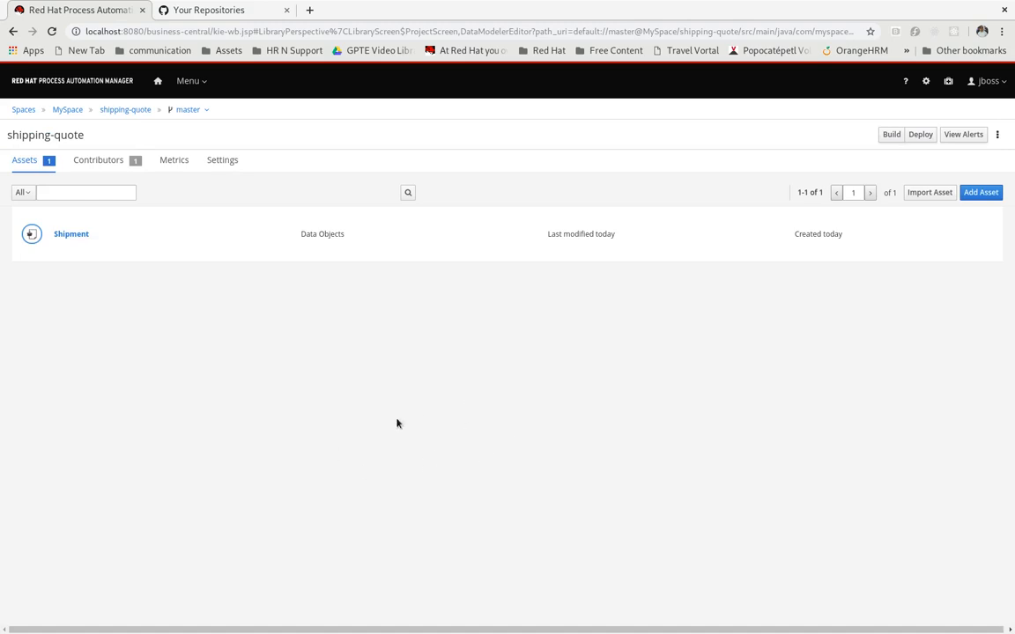
{"action": "mouse_move", "coordinate": [153, 339]}
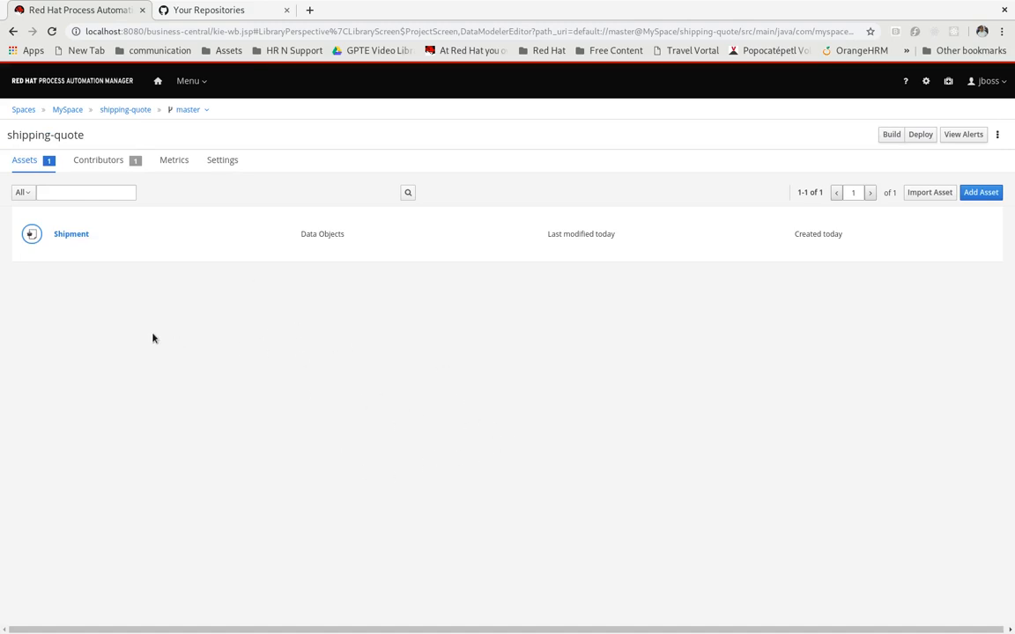
{"action": "mouse_move", "coordinate": [152, 320]}
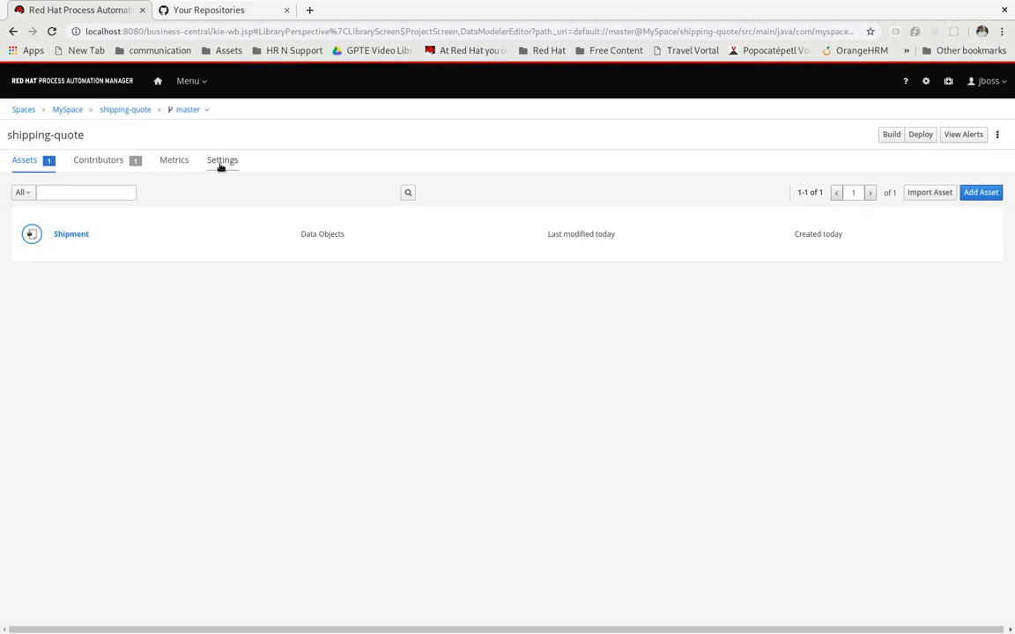
View General Settings and toggle the repository URL between git and ssh, ending on ssh
{"action": "left_click", "coordinate": [222, 158]}
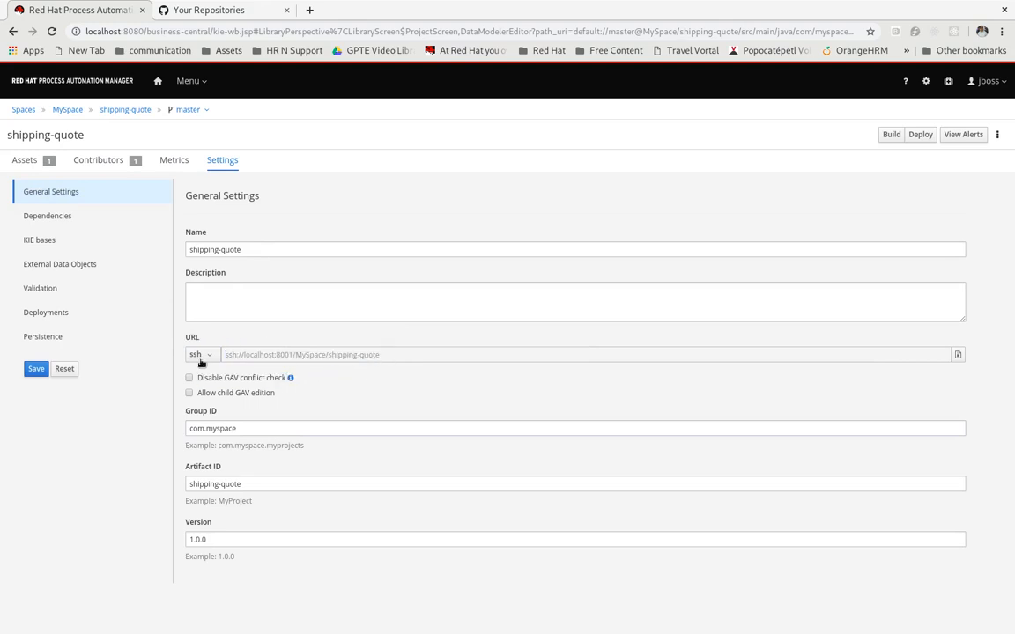
{"action": "left_click", "coordinate": [200, 354]}
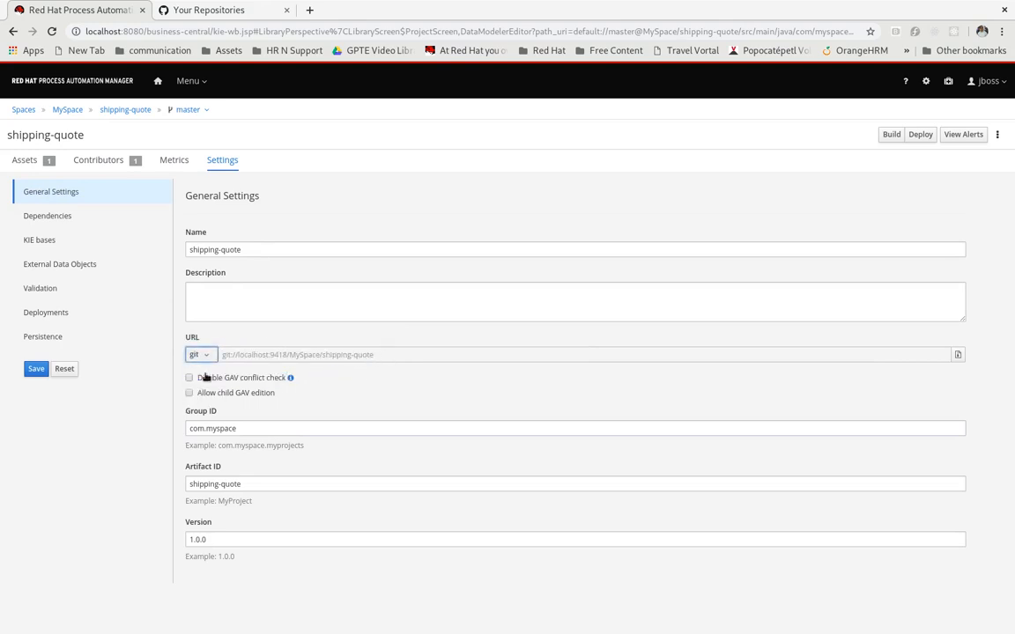
{"action": "left_click", "coordinate": [201, 354]}
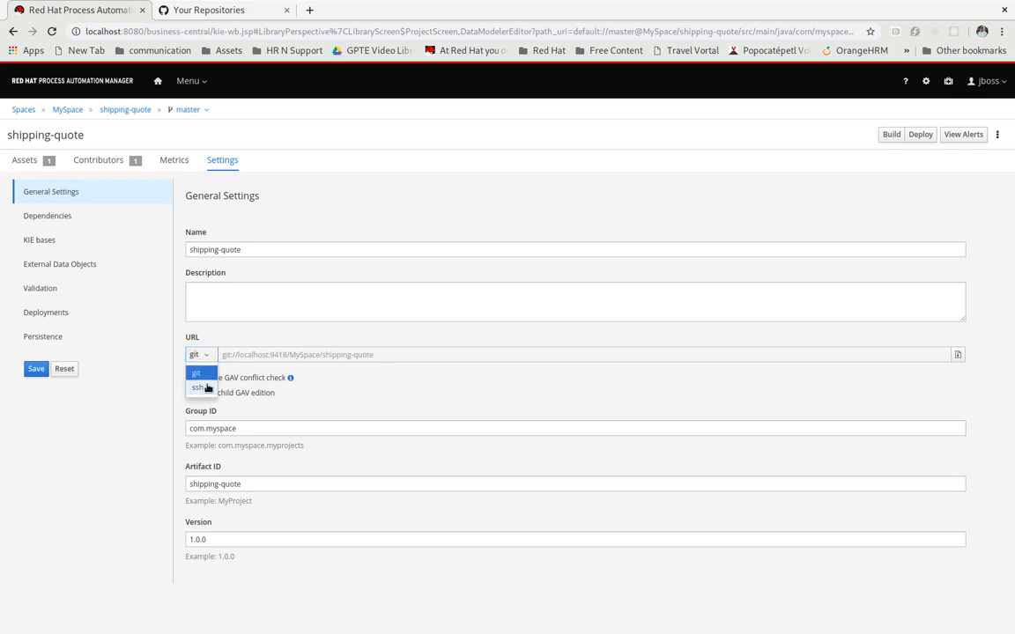
{"action": "left_click", "coordinate": [197, 388]}
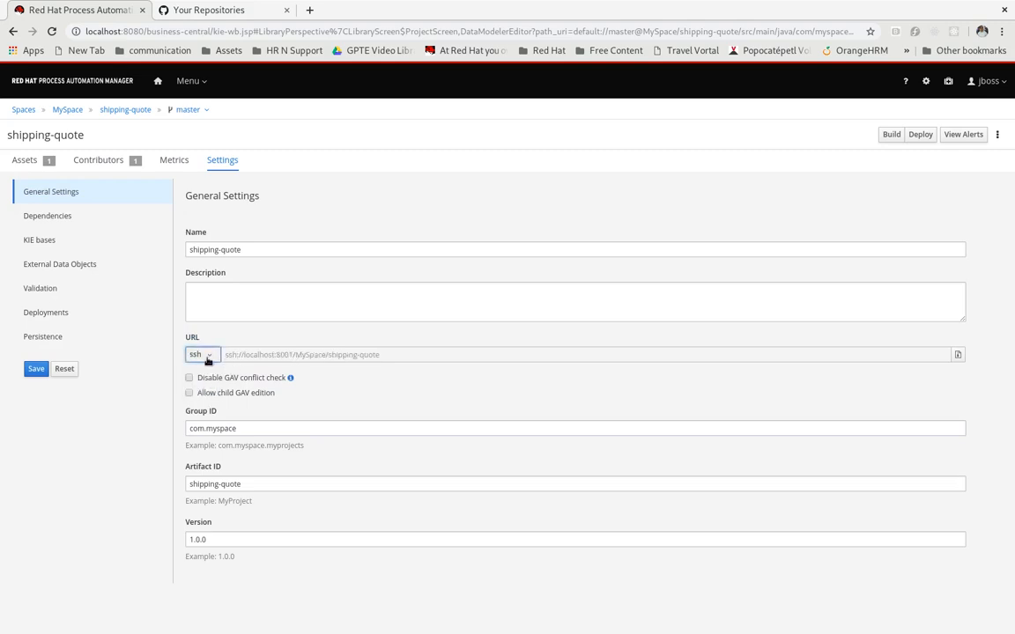
{"action": "left_click", "coordinate": [201, 354]}
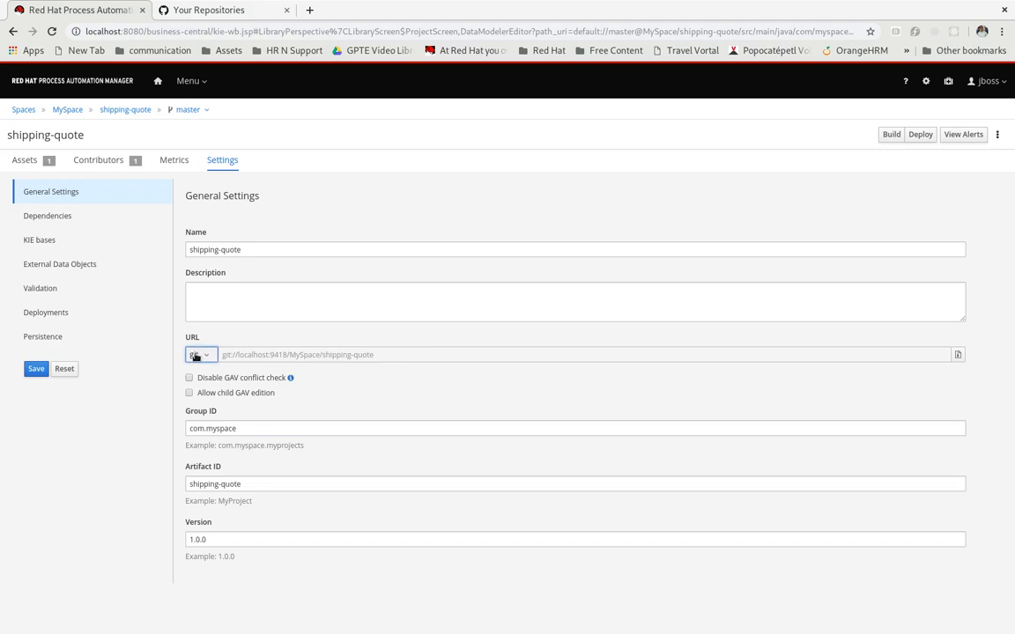
{"action": "left_click", "coordinate": [201, 354]}
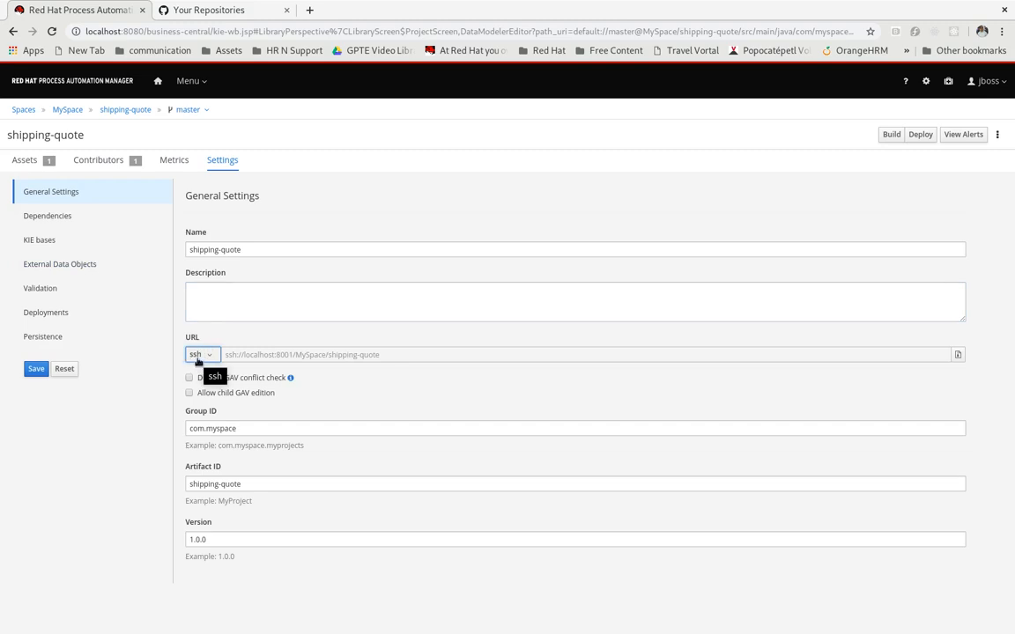
{"action": "mouse_move", "coordinate": [303, 369]}
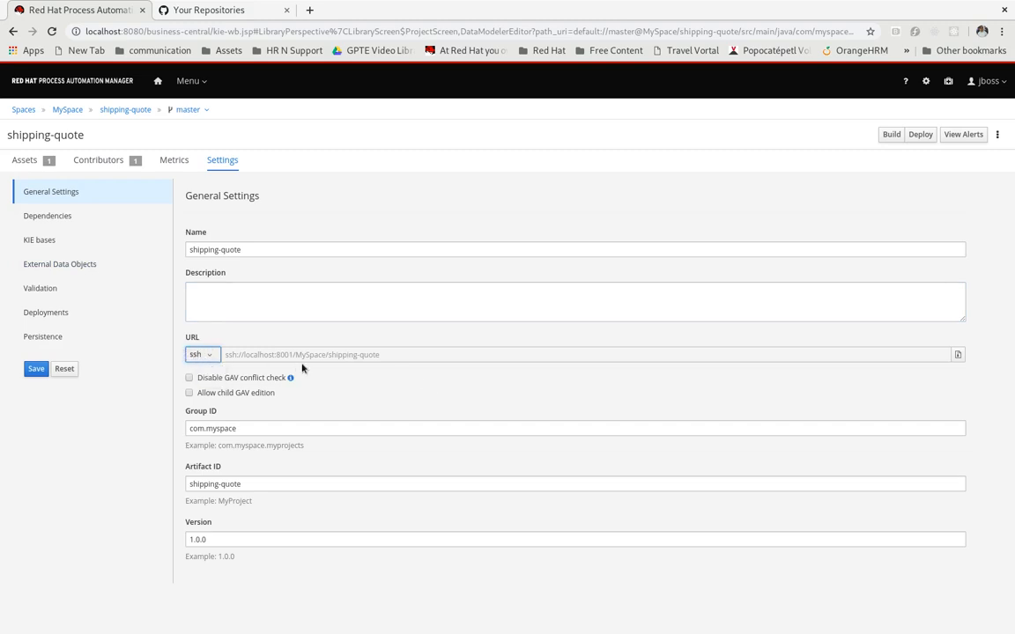
Compose git clone for ssh://jboss@localhost:8001/MySpace/shipping-quote in the terminal
{"action": "left_click", "coordinate": [956, 354]}
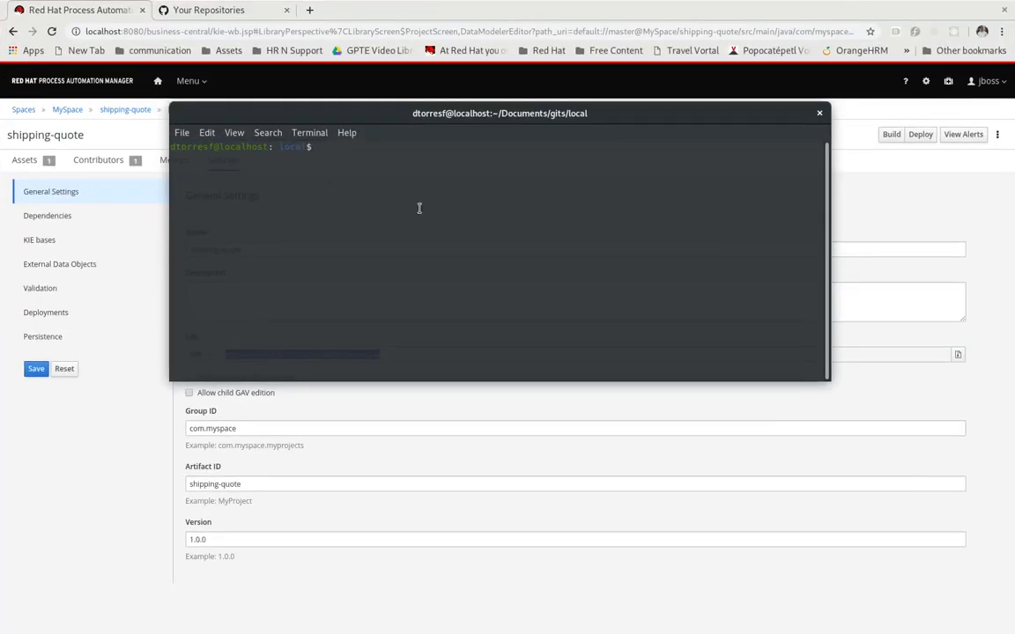
{"action": "type", "text": "git clone"}
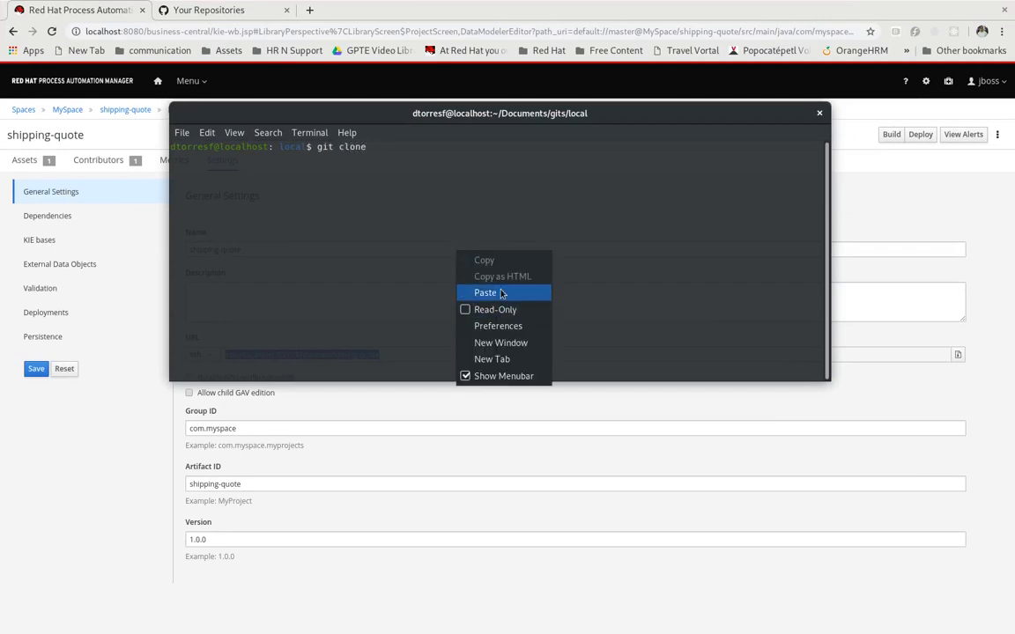
{"action": "left_click", "coordinate": [487, 292]}
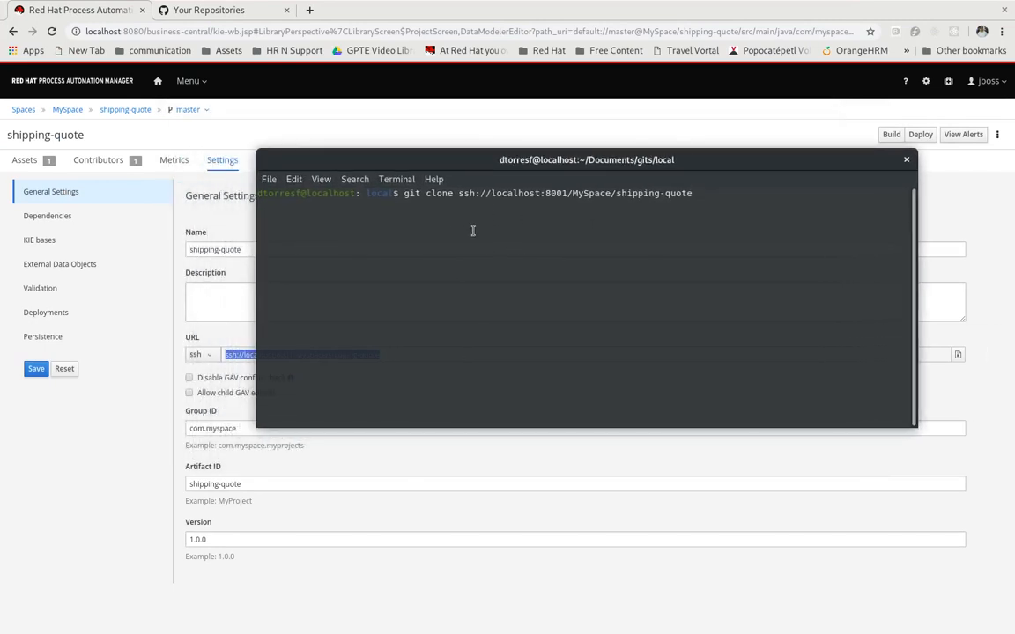
{"action": "mouse_move", "coordinate": [515, 240]}
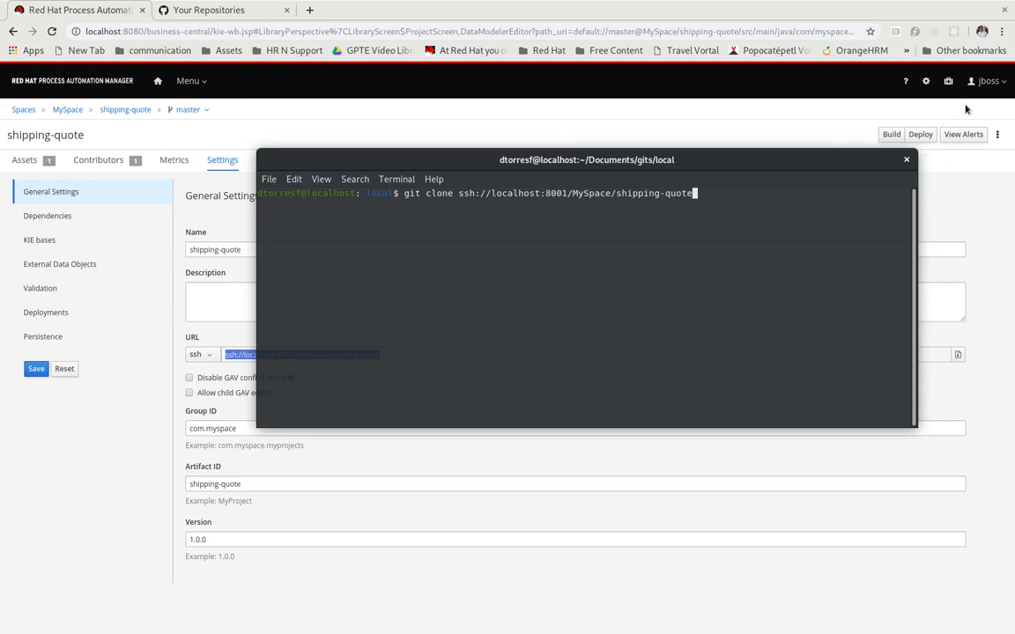
{"action": "mouse_move", "coordinate": [585, 169]}
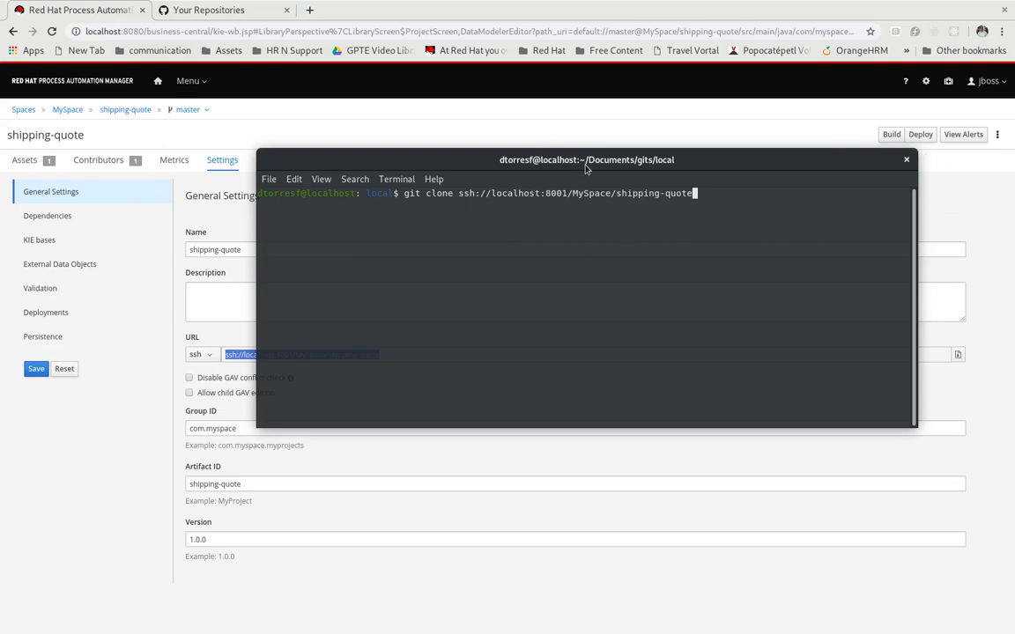
{"action": "mouse_move", "coordinate": [578, 236]}
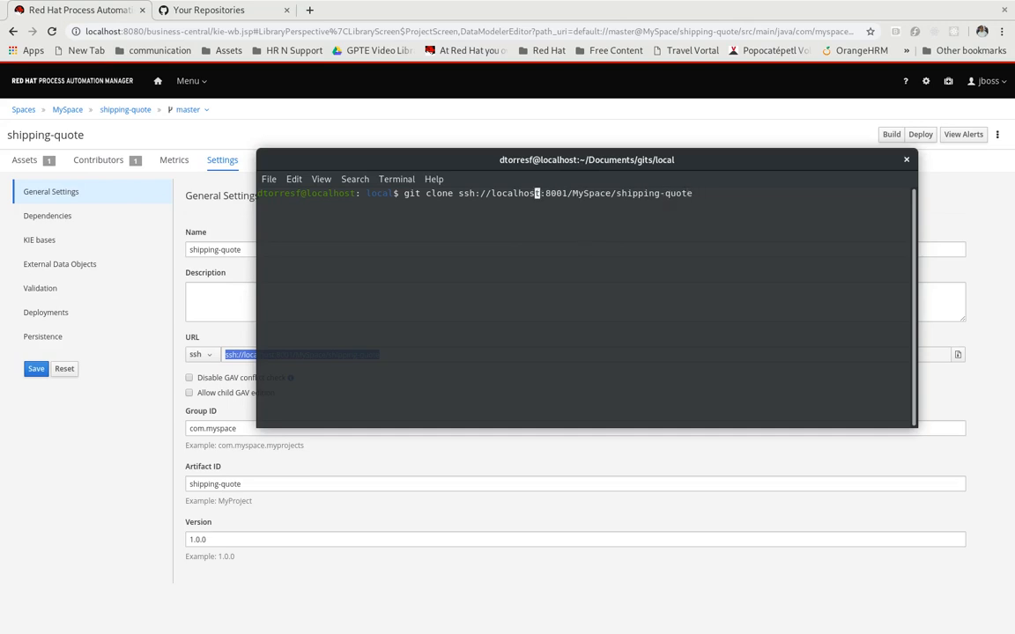
{"action": "type", "text": "jboss@"}
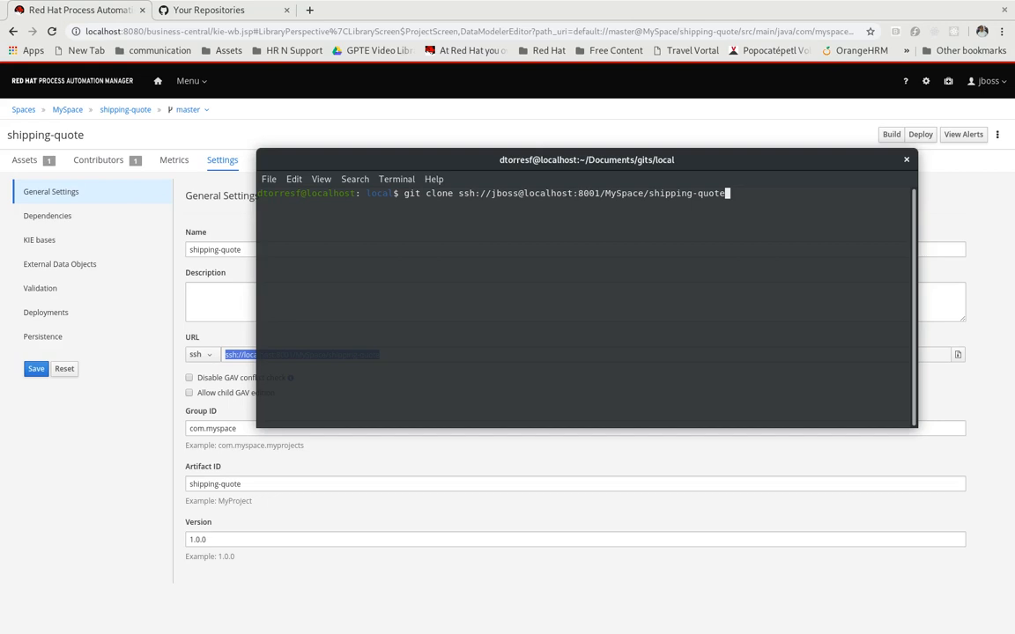
{"action": "mouse_move", "coordinate": [636, 240]}
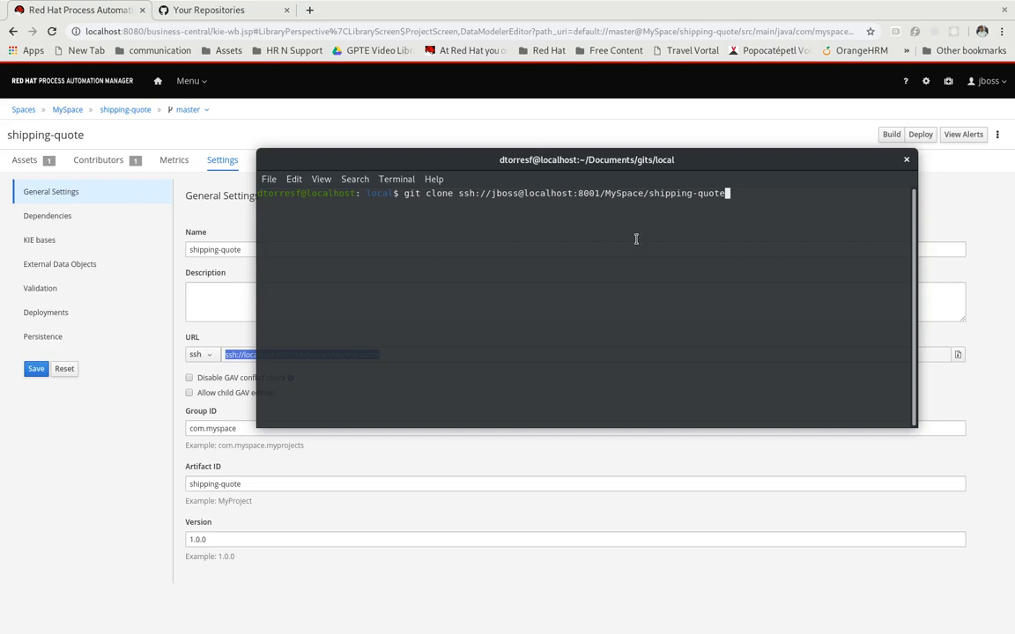
{"action": "mouse_move", "coordinate": [631, 159]}
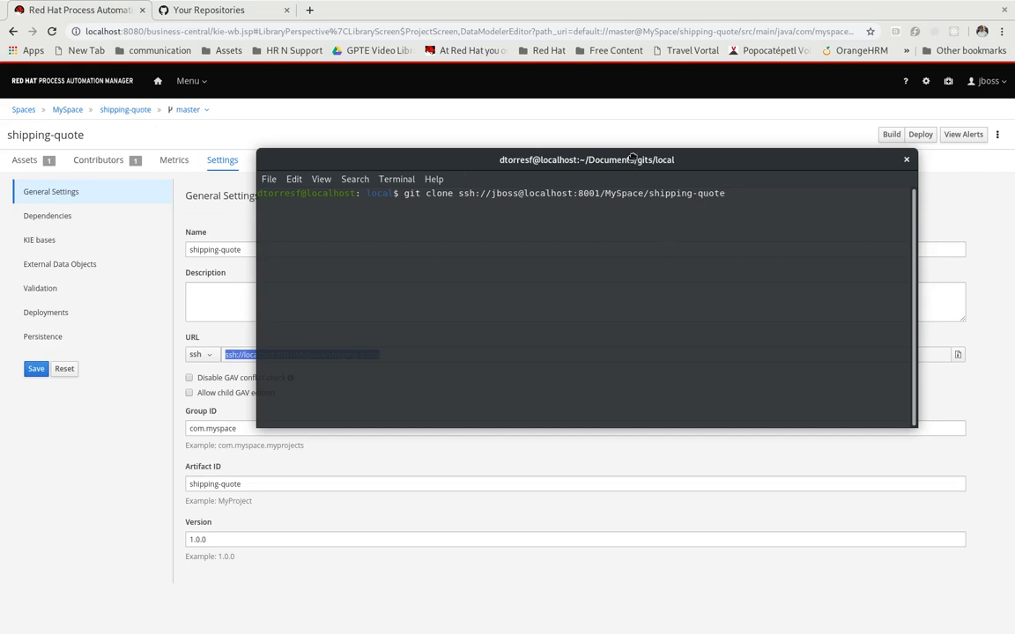
Run the clone and authenticate with the password so shipping-quote downloads locally
{"action": "key", "text": "Return"}
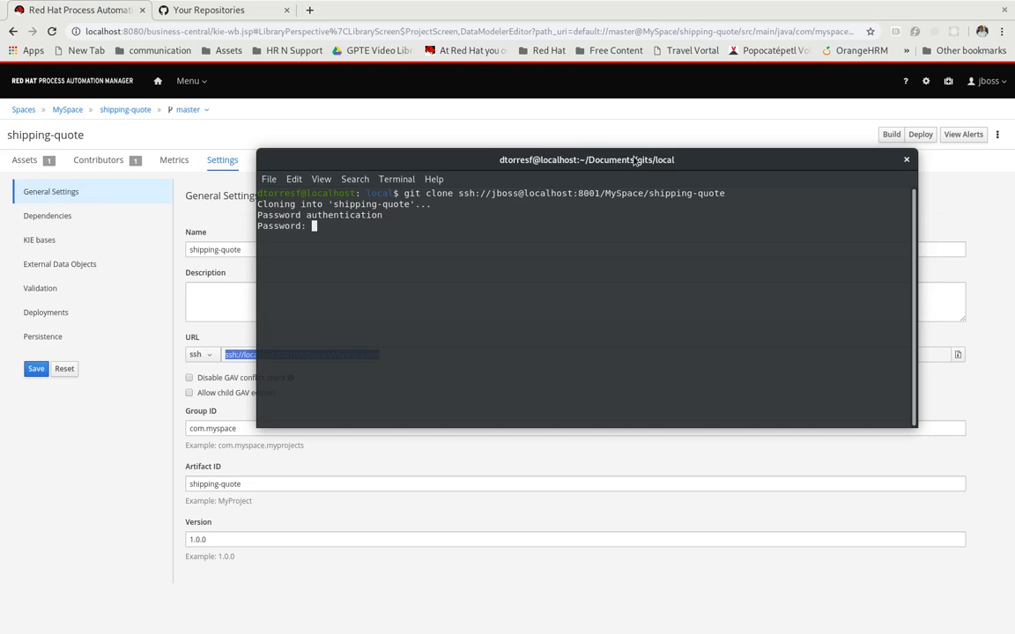
{"action": "key", "text": "Return"}
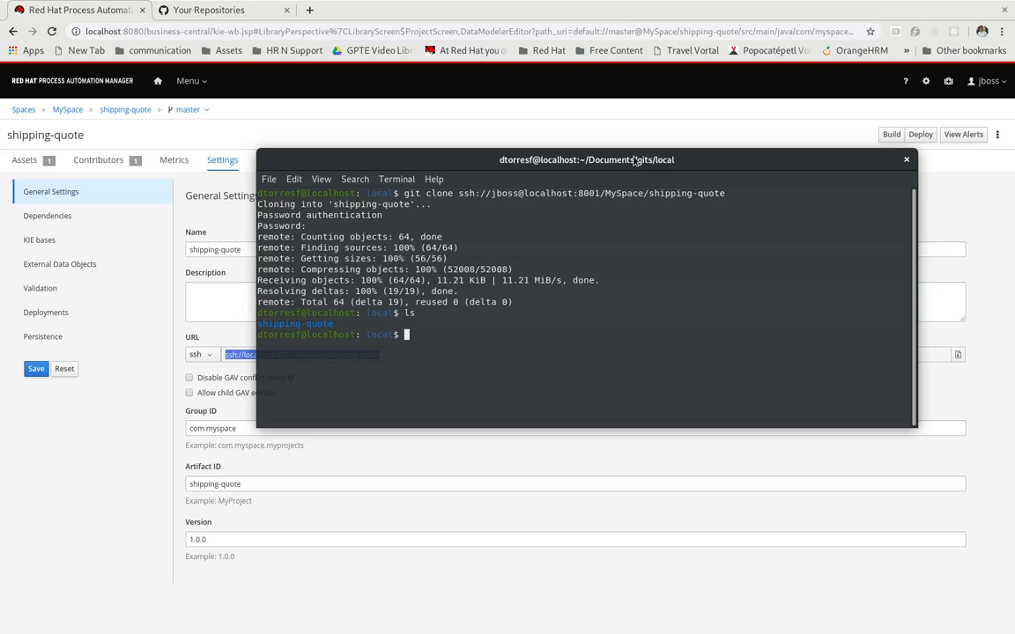
Enter shipping-quote and list its remotes with git remote -v to confirm the Business Central origin
{"action": "type", "text": "cd shipping-quote/"}
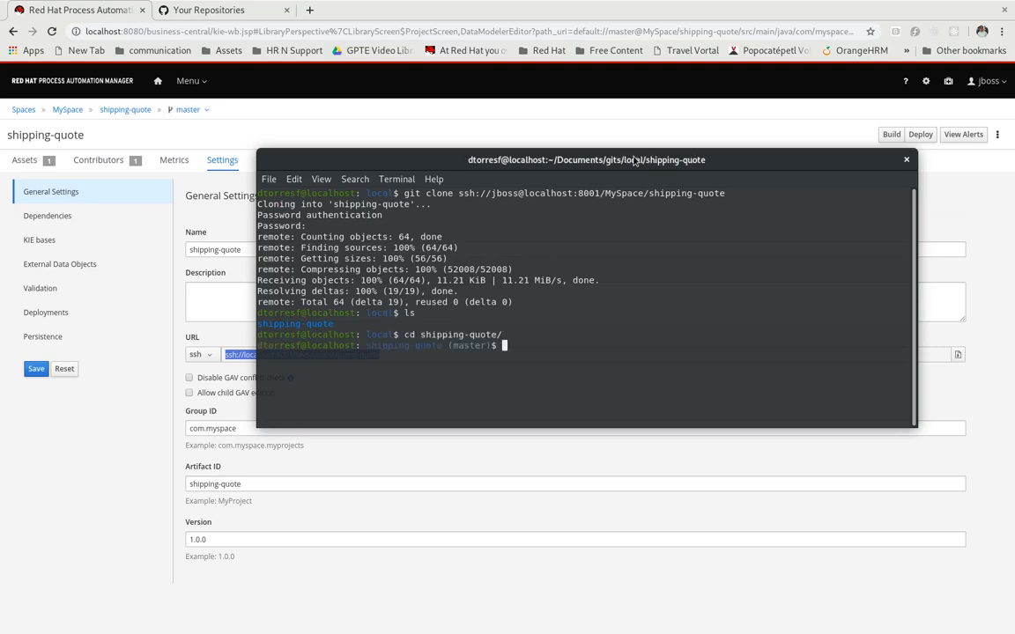
{"action": "type", "text": "git remo"}
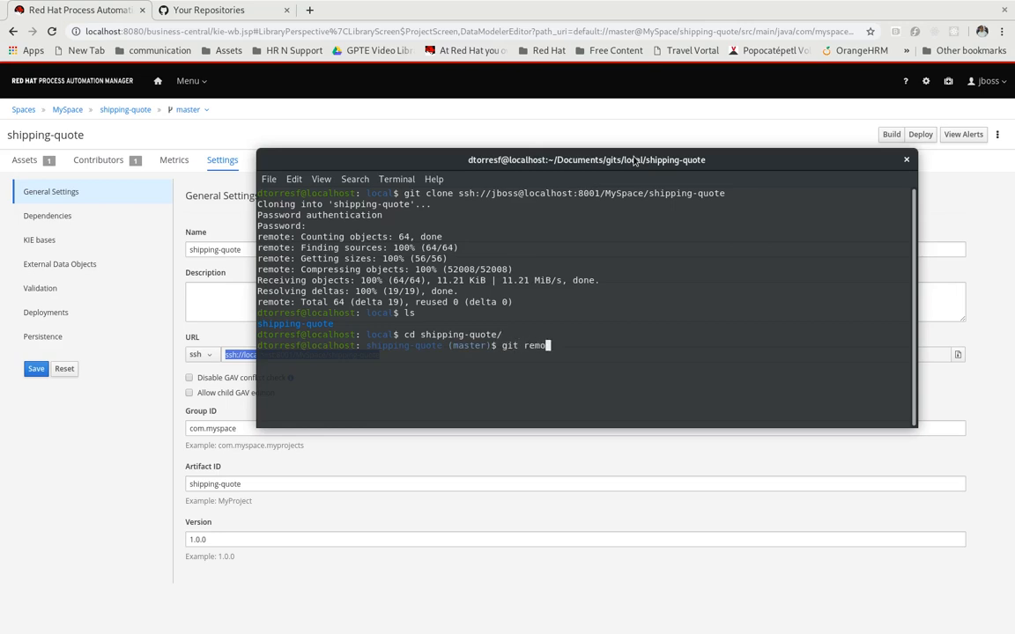
{"action": "type", "text": "te -v"}
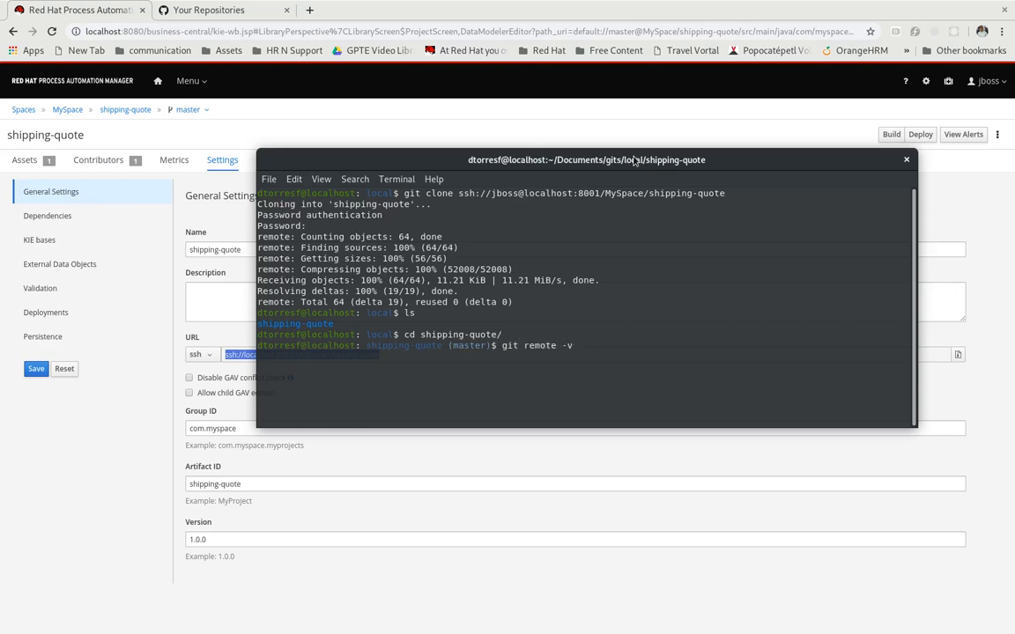
{"action": "key", "text": "Return"}
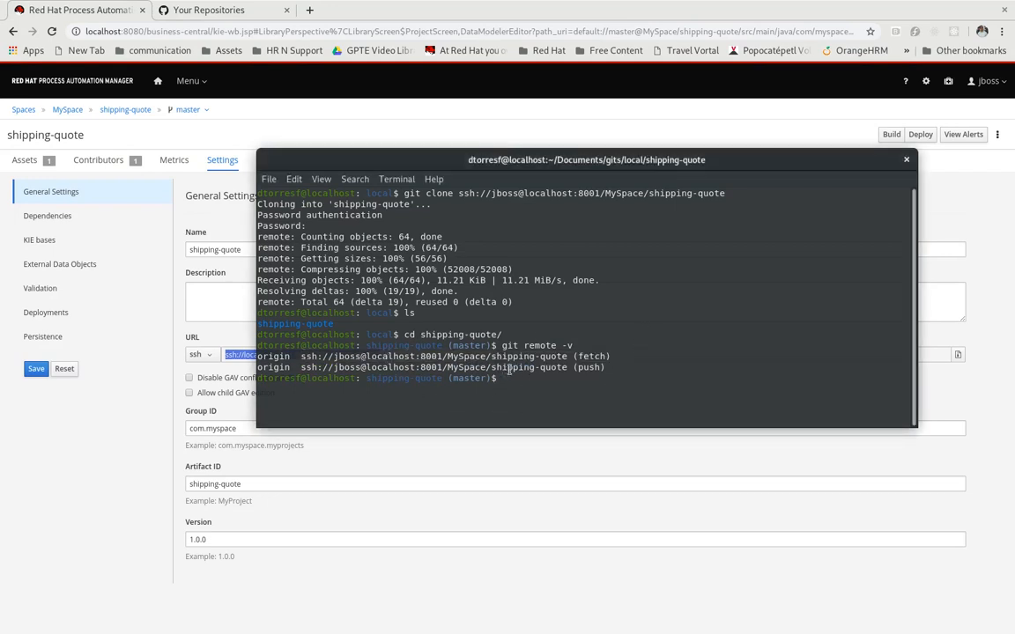
Show the src folder structure with tree src and launch the project in VS Code
{"action": "type", "text": "tree src"}
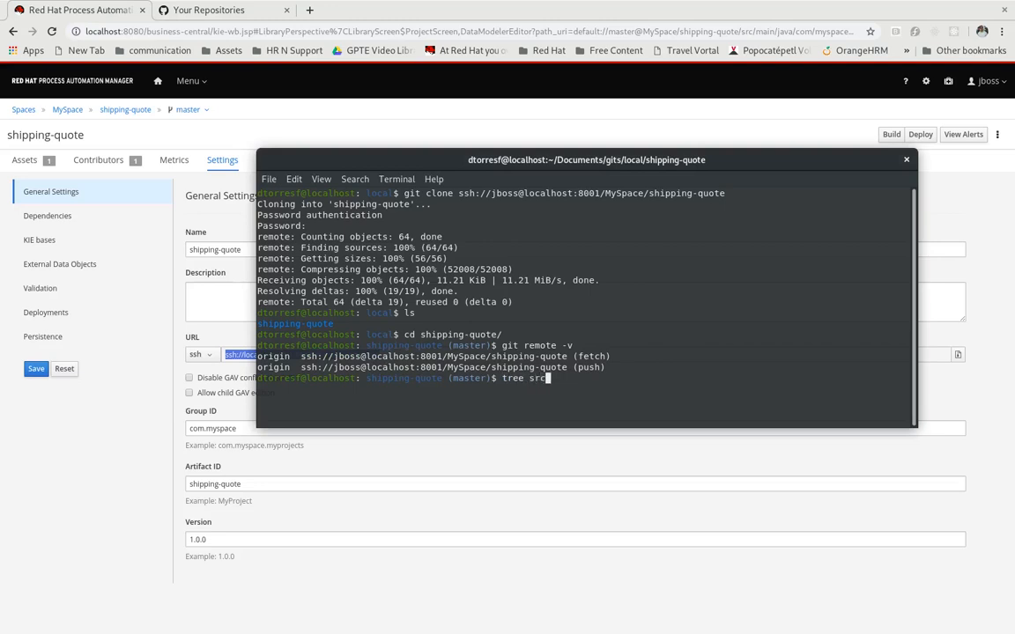
{"action": "key", "text": "Return"}
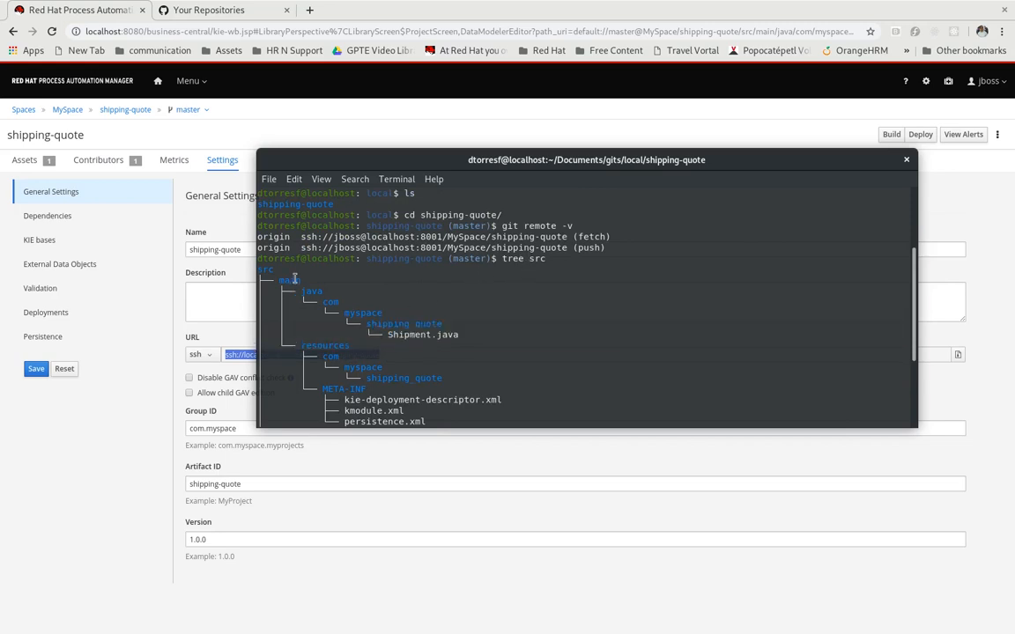
{"action": "scroll", "scroll_direction": "down", "scroll_amount": 3}
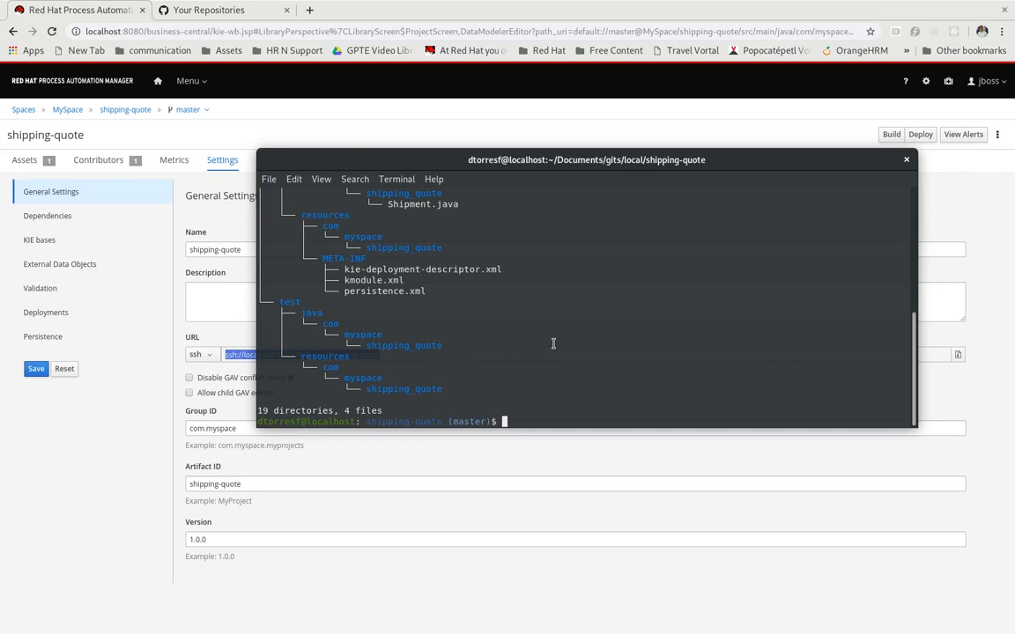
{"action": "type", "text": "c"}
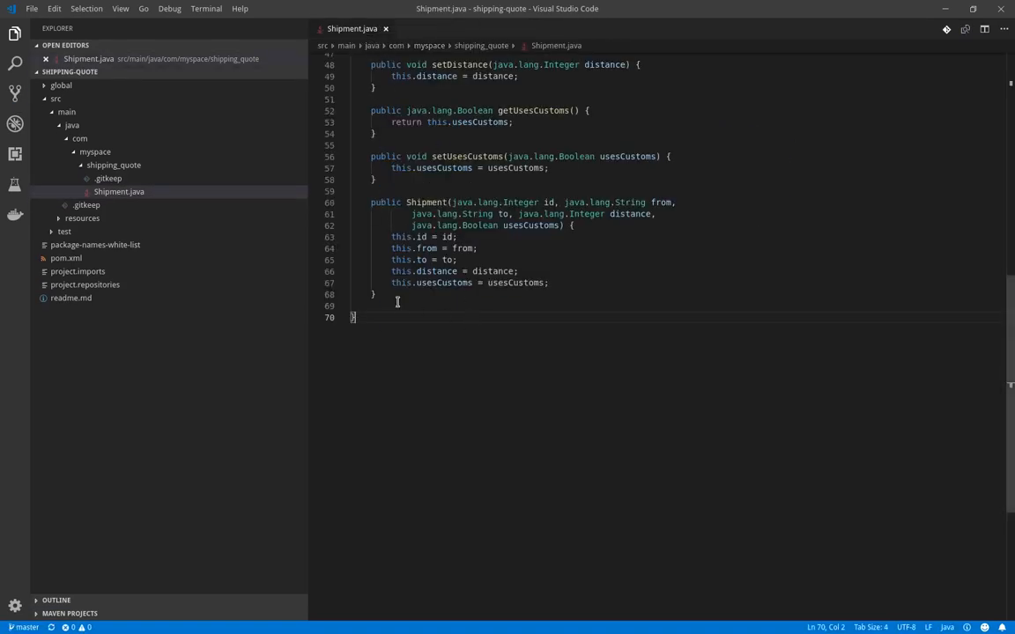
Generate toString, equals and hashCode for Shipment via Java Generator and save Shipment.java
{"action": "right_click", "coordinate": [396, 307]}
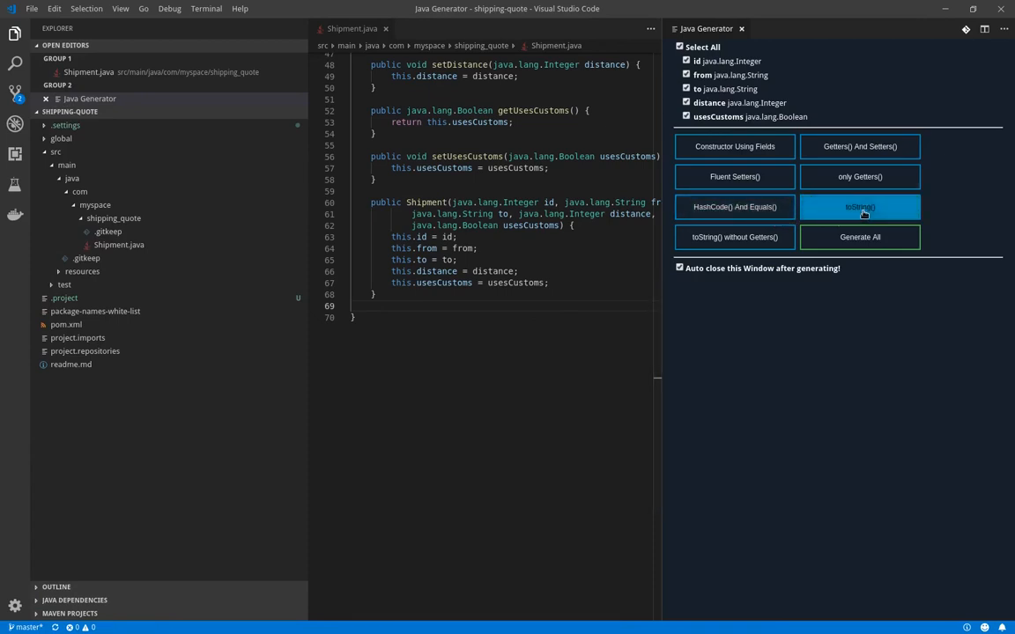
{"action": "left_click", "coordinate": [860, 207]}
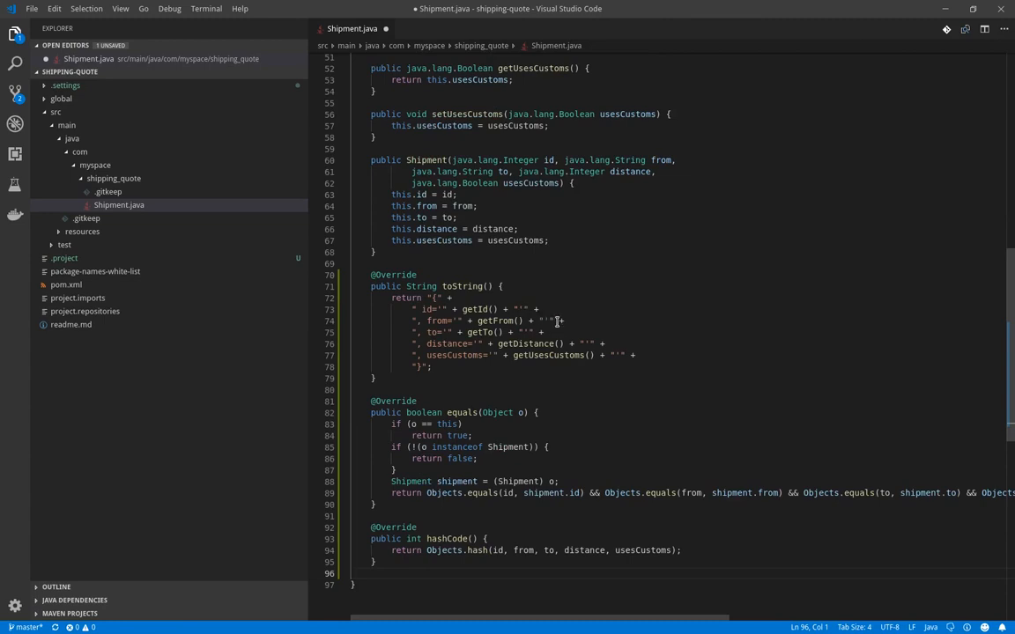
{"action": "key", "text": "ctrl+s"}
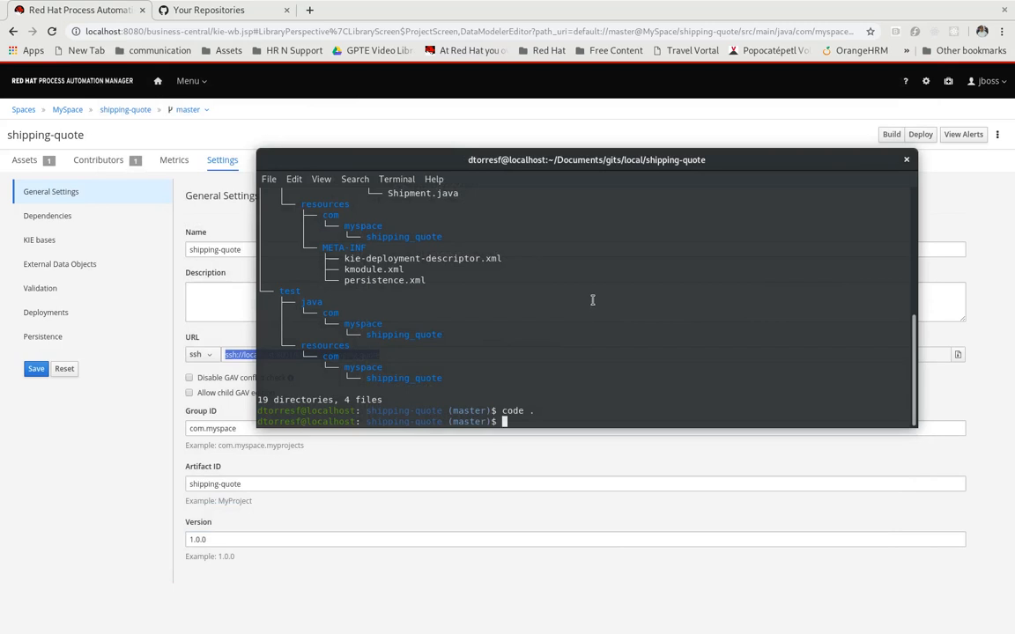
Check git status and stage the modified Shipment.java with git add src
{"action": "type", "text": "git status"}
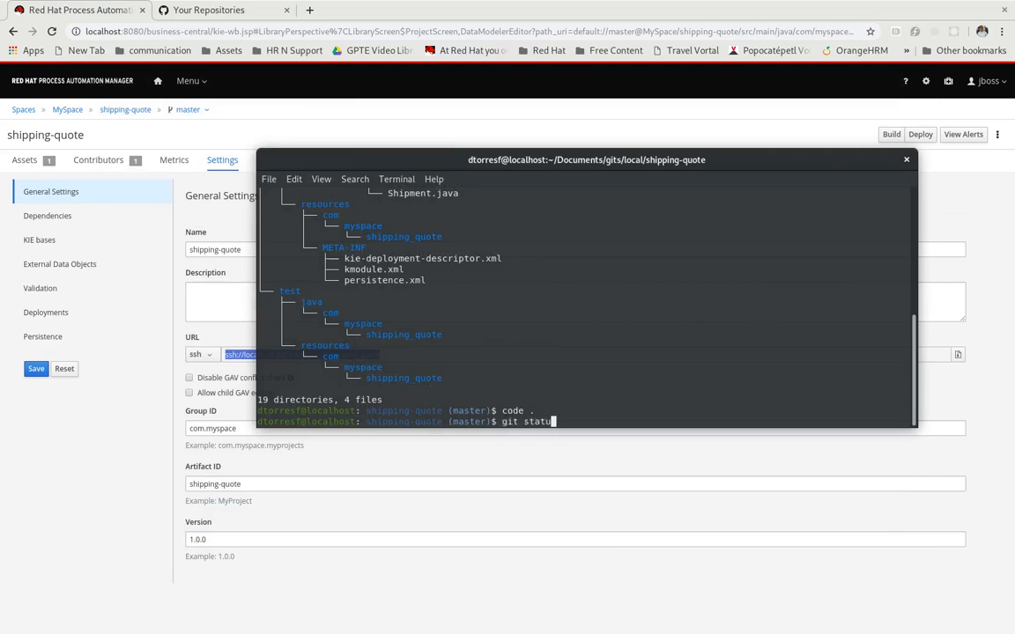
{"action": "key", "text": "Return"}
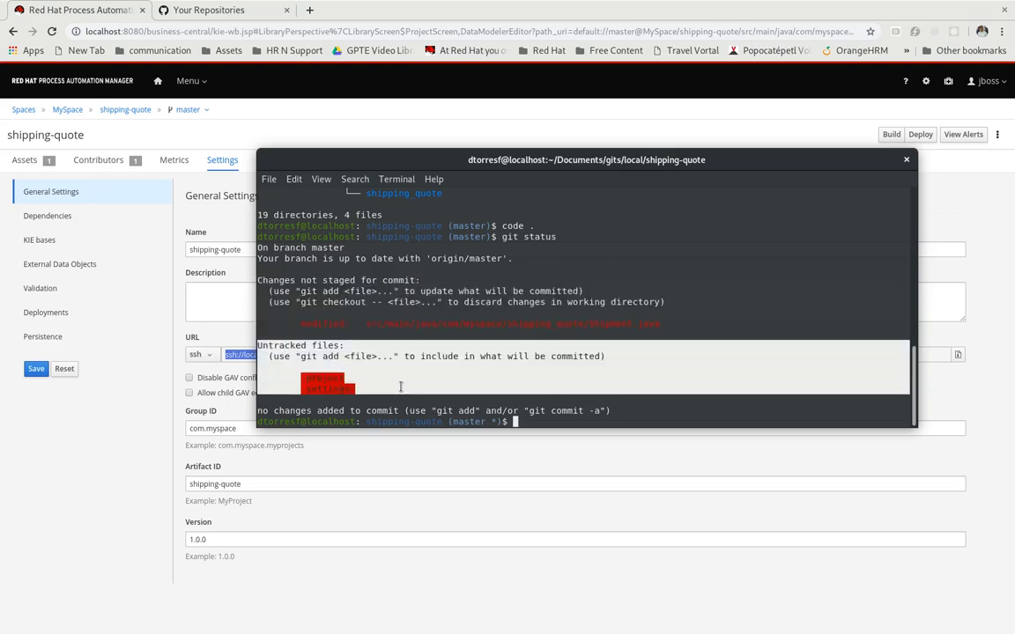
{"action": "mouse_move", "coordinate": [400, 388]}
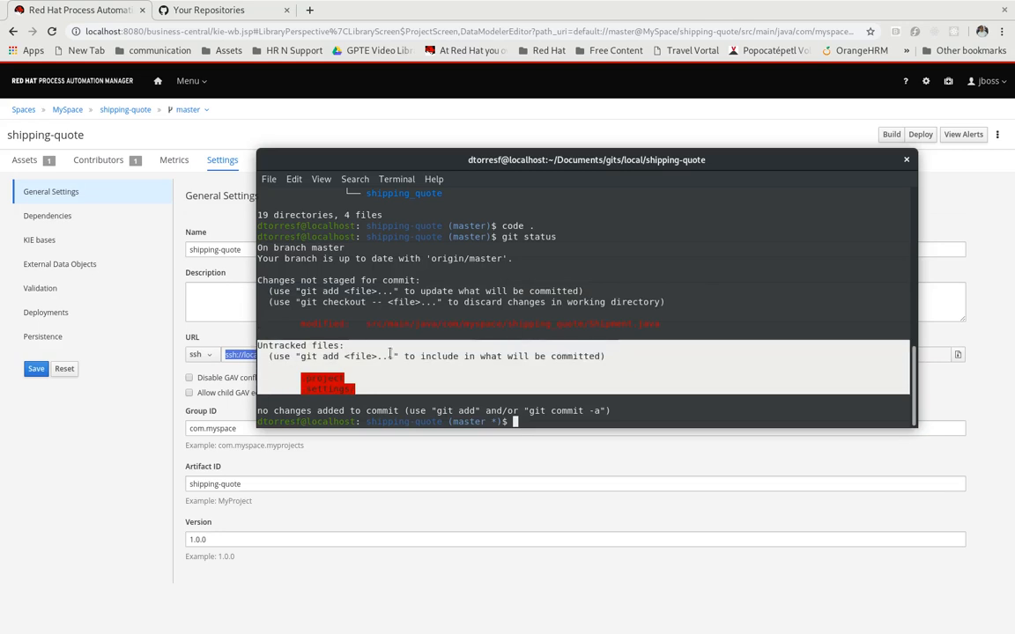
{"action": "mouse_move", "coordinate": [374, 372]}
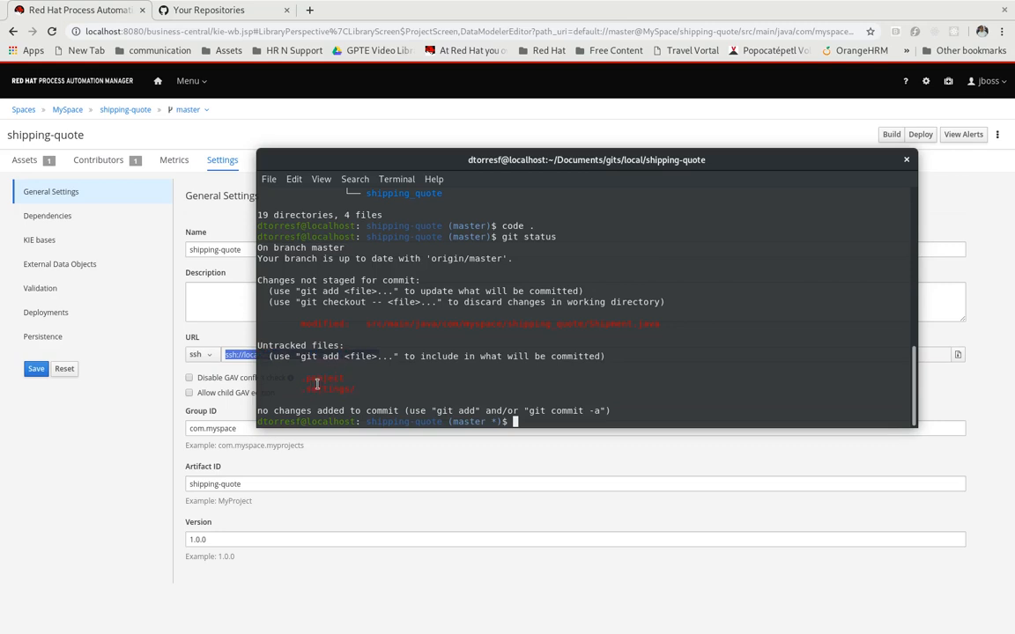
{"action": "mouse_move", "coordinate": [271, 381]}
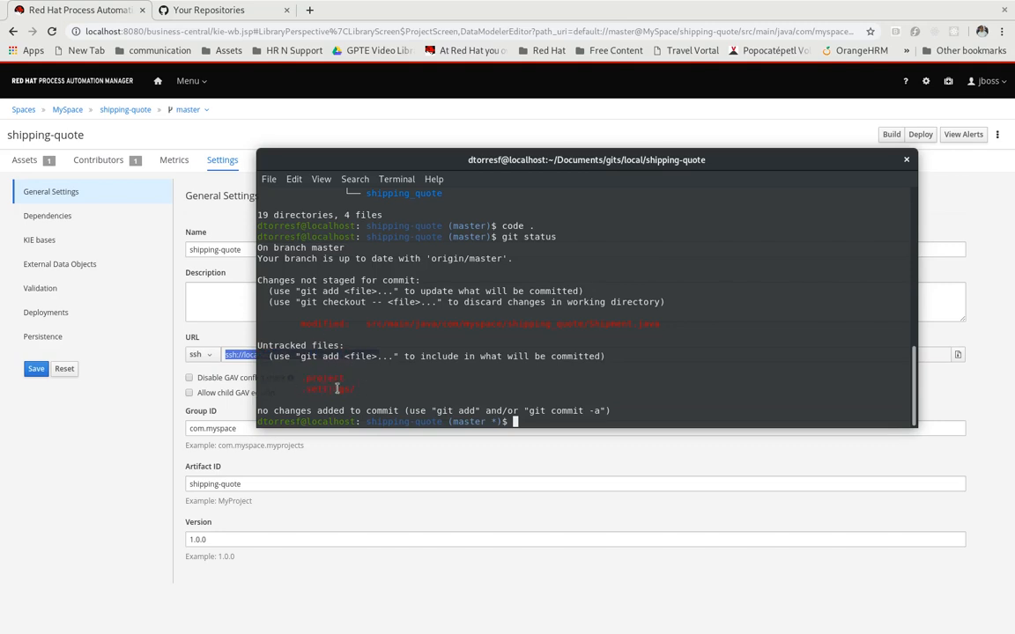
{"action": "mouse_move", "coordinate": [300, 324]}
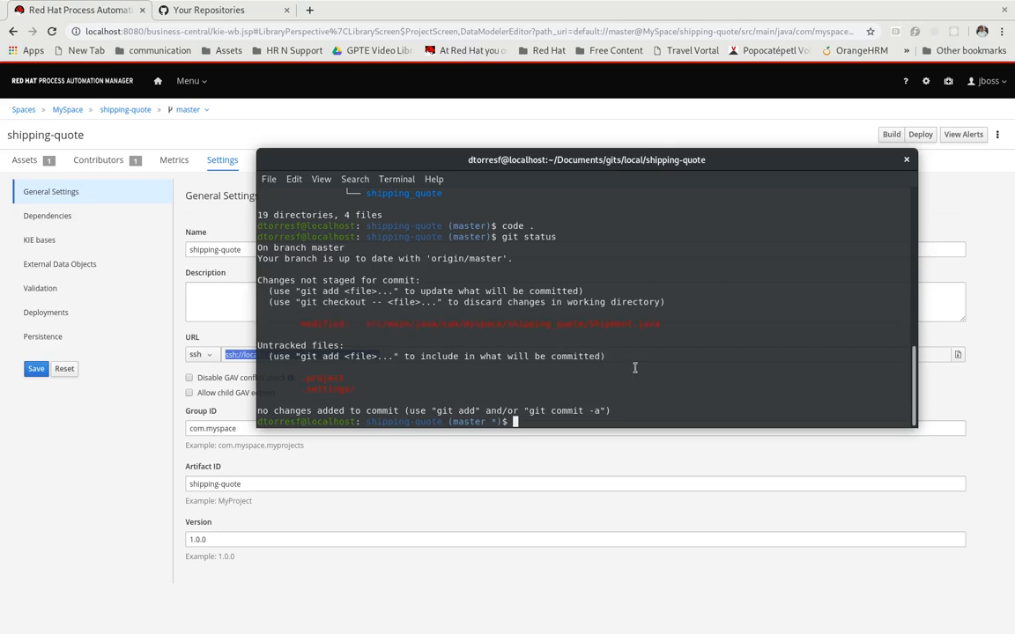
{"action": "type", "text": "git"}
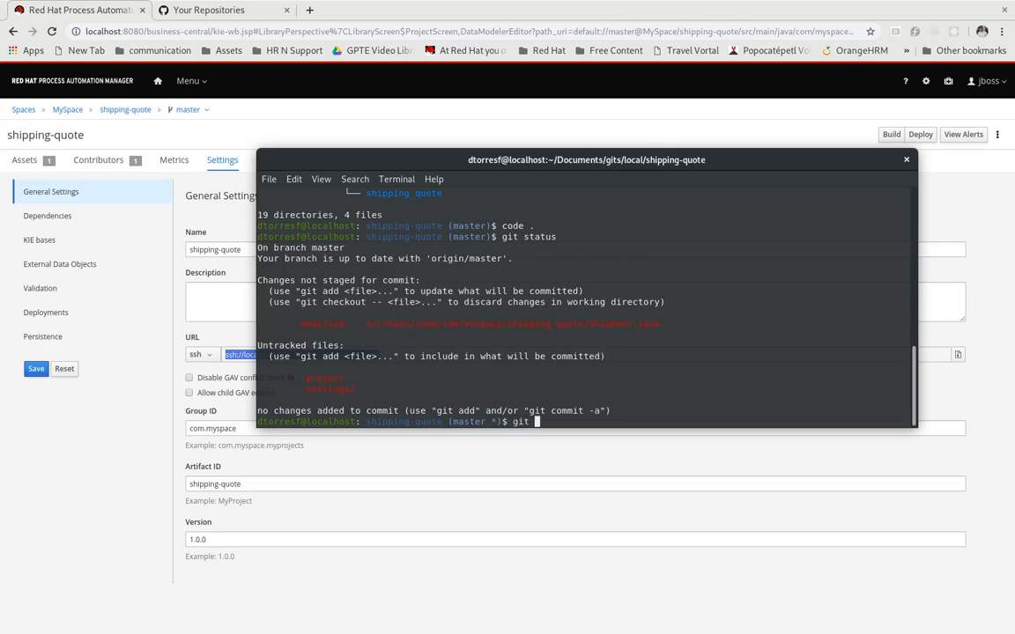
{"action": "type", "text": "add sr"}
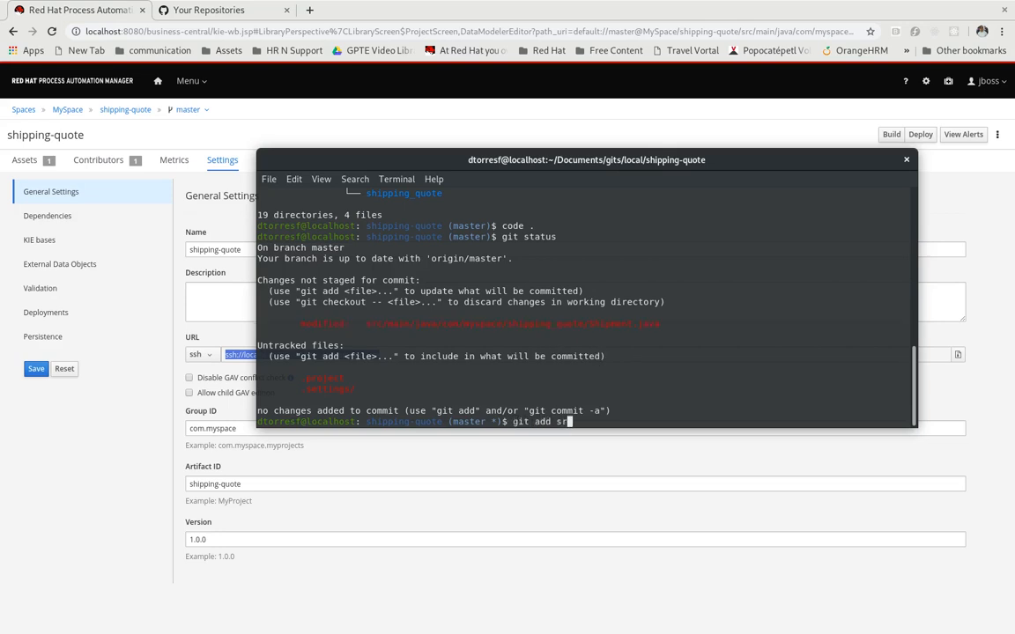
{"action": "key", "text": "Return"}
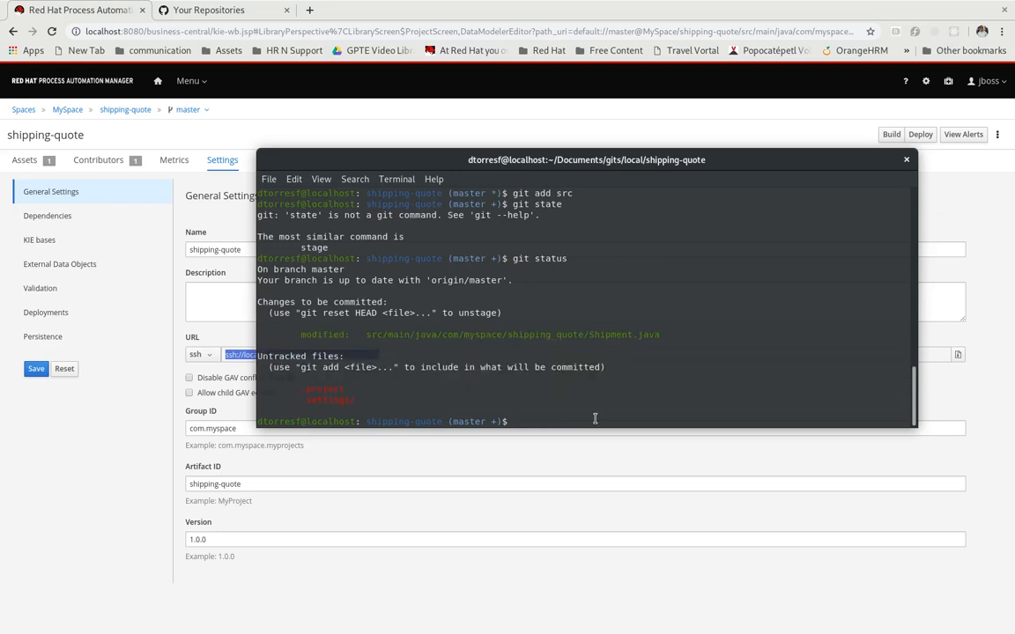
Run git config --global --list to see the commit user name and email
{"action": "type", "text": "git"}
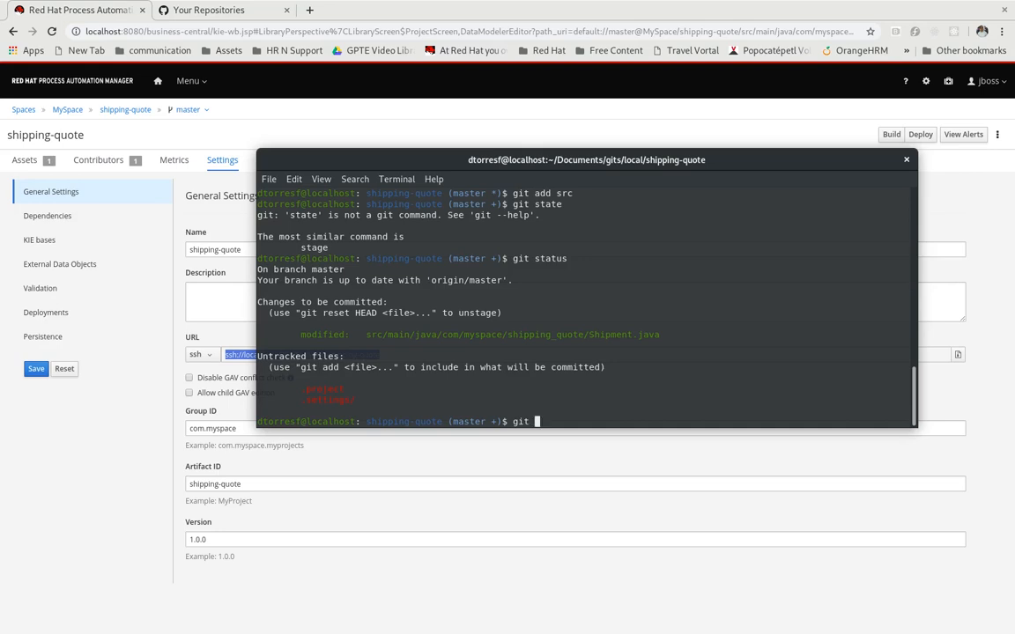
{"action": "type", "text": "c"}
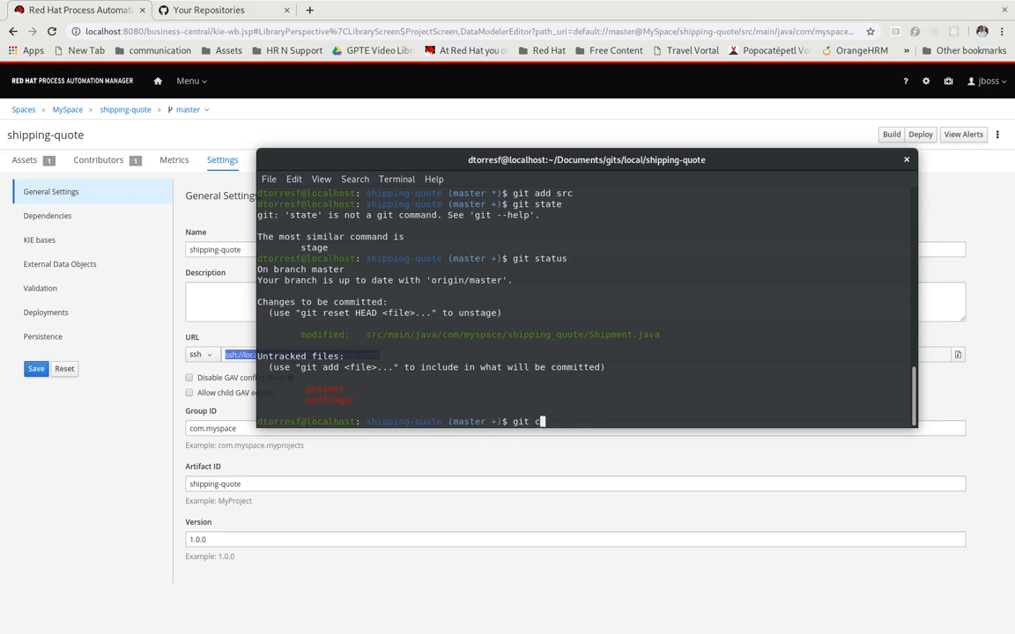
{"action": "type", "text": "onfig -"}
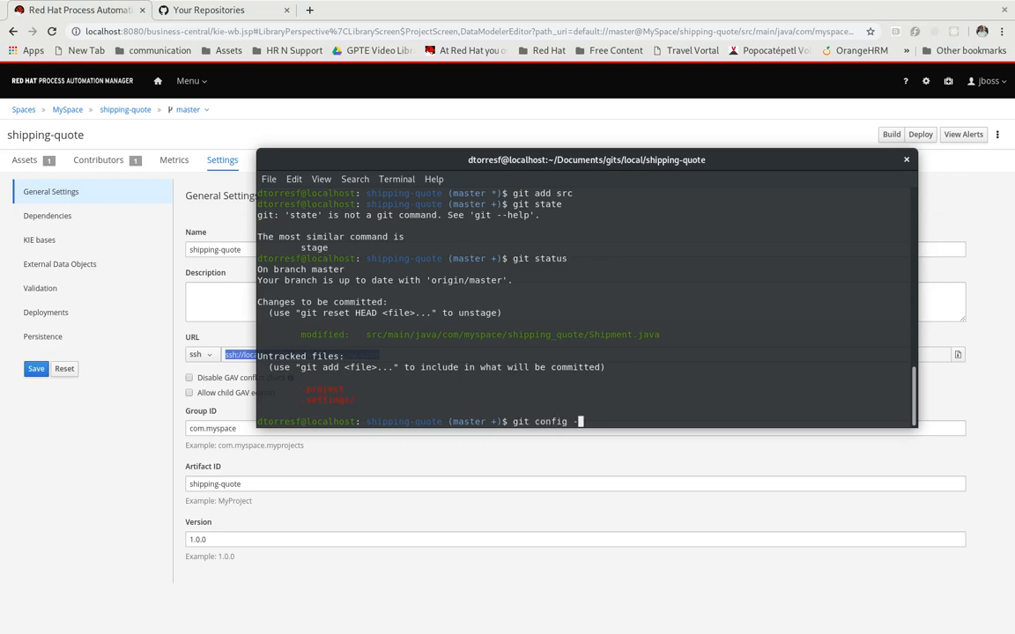
{"action": "type", "text": "-global"}
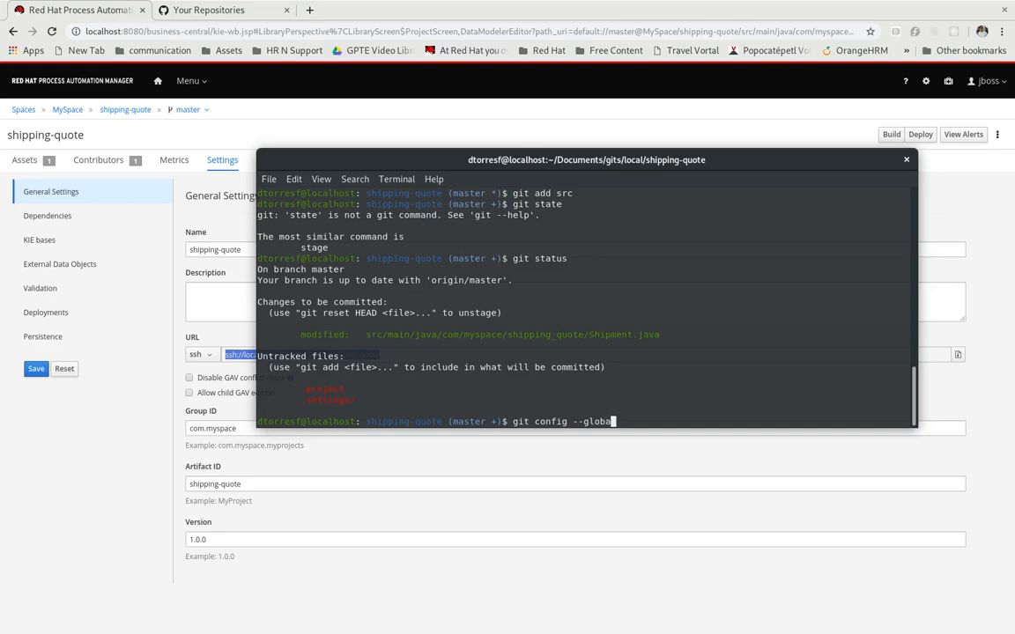
{"action": "key", "text": "Return"}
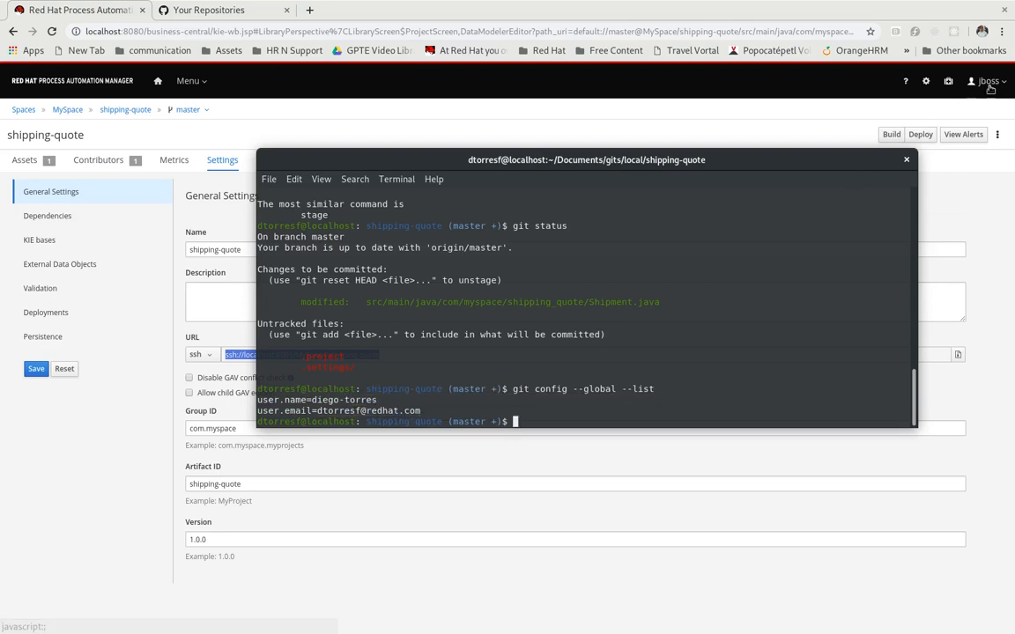
{"action": "mouse_move", "coordinate": [687, 294]}
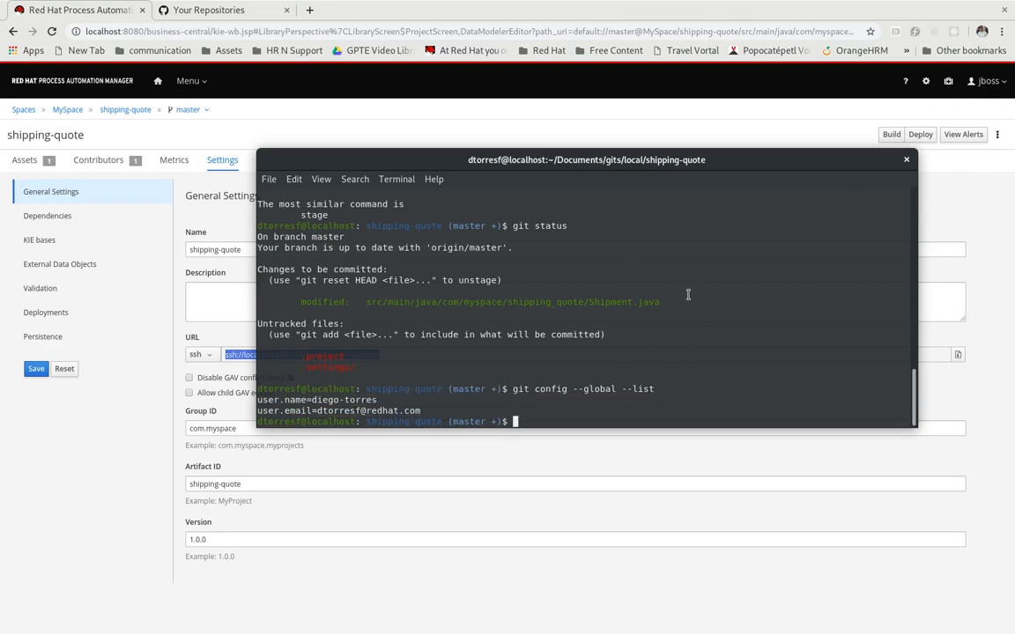
{"action": "mouse_move", "coordinate": [944, 254]}
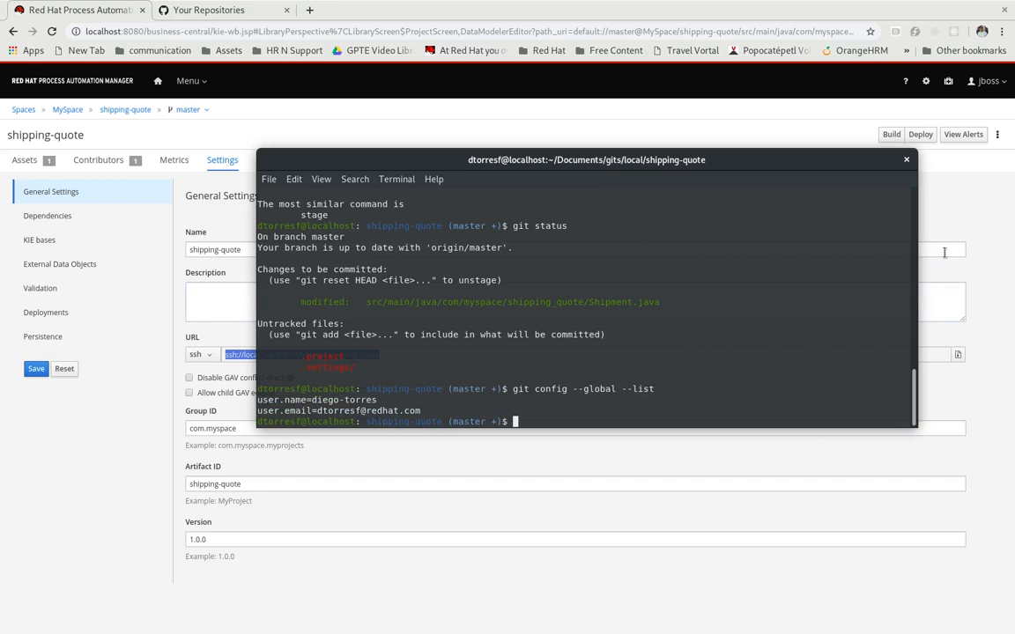
{"action": "mouse_move", "coordinate": [826, 508]}
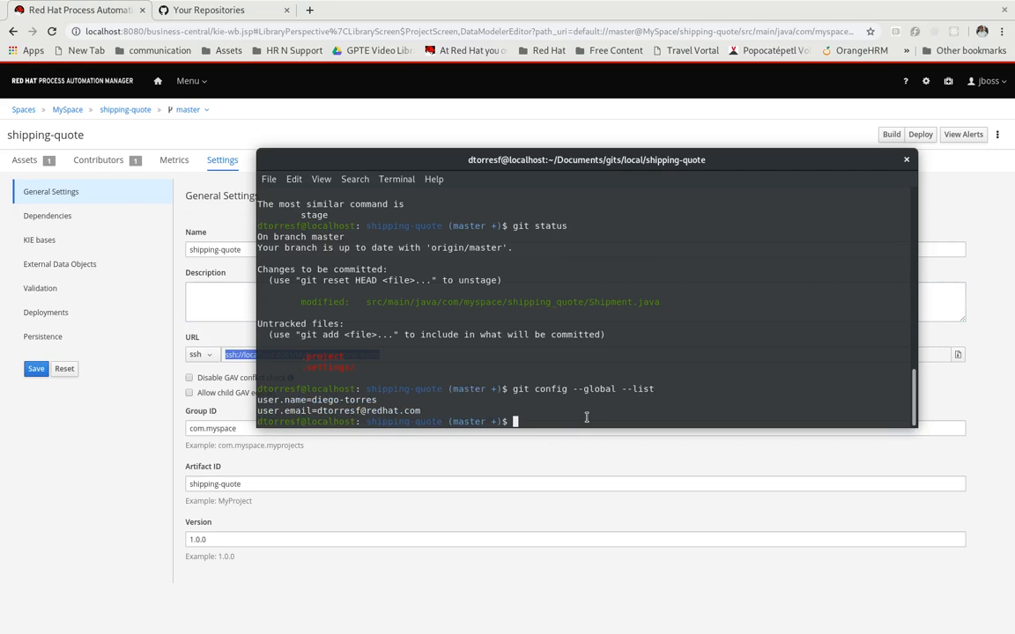
Commit with message "adding tostring, hashcode and equals", correcting the mistyped command after the error
{"action": "type", "text": "git co"}
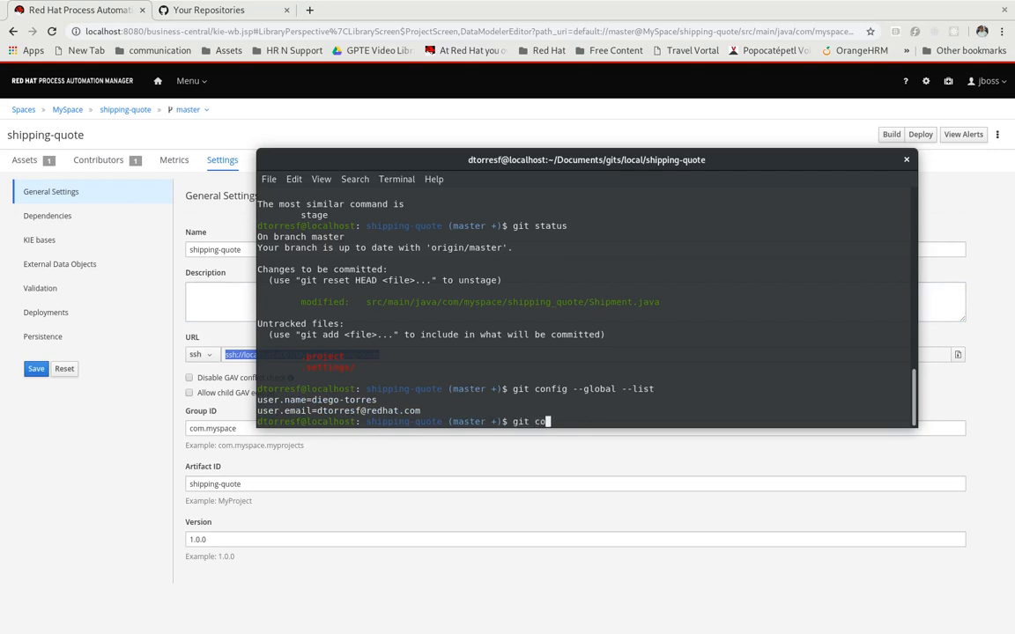
{"action": "type", "text": "mmig -m"}
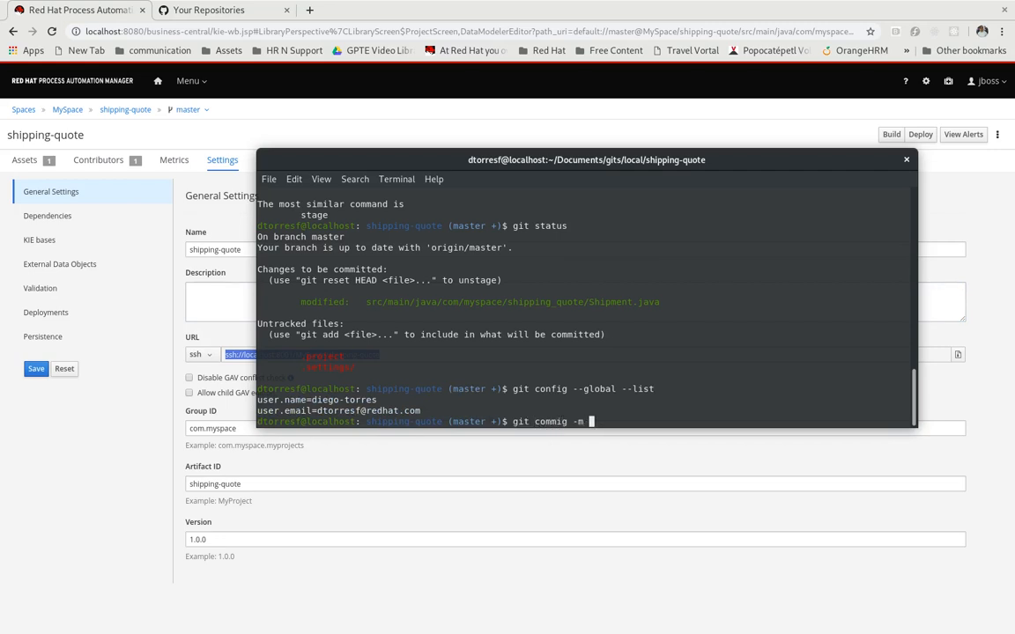
{"action": "type", "text": "\""}
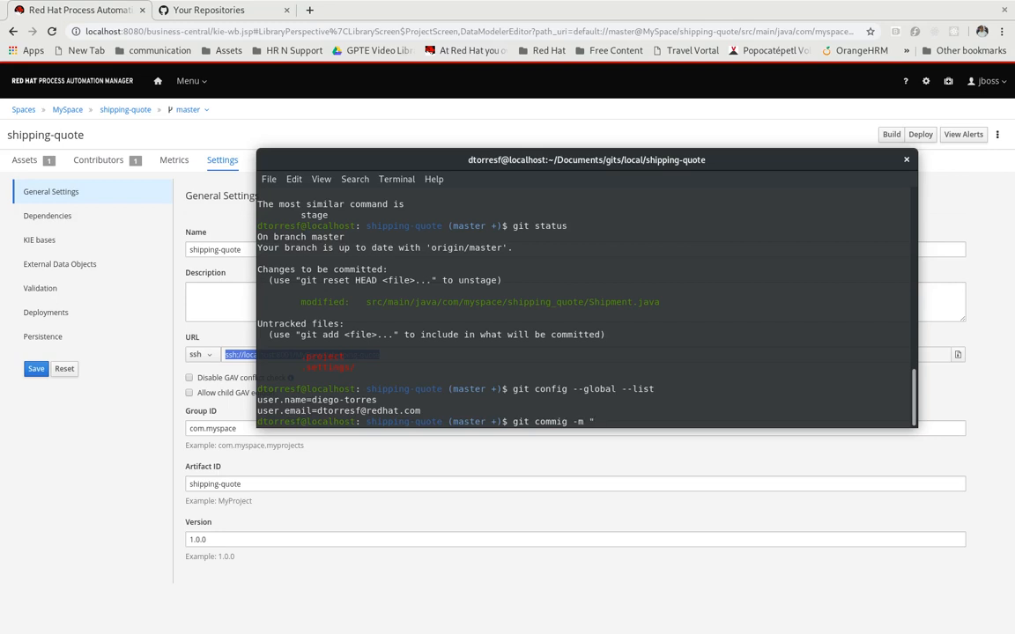
{"action": "type", "text": "adding"}
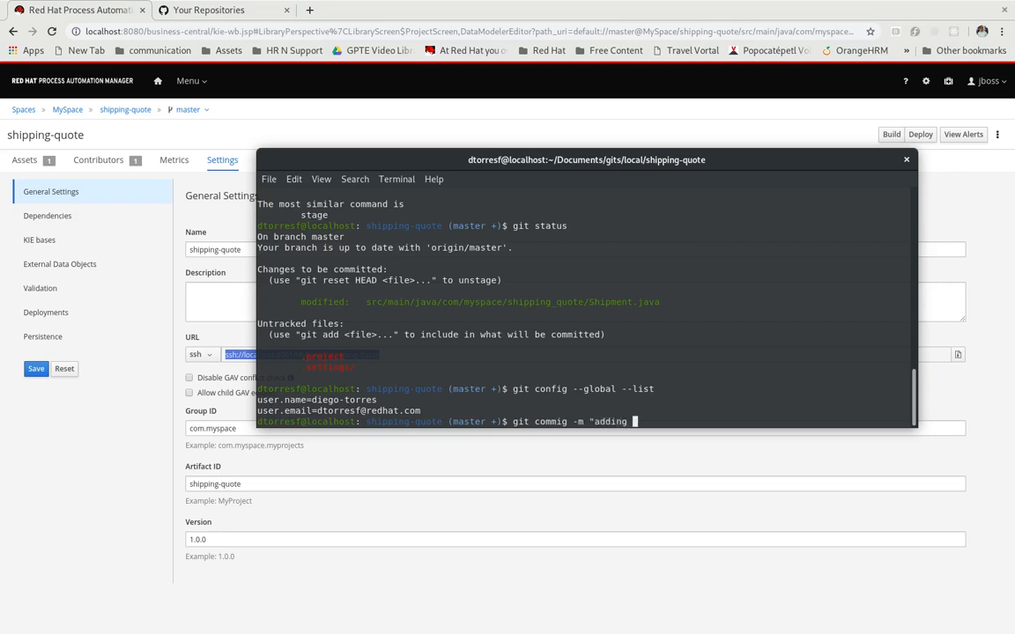
{"action": "type", "text": "tostring and"}
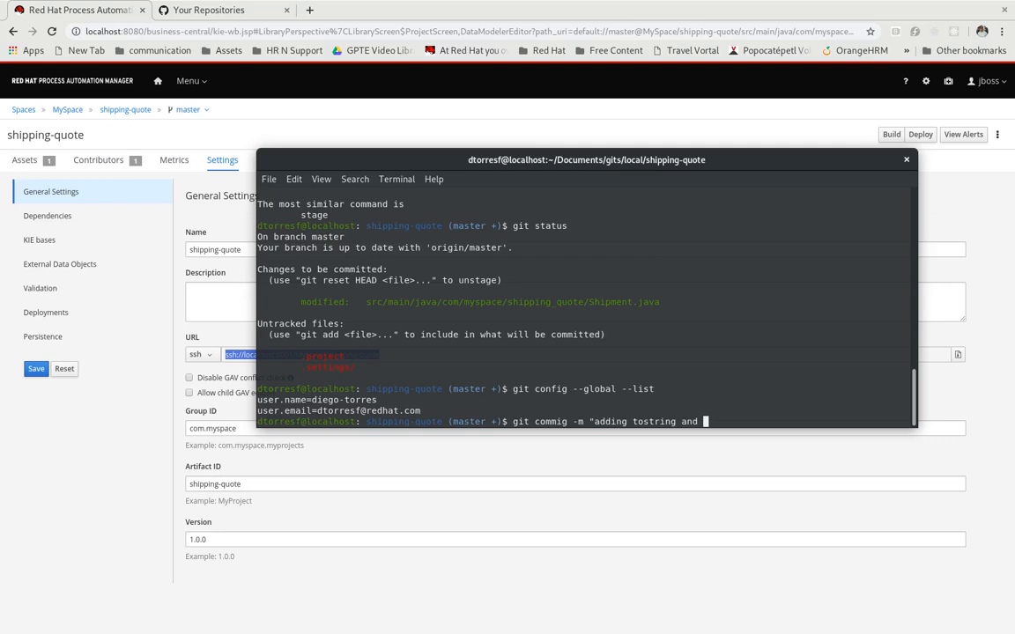
{"action": "type", "text": ", hashcode"}
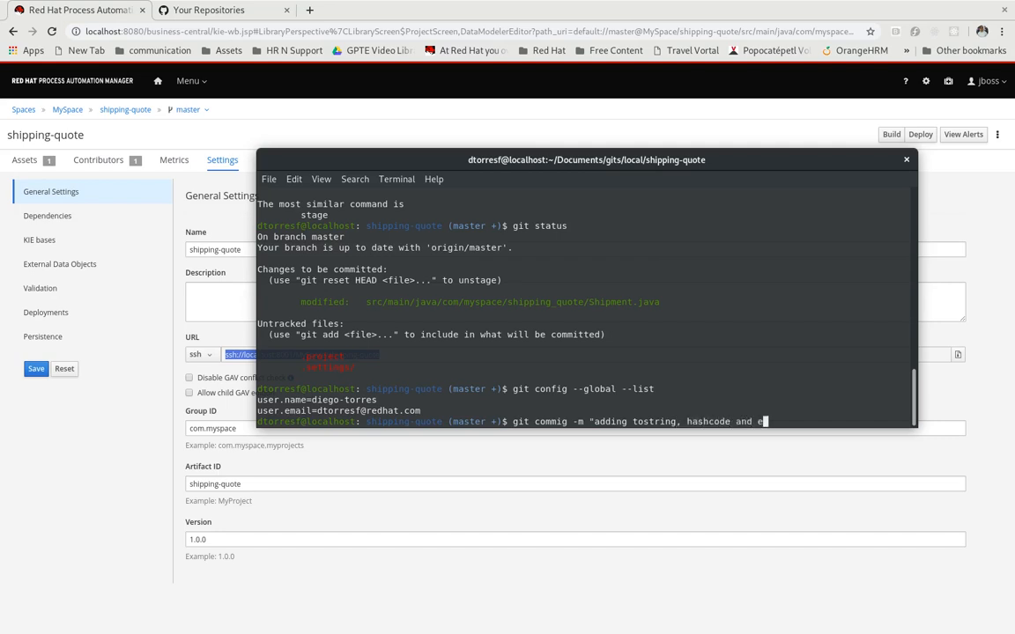
{"action": "type", "text": "quals"}
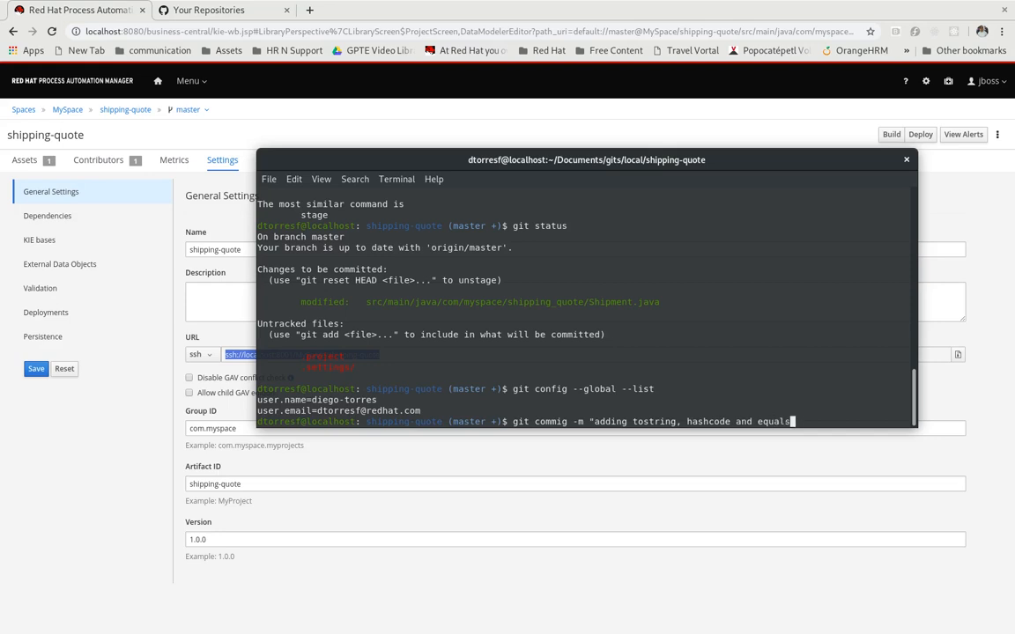
{"action": "key", "text": "Return"}
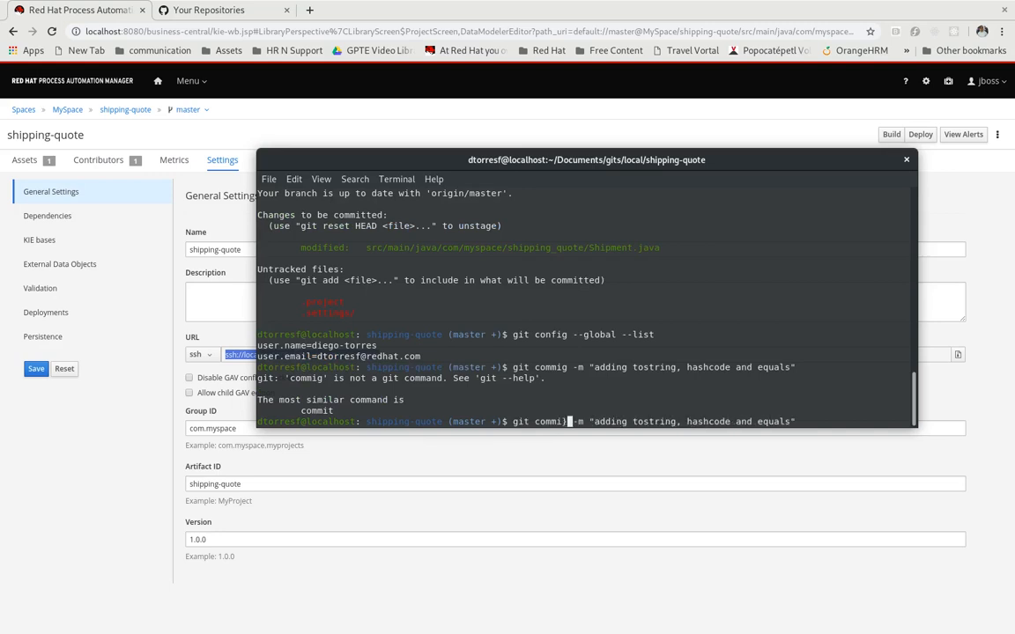
{"action": "key", "text": "Return"}
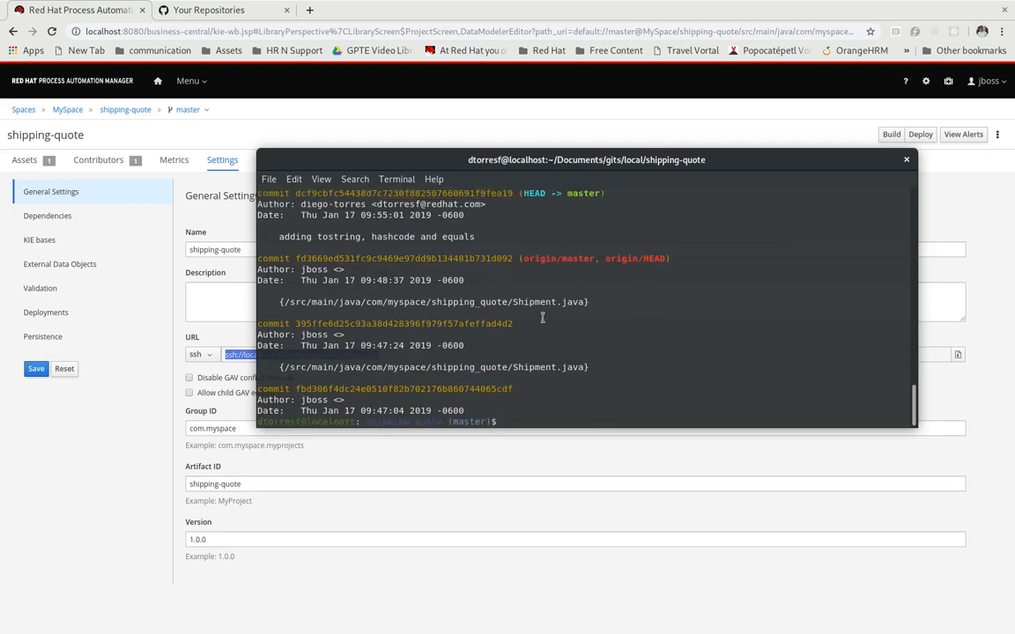
Run git push origin so the new commit reaches Business Central's remote
{"action": "type", "text": "git push origin"}
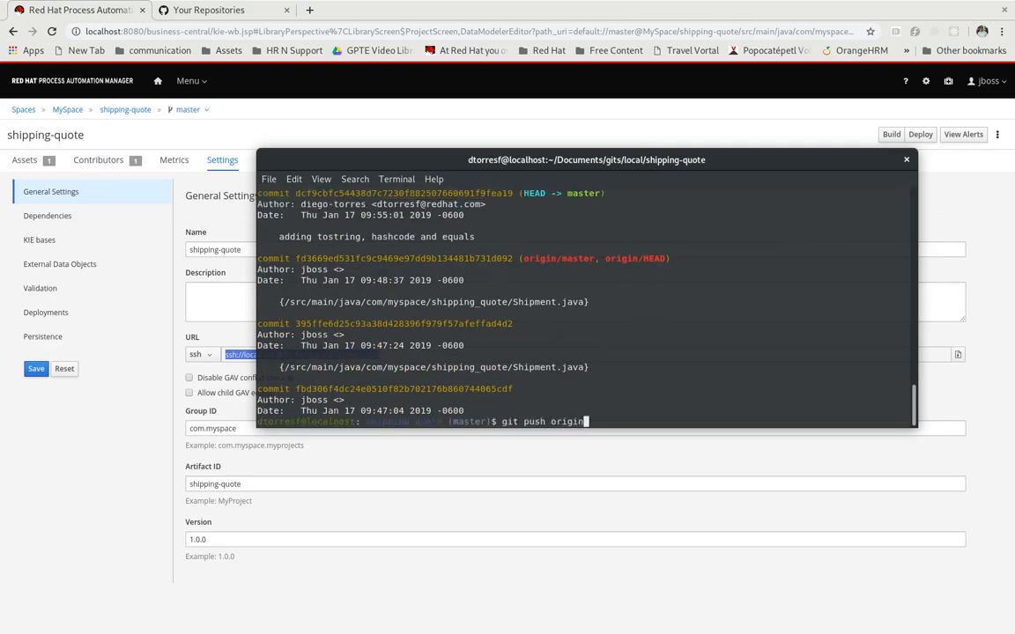
{"action": "key", "text": "Return"}
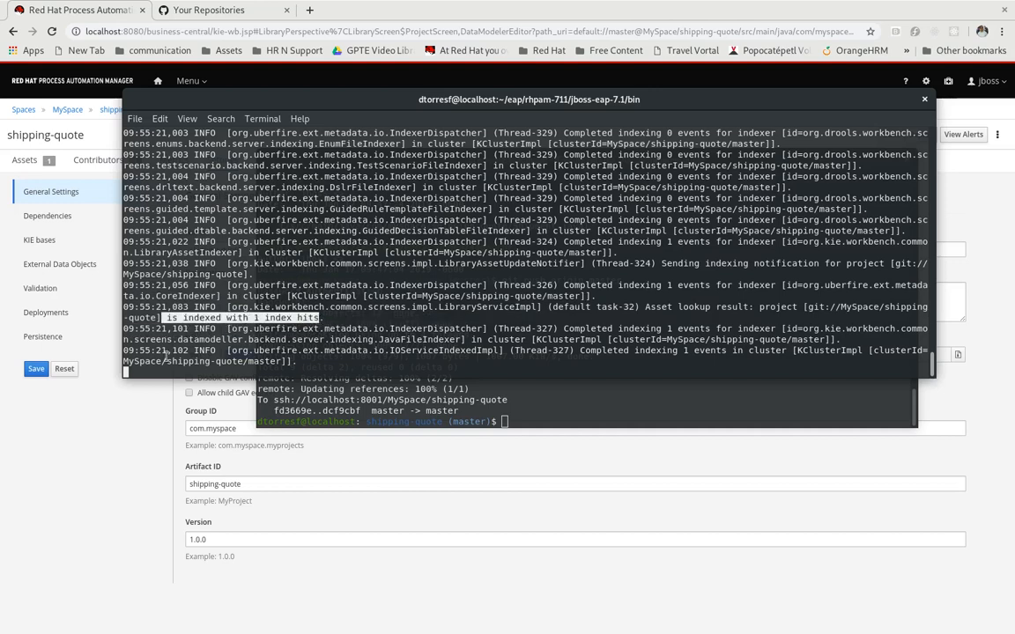
{"action": "mouse_move", "coordinate": [208, 455]}
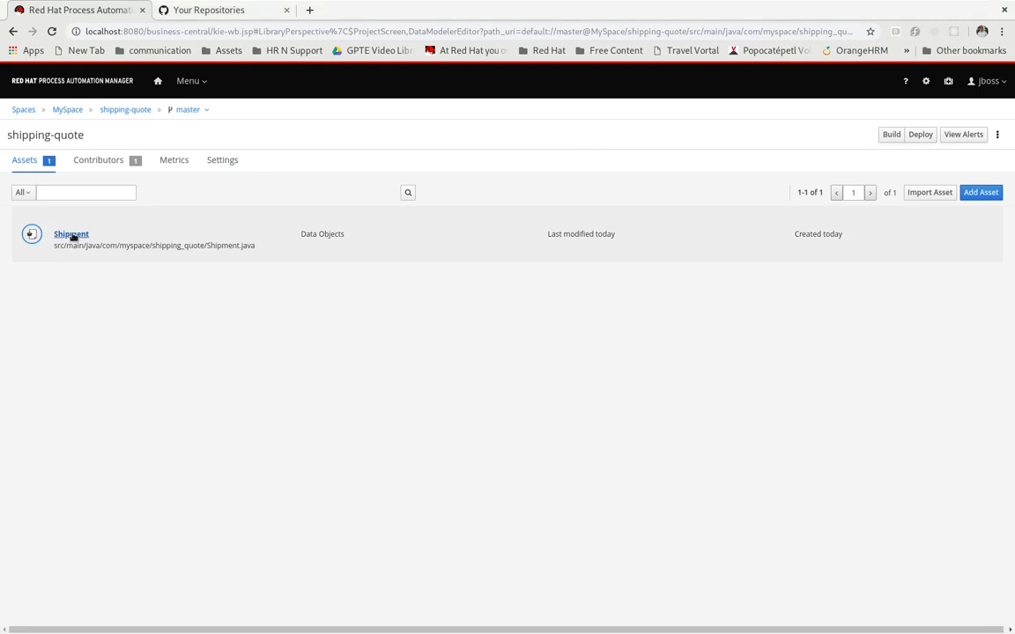
Reopen Shipment.java, check its source, then list its five fields again
{"action": "left_click", "coordinate": [71, 233]}
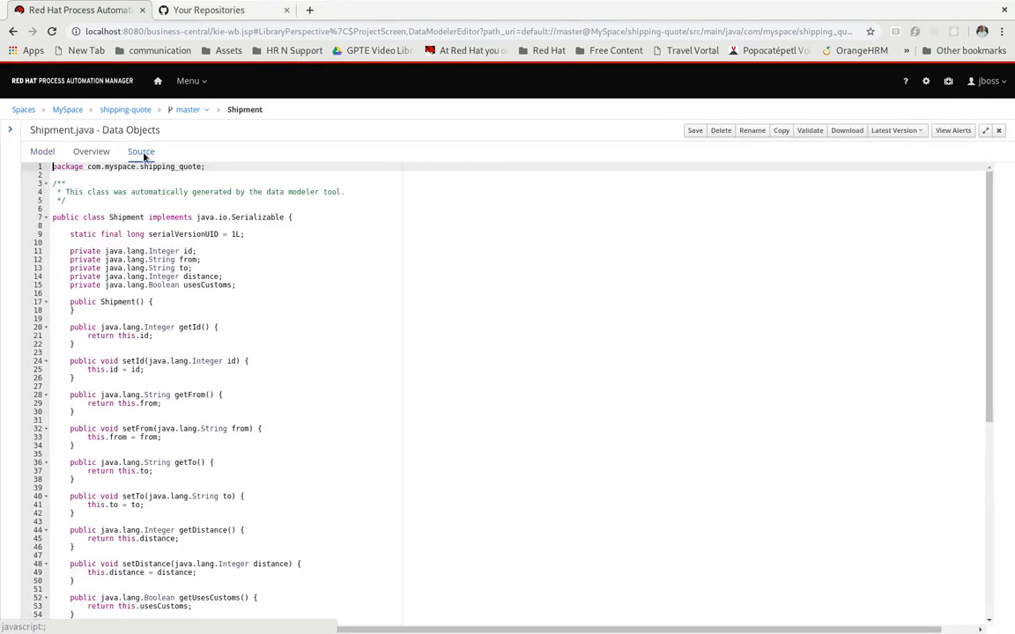
{"action": "scroll", "scroll_direction": "down", "scroll_amount": 3}
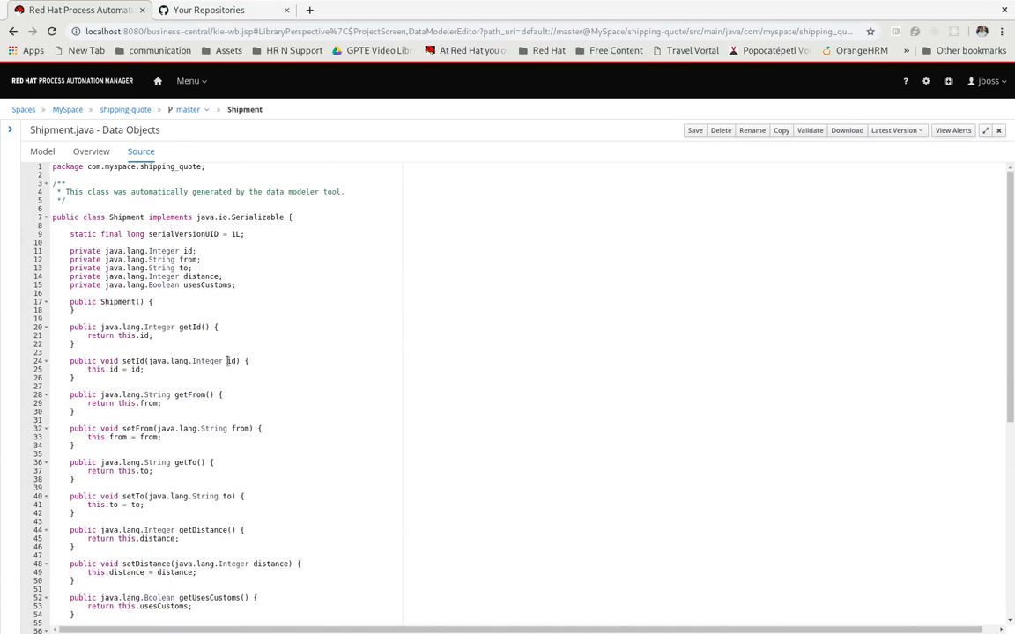
{"action": "left_click", "coordinate": [43, 152]}
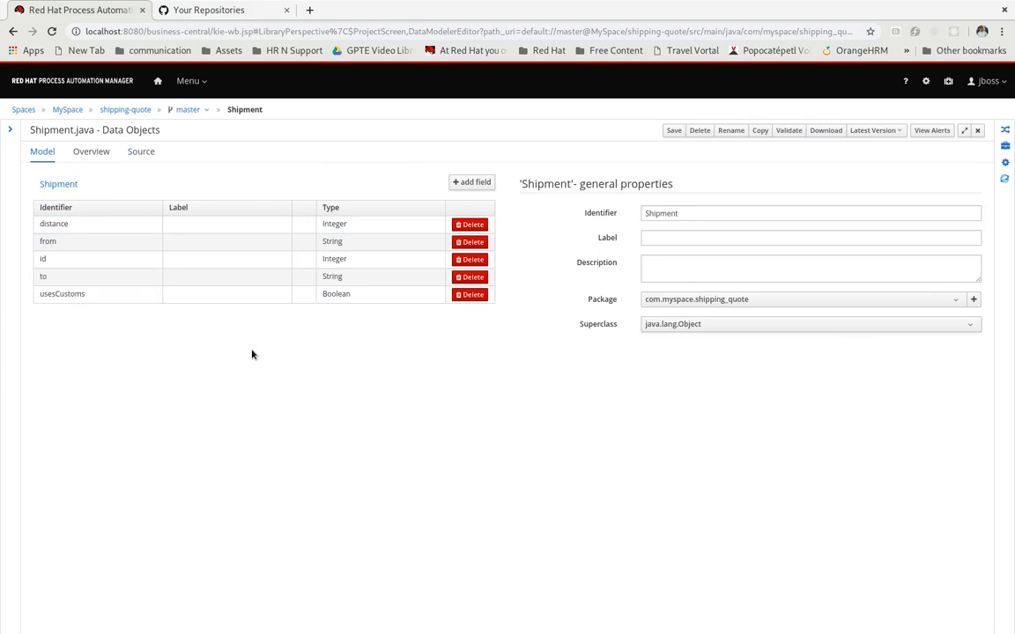
{"action": "mouse_move", "coordinate": [204, 342]}
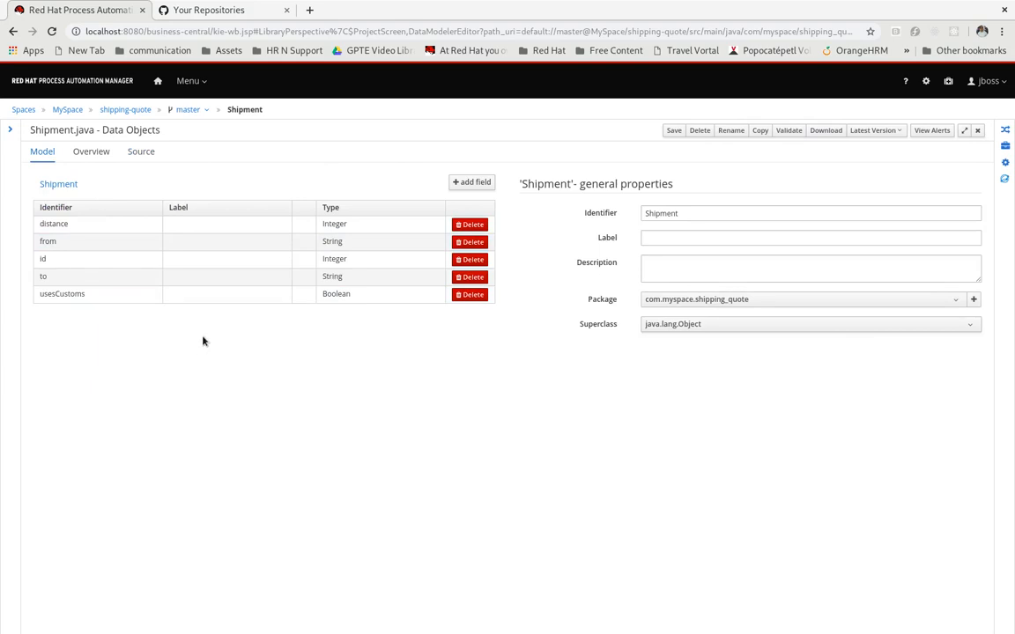
{"action": "mouse_move", "coordinate": [198, 316]}
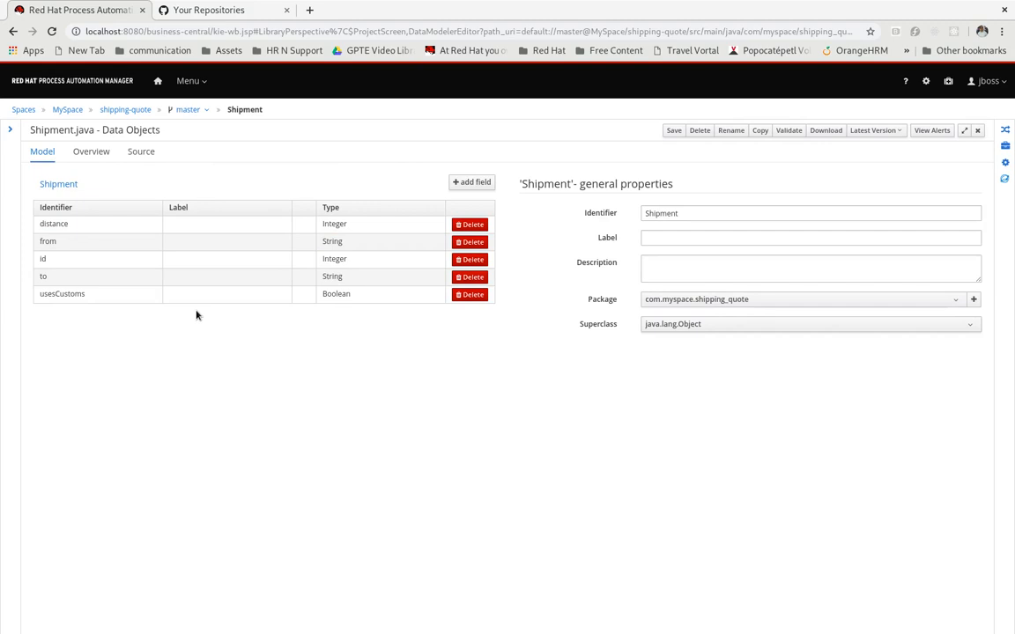
{"action": "mouse_move", "coordinate": [208, 189]}
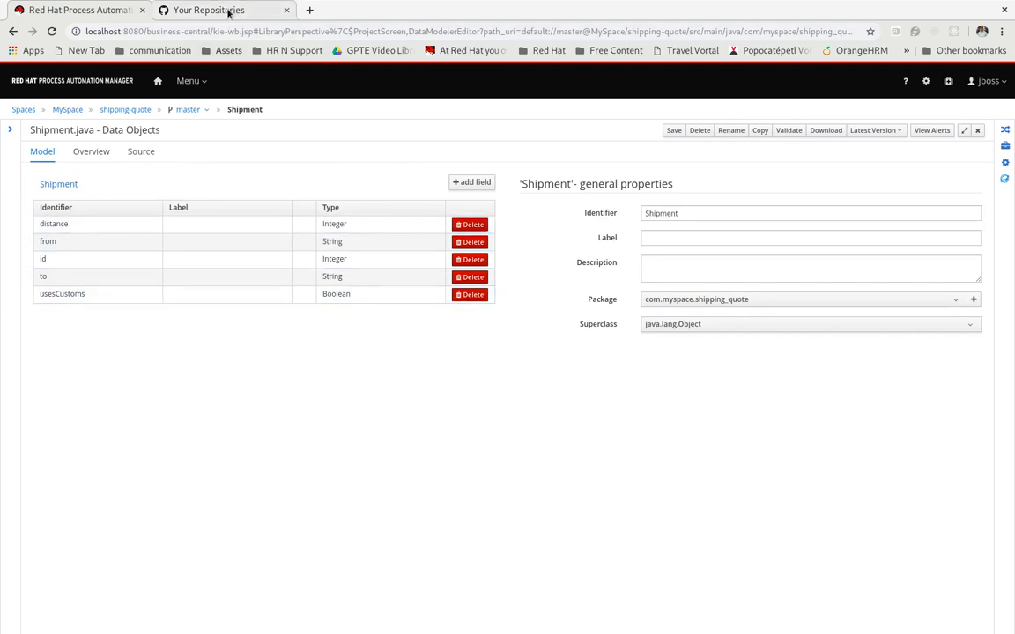
Settle on the GitHub repositories page after flipping between it and Business Central
{"action": "left_click", "coordinate": [222, 10]}
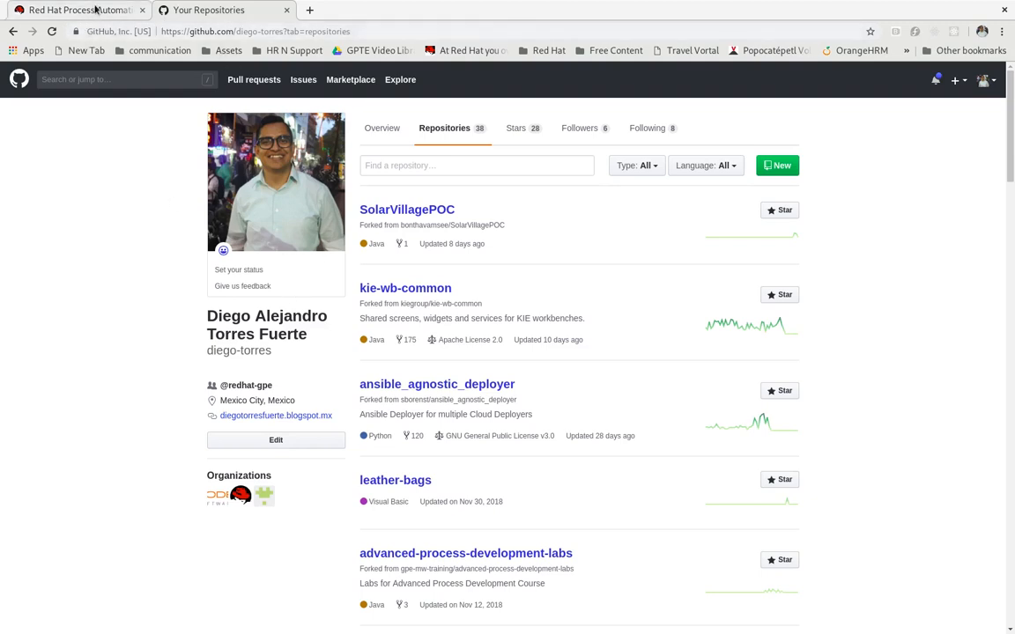
{"action": "left_click", "coordinate": [74, 10]}
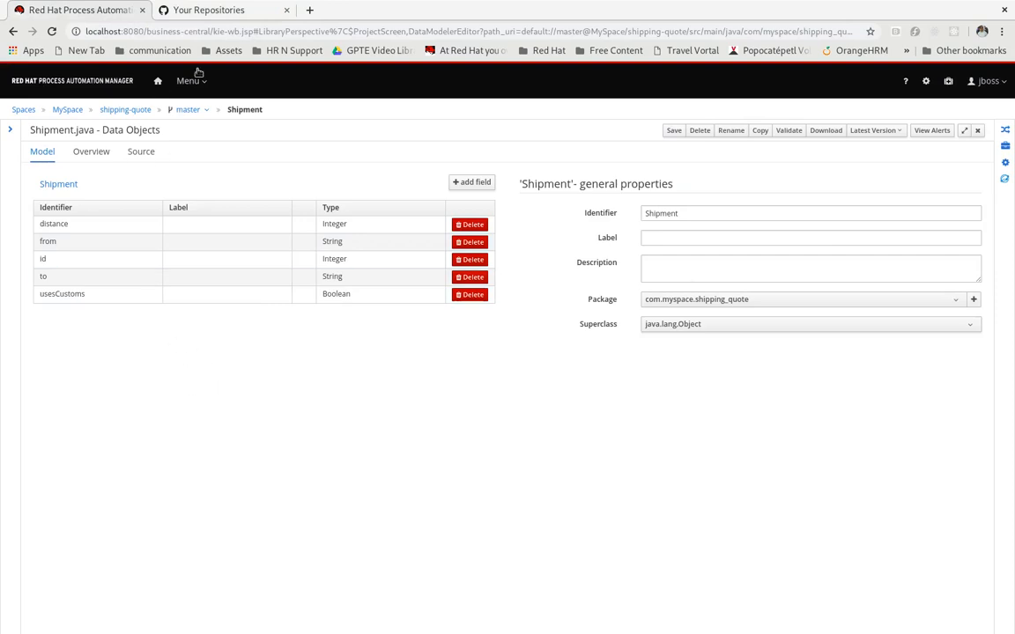
{"action": "left_click", "coordinate": [222, 11]}
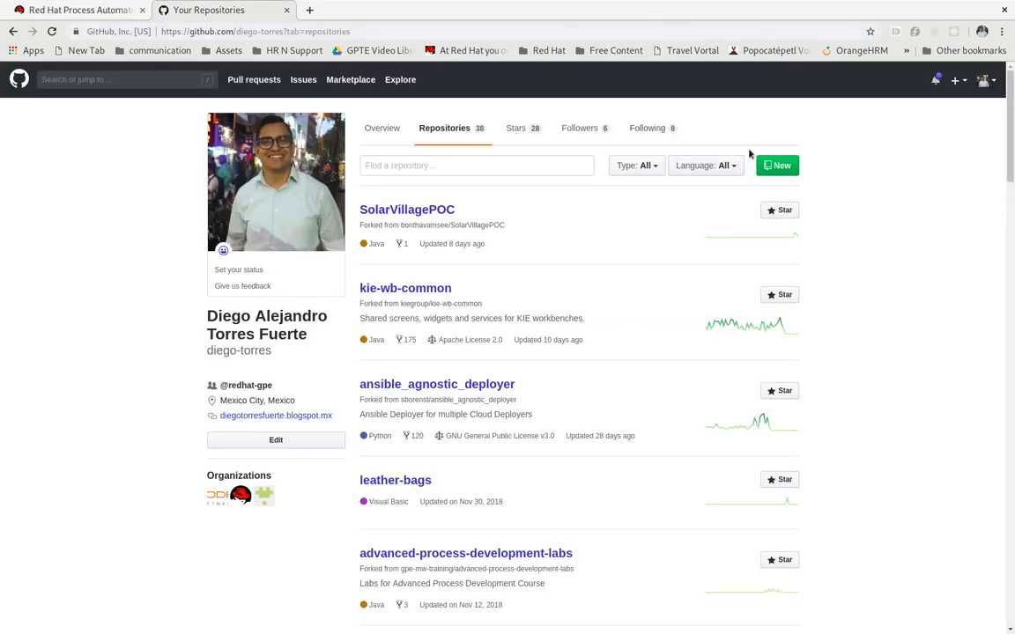
{"action": "left_click", "coordinate": [74, 10]}
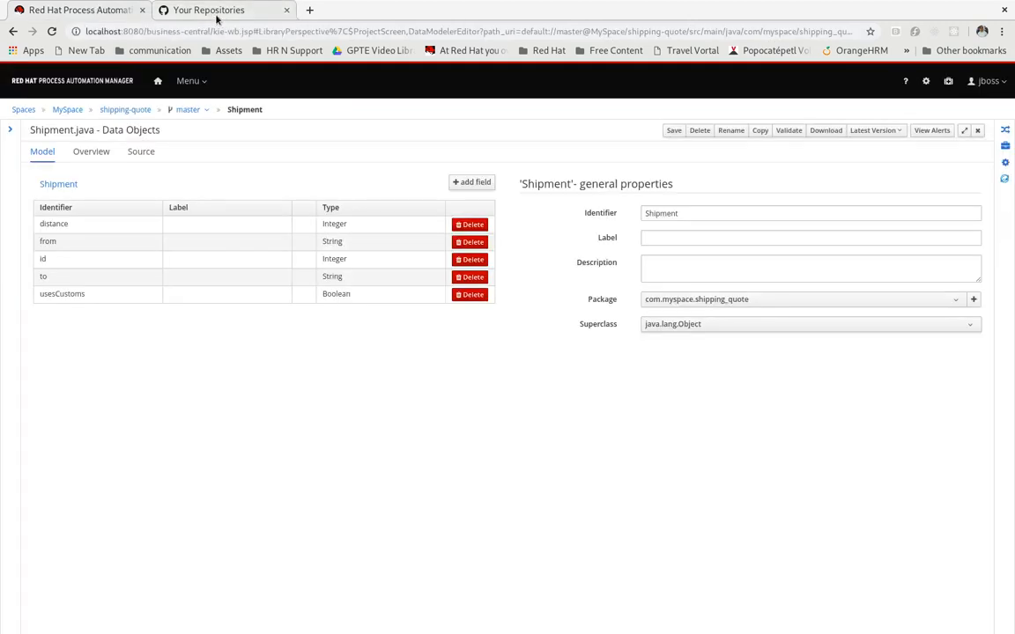
{"action": "mouse_move", "coordinate": [215, 10]}
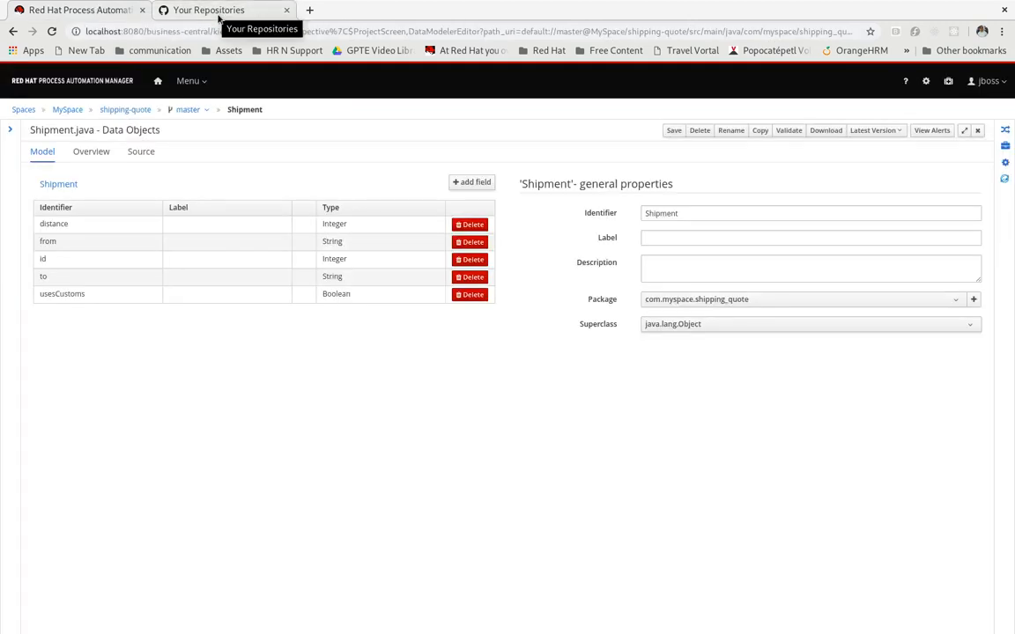
{"action": "left_click", "coordinate": [222, 11]}
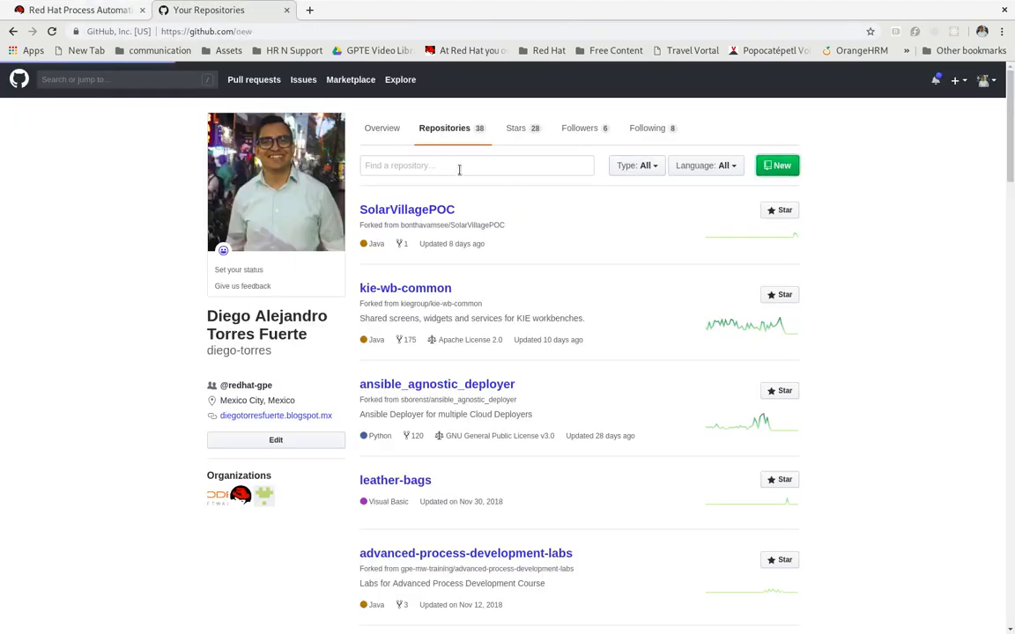
Create the public repository named shipping-quote and land on its quick setup page
{"action": "left_click", "coordinate": [776, 166]}
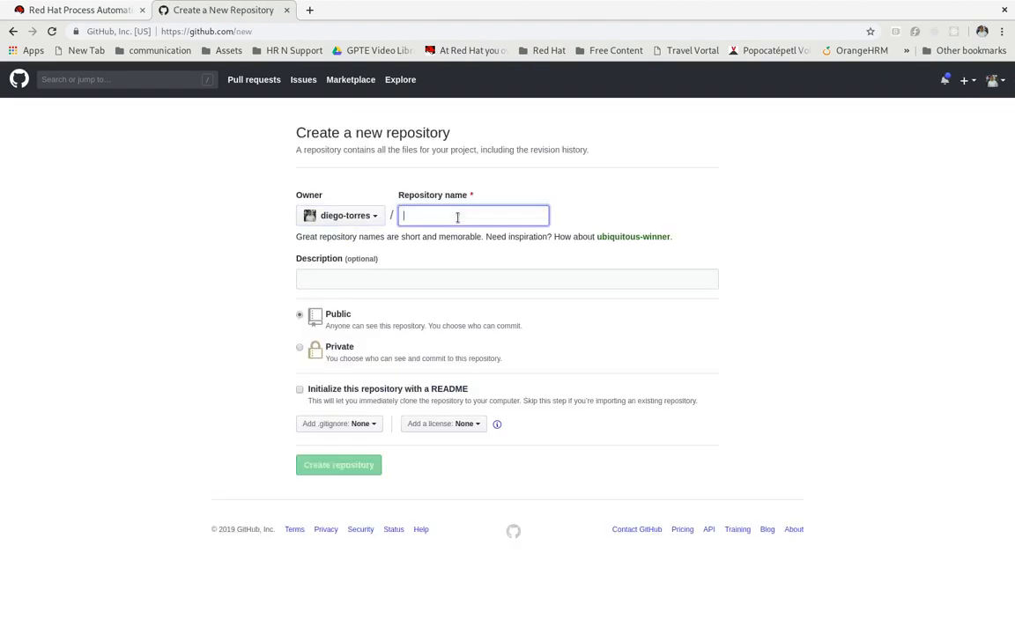
{"action": "type", "text": "shipping"}
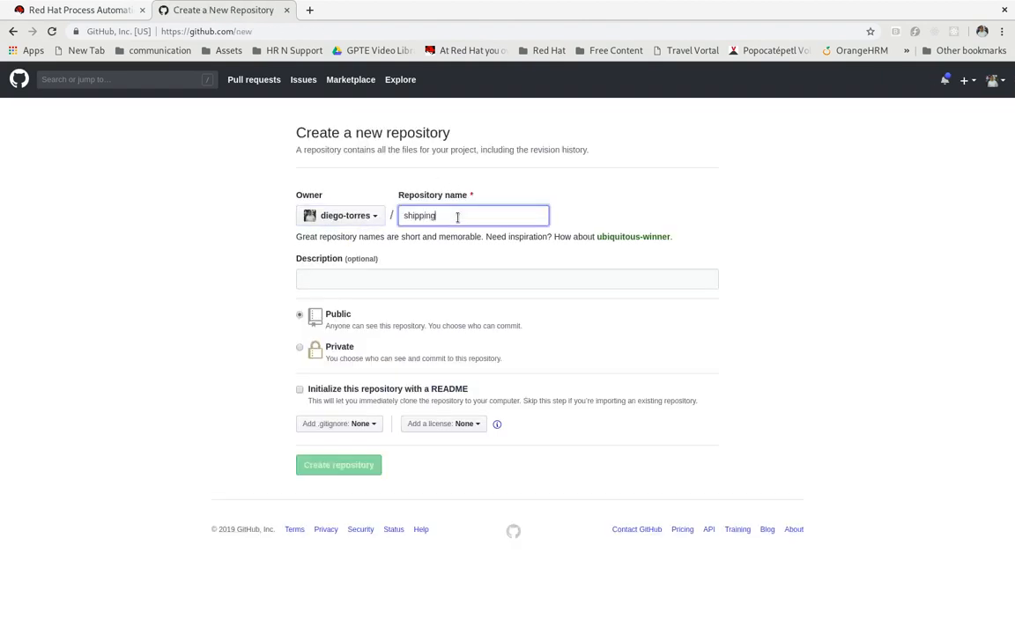
{"action": "type", "text": "-quote"}
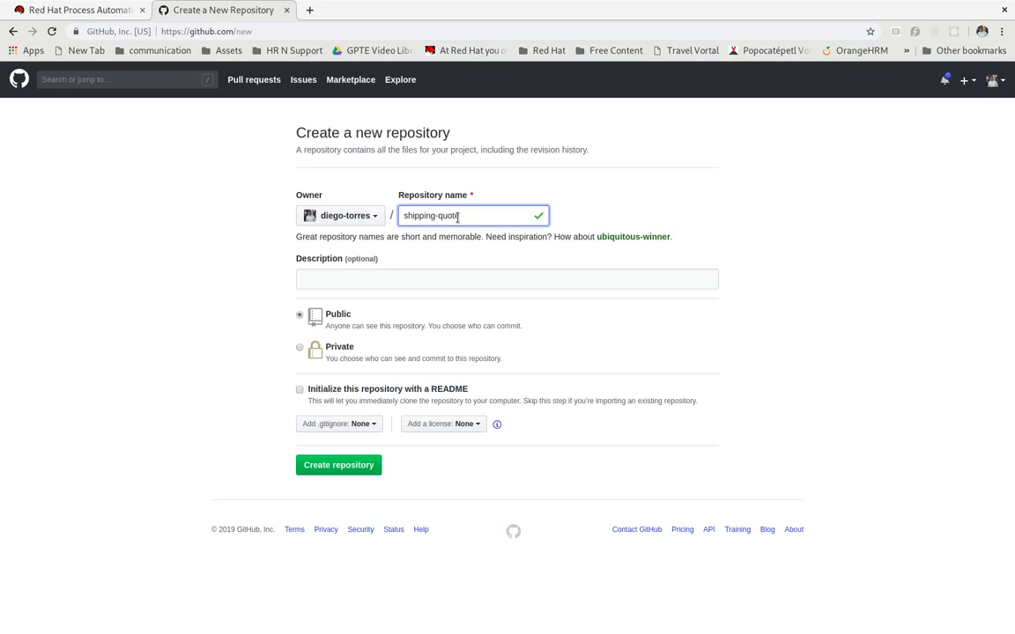
{"action": "left_click", "coordinate": [339, 465]}
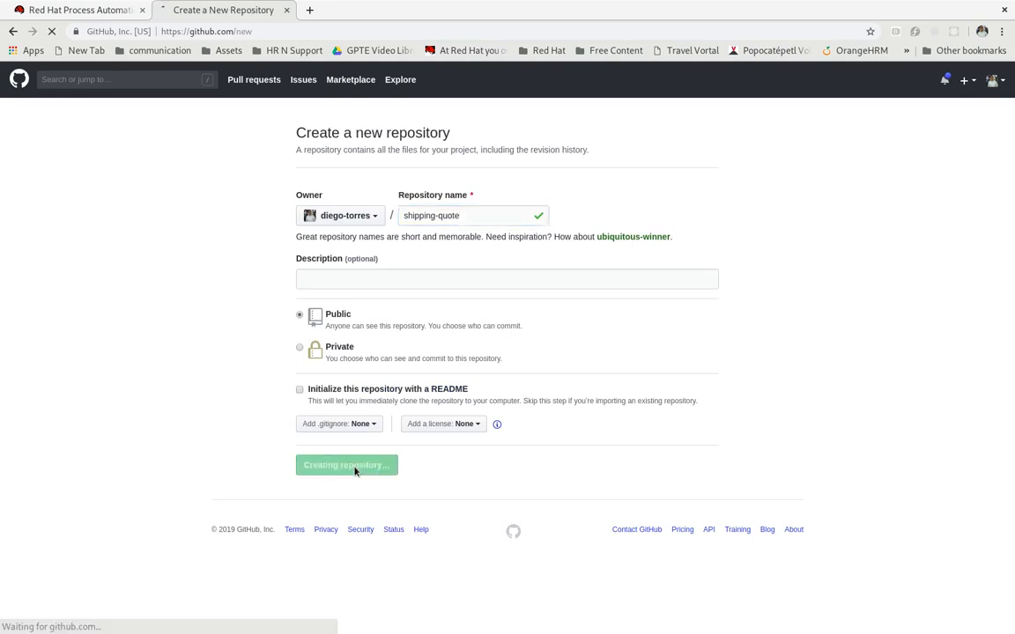
{"action": "left_click", "coordinate": [345, 466]}
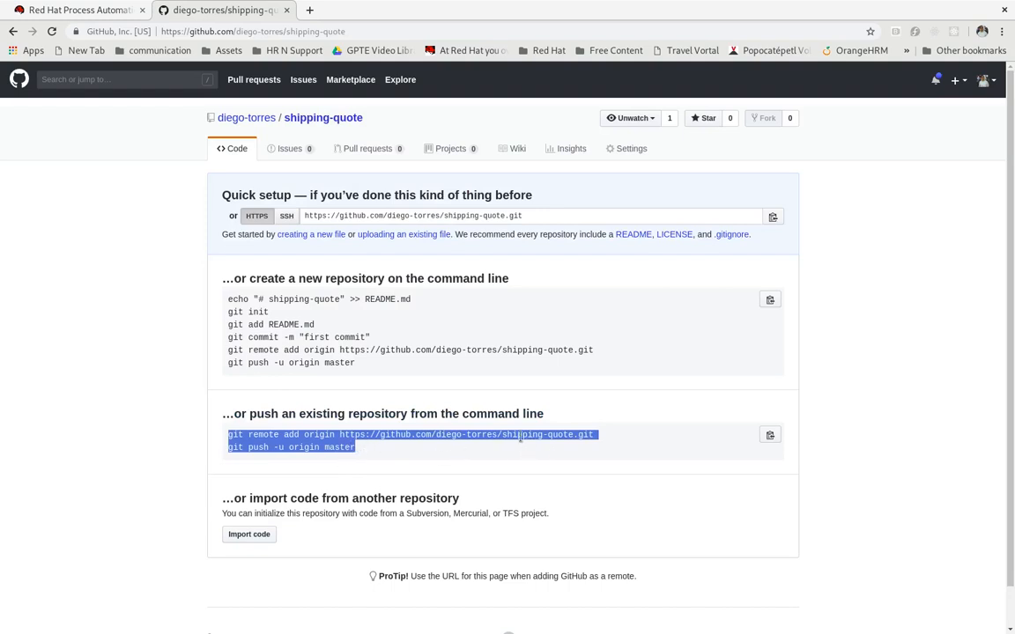
{"action": "mouse_move", "coordinate": [370, 451]}
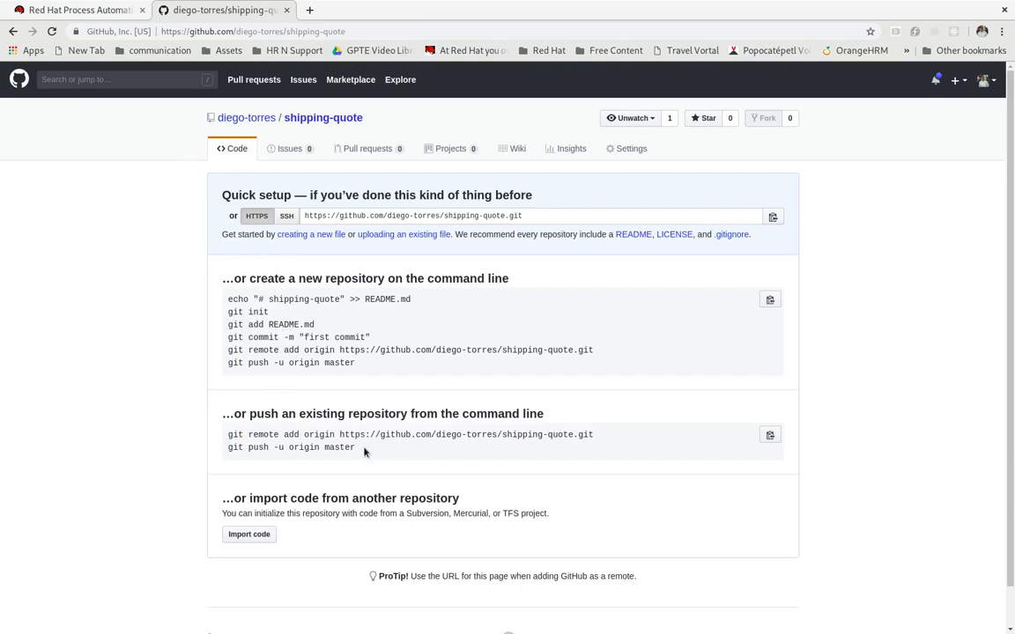
{"action": "mouse_move", "coordinate": [343, 414]}
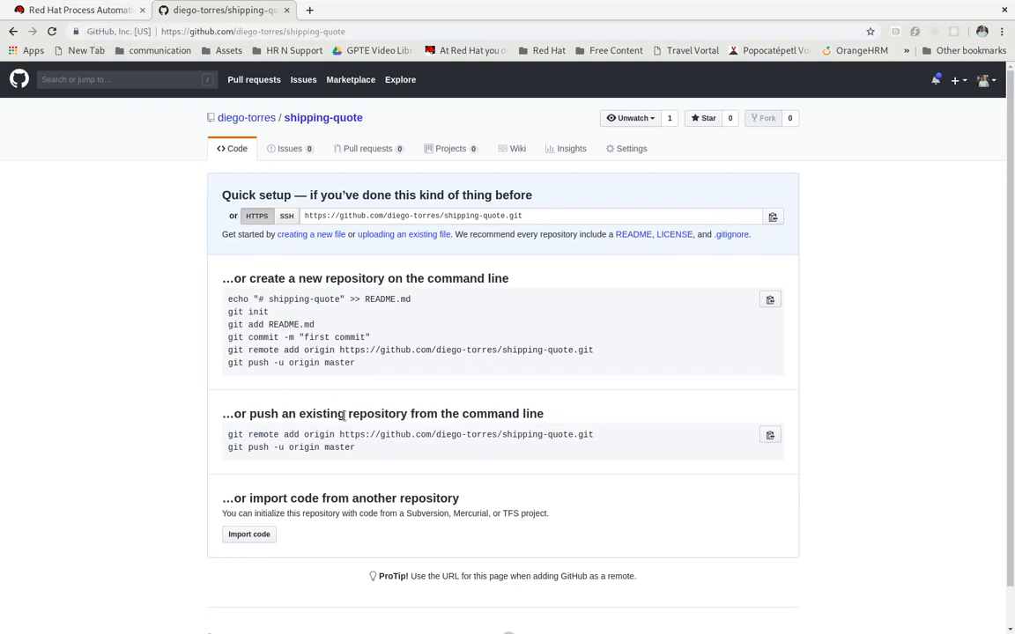
Select the word origin in the push-an-existing-repository commands
{"action": "double_click", "coordinate": [317, 433]}
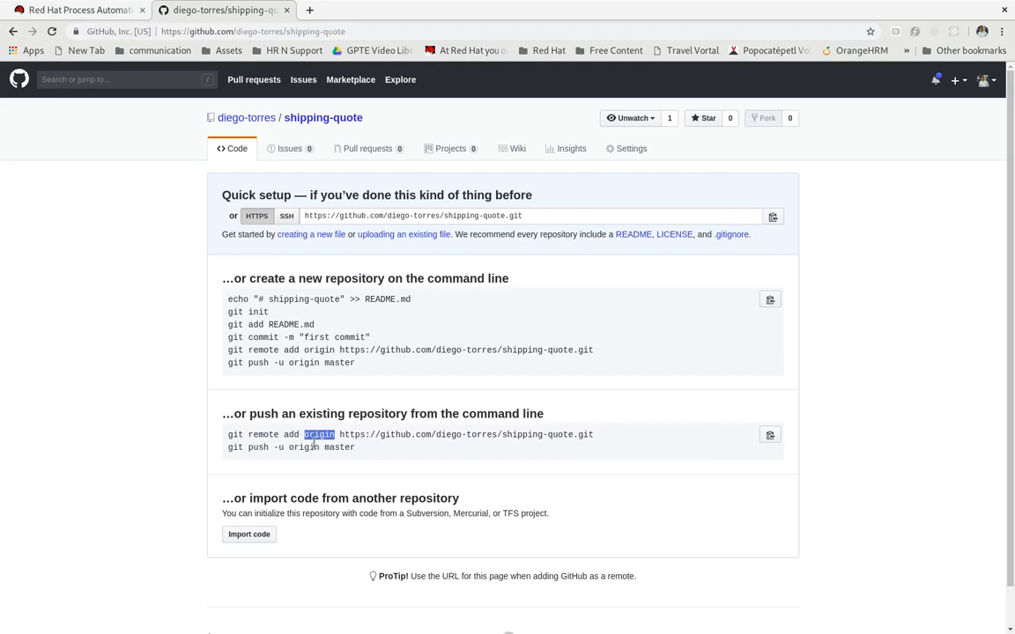
{"action": "mouse_move", "coordinate": [271, 462]}
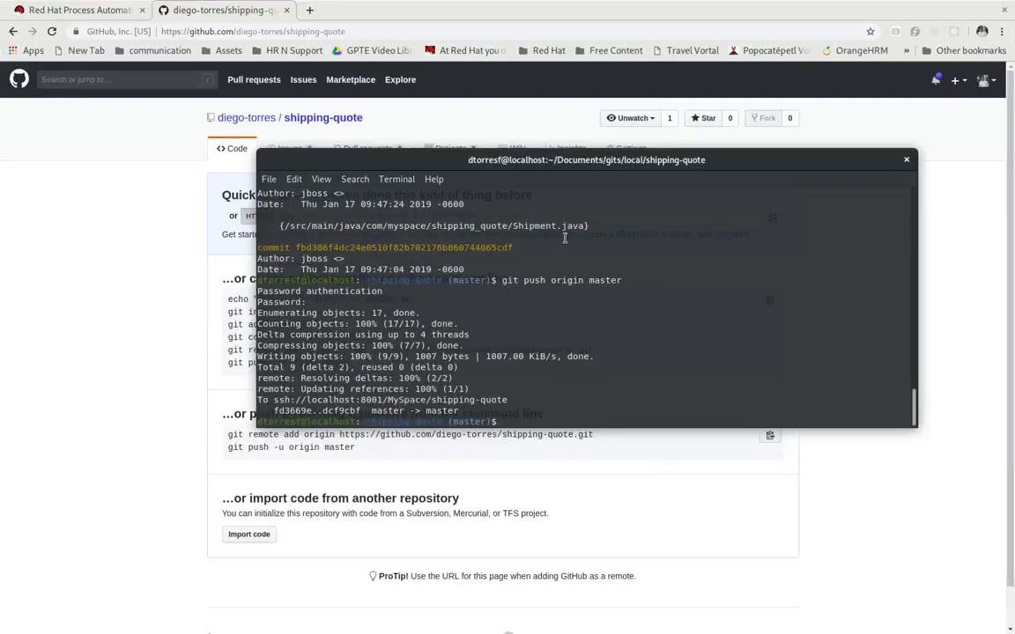
List the repository's current remotes, showing only origin
{"action": "left_click_drag", "start_coordinate": [587, 159], "coordinate": [468, 138]}
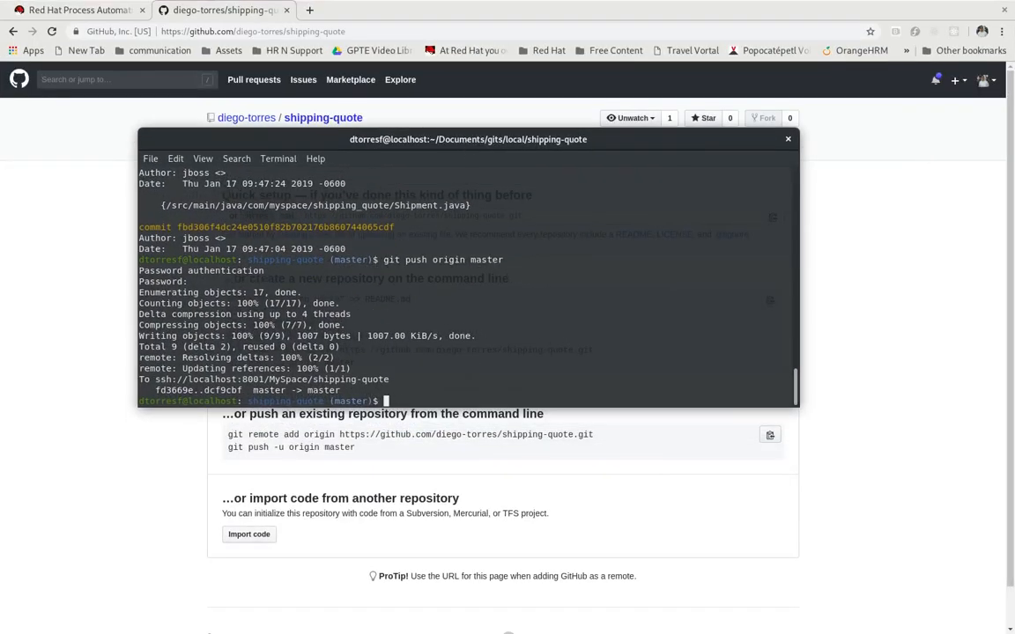
{"action": "type", "text": "git remot"}
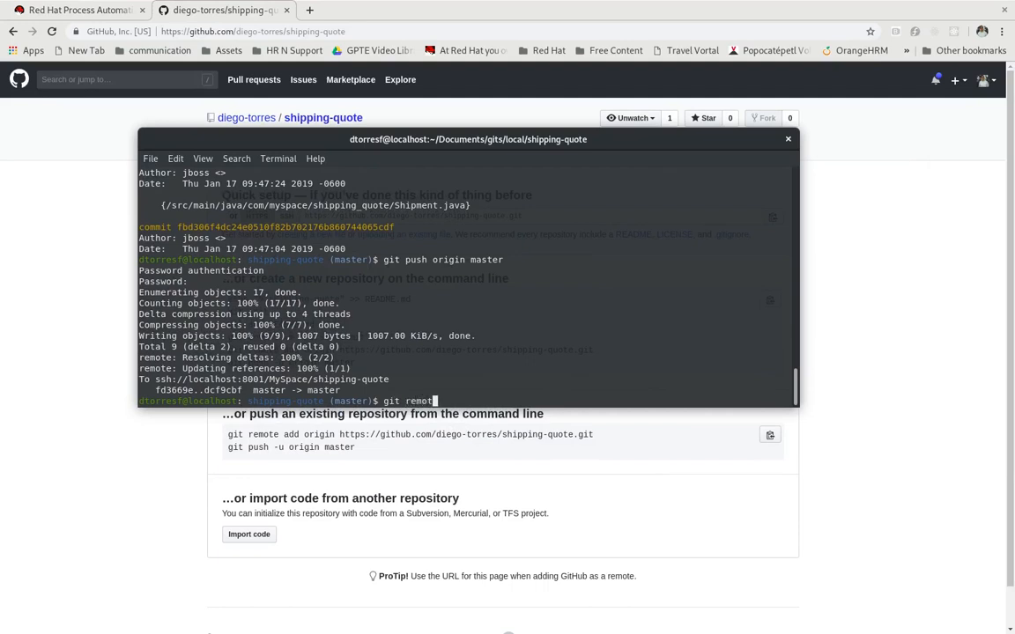
{"action": "key", "text": "Return"}
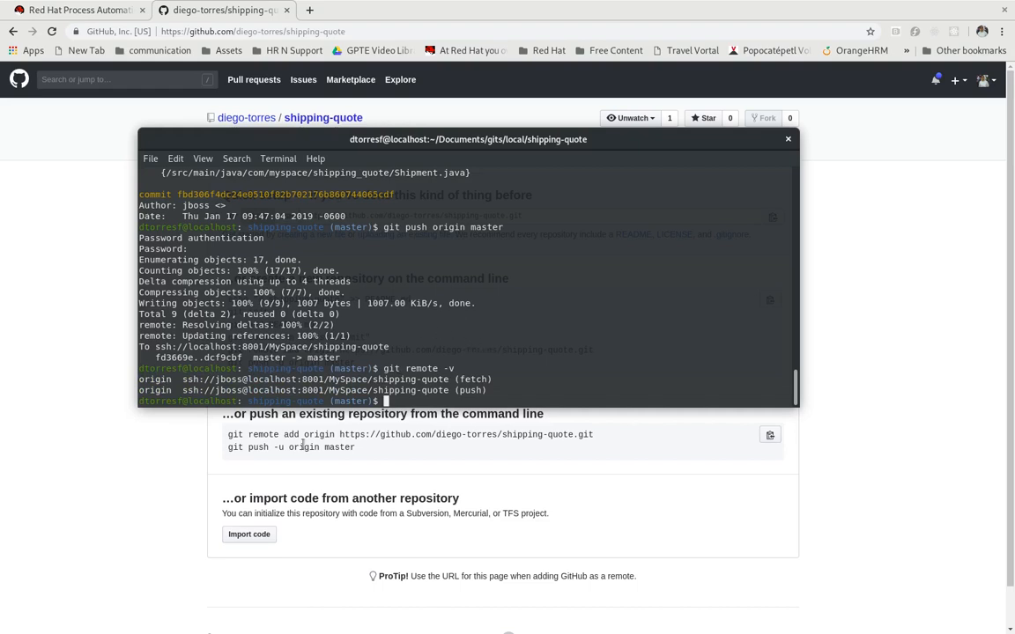
{"action": "type", "text": "g"}
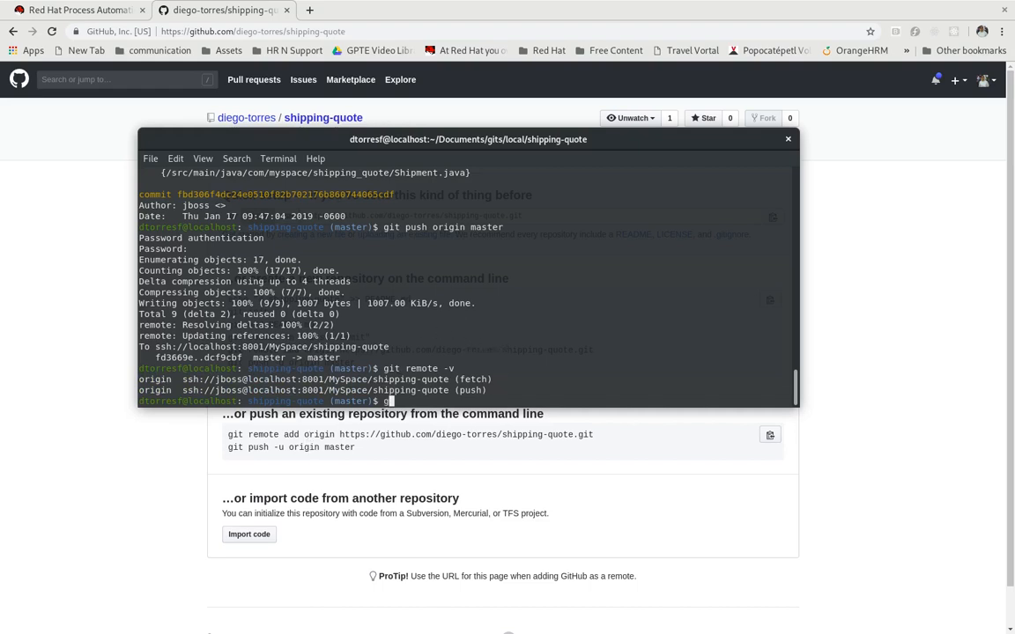
{"action": "type", "text": "it remote add"}
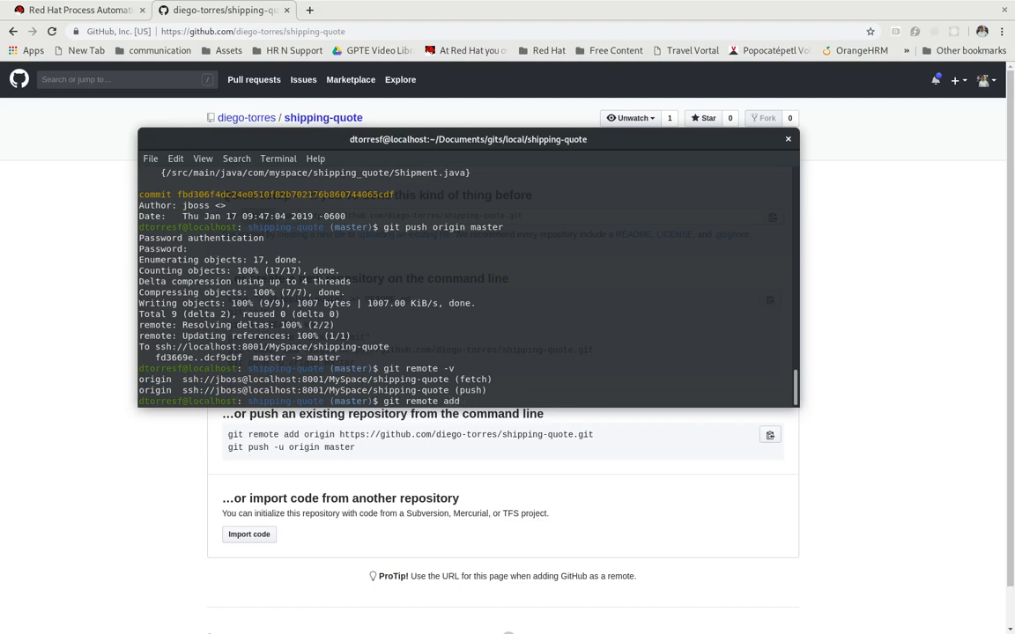
{"action": "type", "text": "github"}
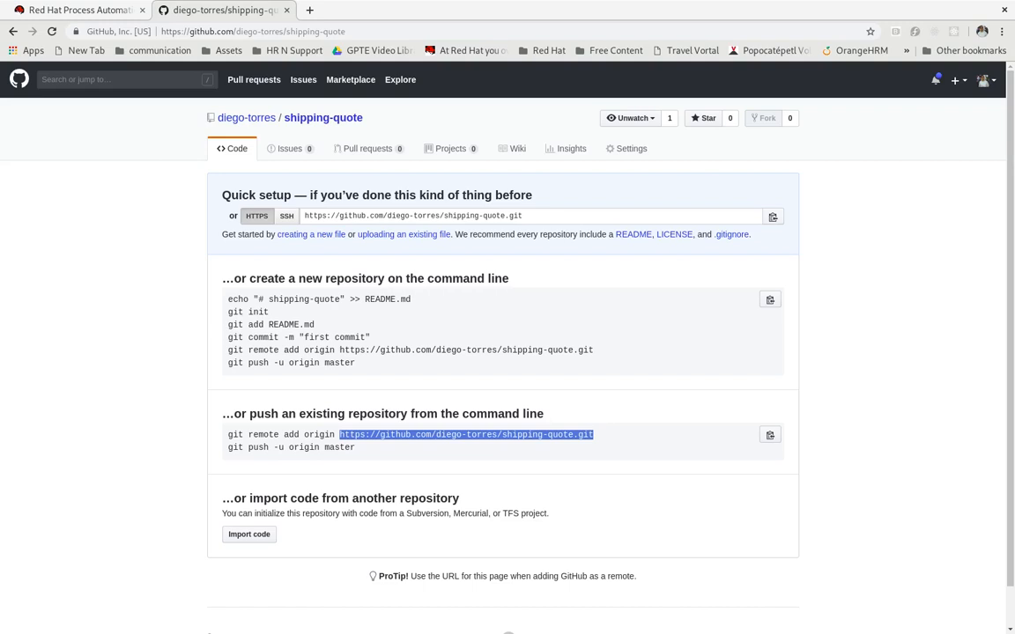
{"action": "right_click", "coordinate": [660, 308]}
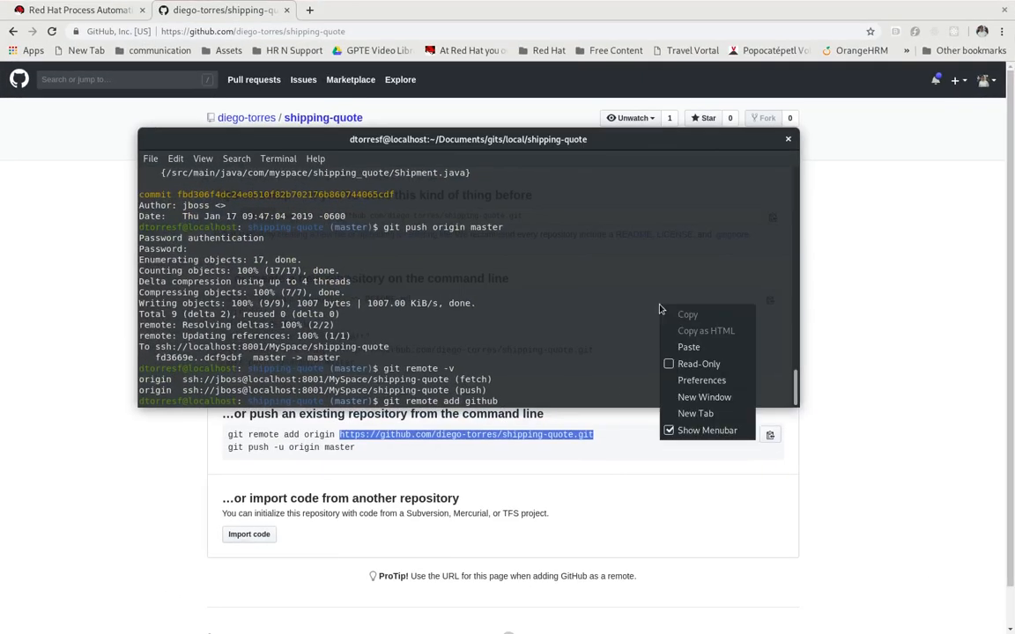
{"action": "left_click", "coordinate": [687, 346]}
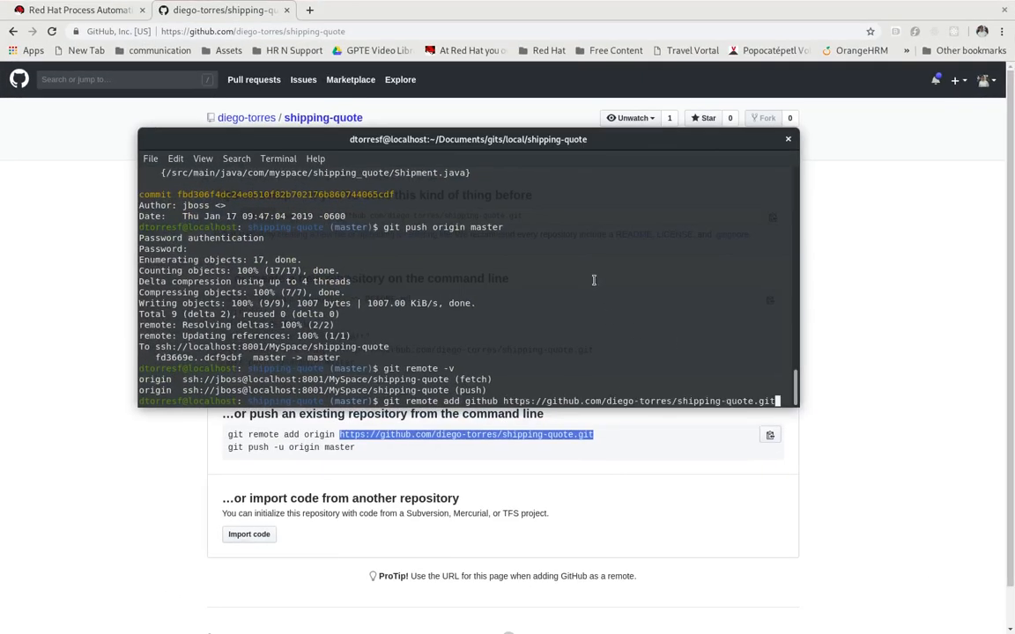
{"action": "key", "text": "Return"}
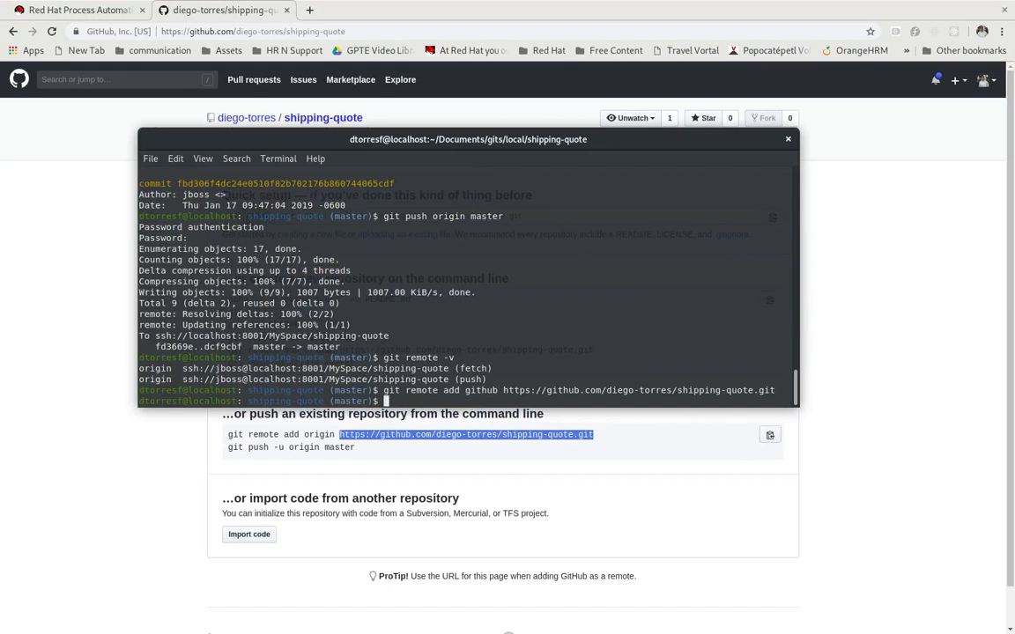
{"action": "type", "text": "git remote -v"}
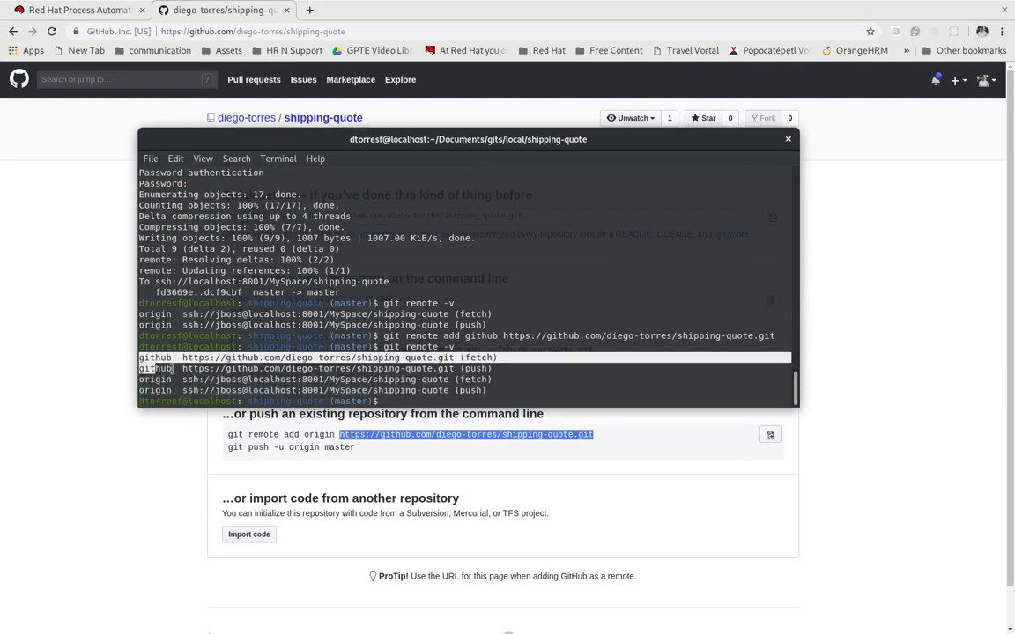
Run git push -u github master and supply the diego-torres username when prompted
{"action": "left_click", "coordinate": [788, 137]}
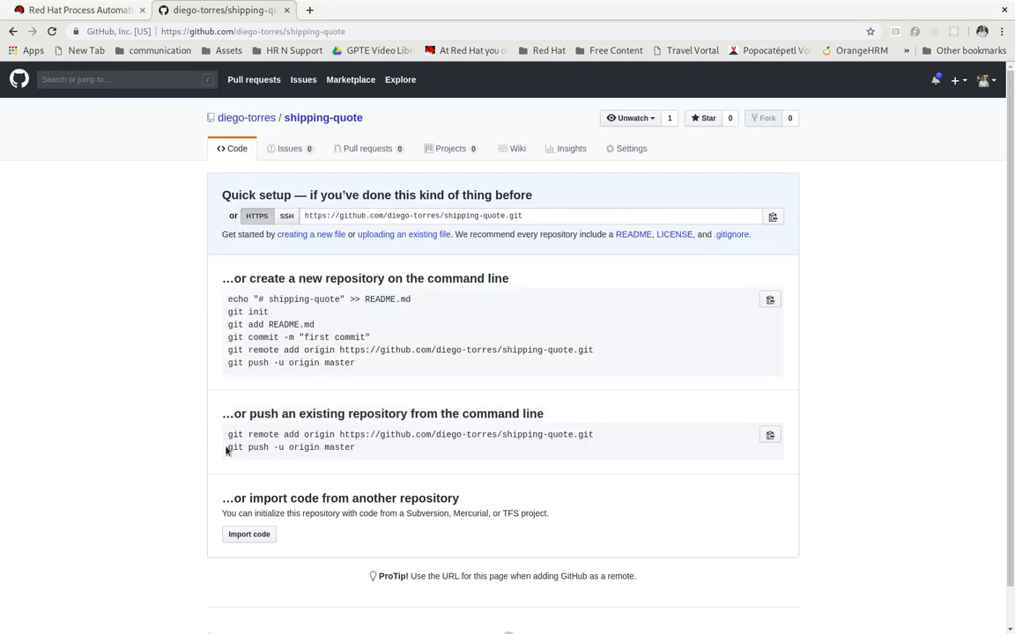
{"action": "double_click", "coordinate": [291, 447]}
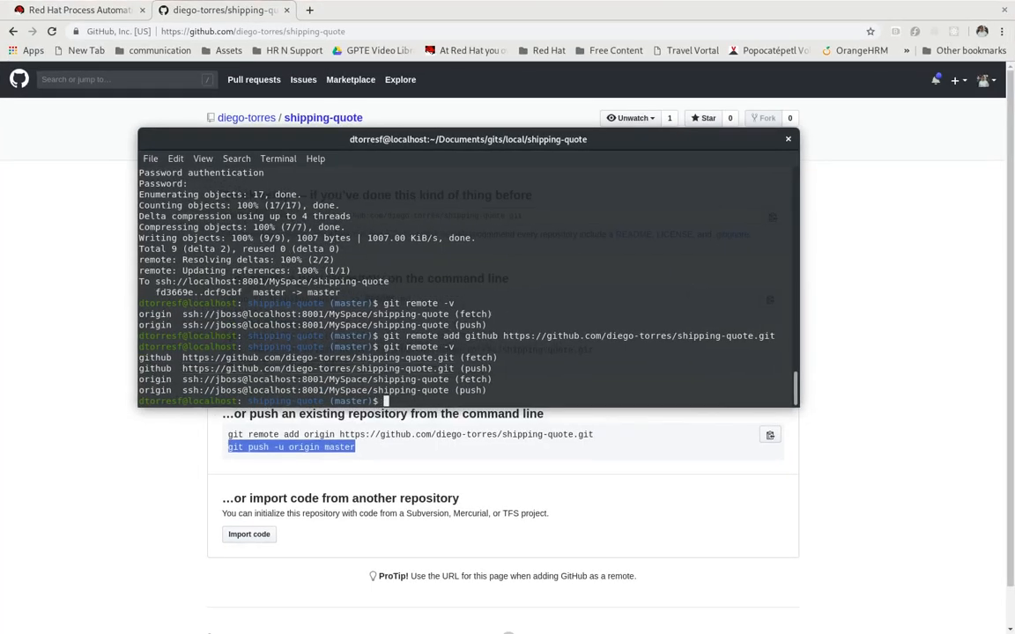
{"action": "type", "text": "git push -u"}
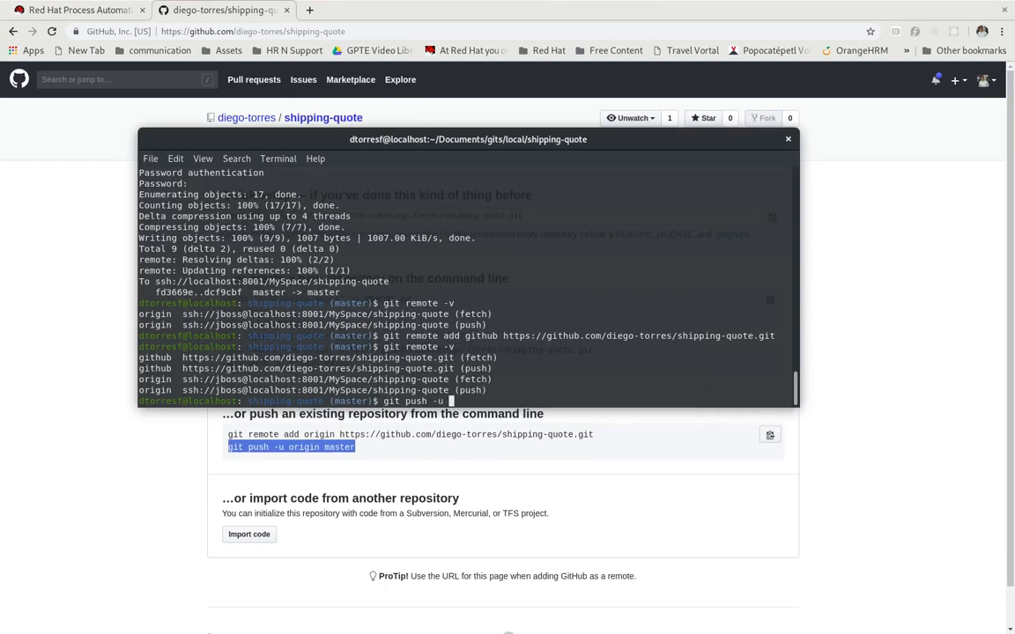
{"action": "type", "text": "github master"}
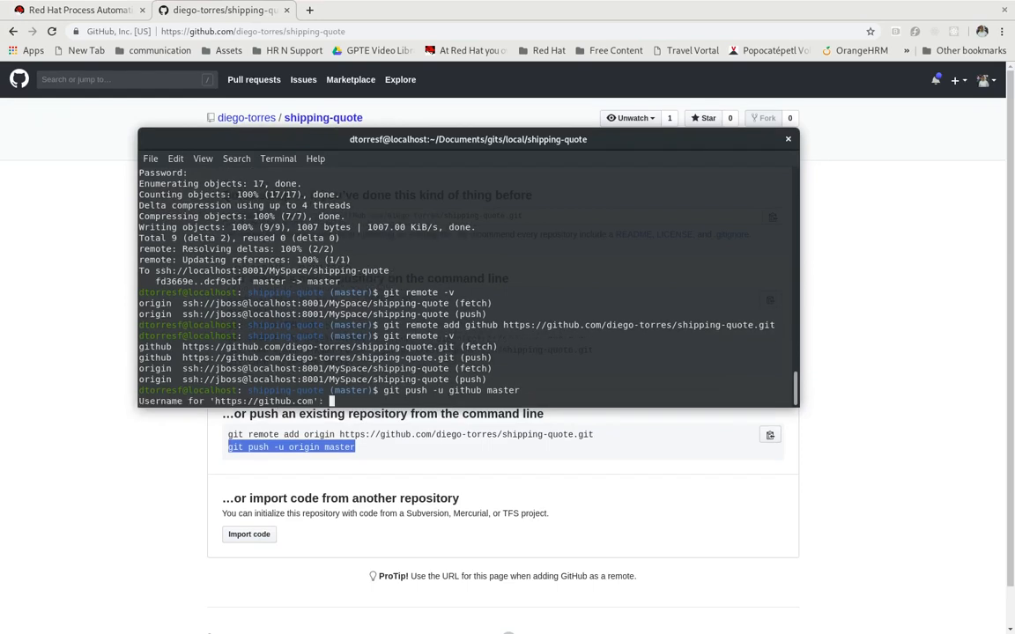
{"action": "type", "text": "diego"}
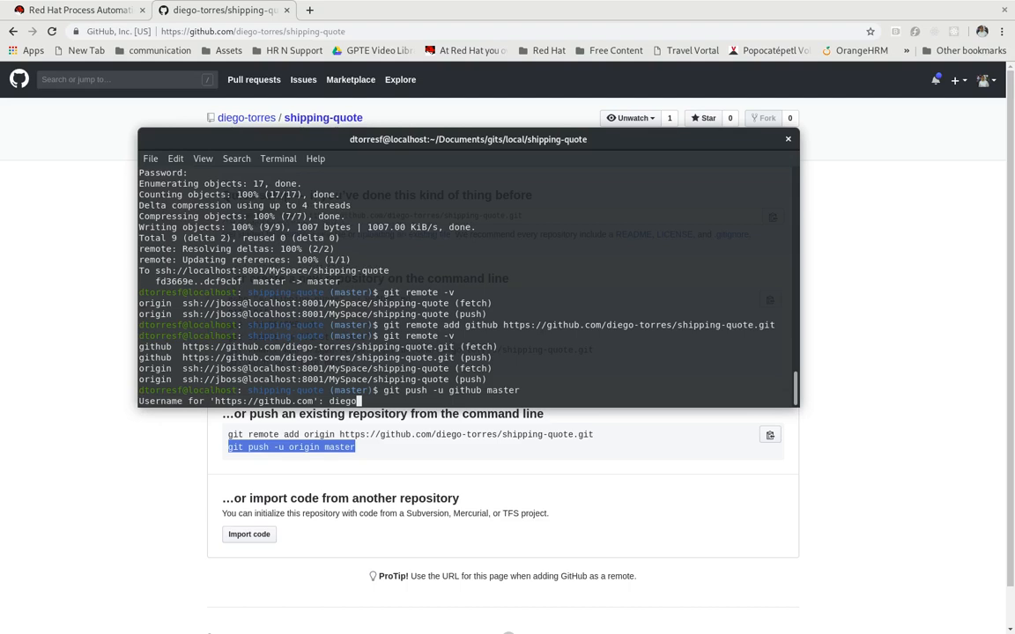
{"action": "key", "text": "Return"}
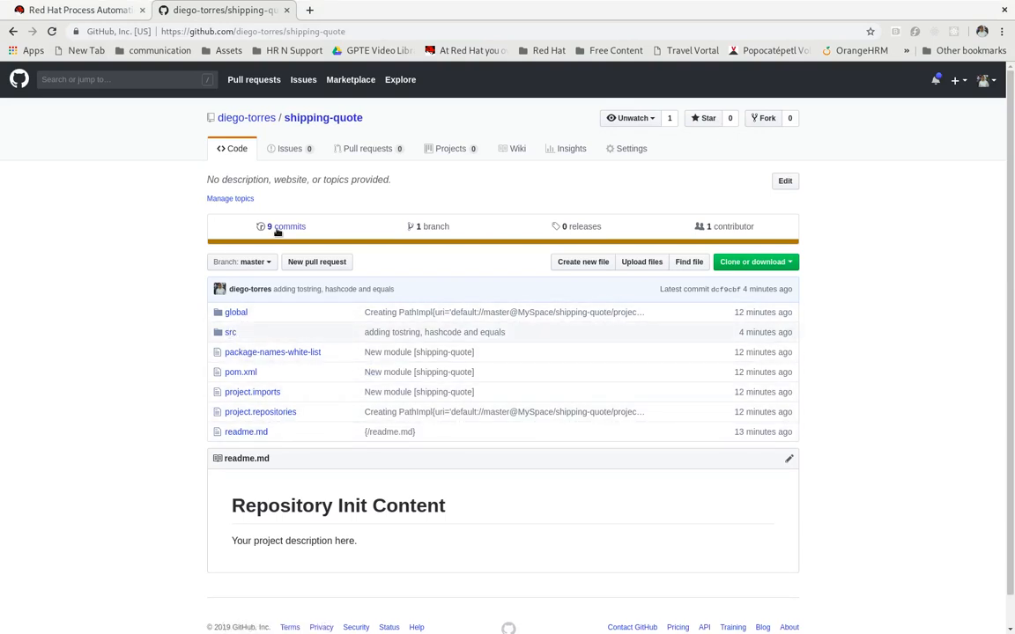
View the repository's commit history, then return to the shipping-quote asset list in Business Central
{"action": "left_click", "coordinate": [284, 226]}
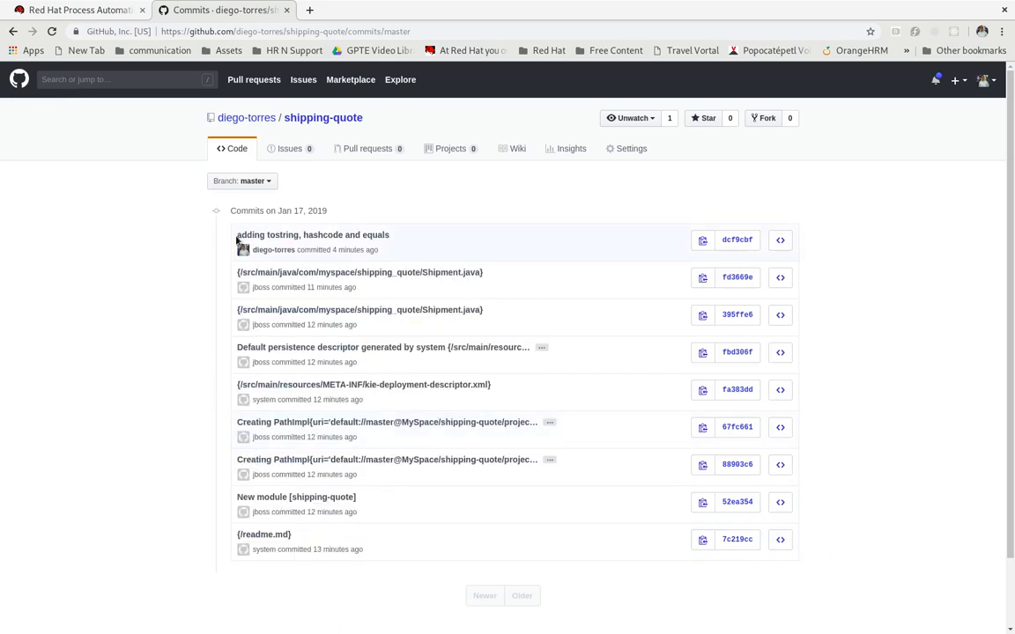
{"action": "mouse_move", "coordinate": [314, 236]}
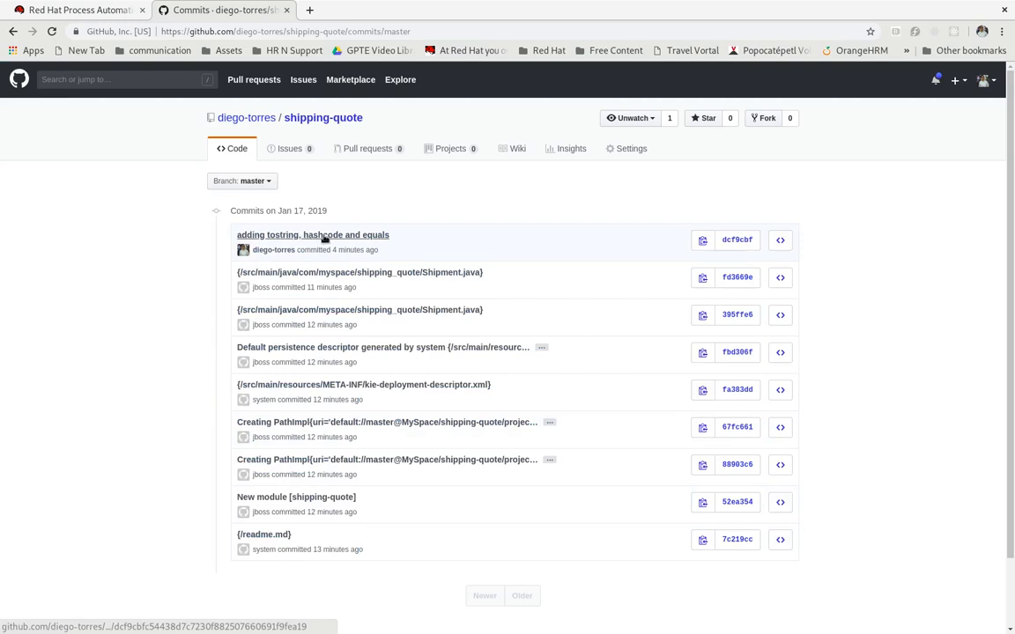
{"action": "mouse_move", "coordinate": [325, 116]}
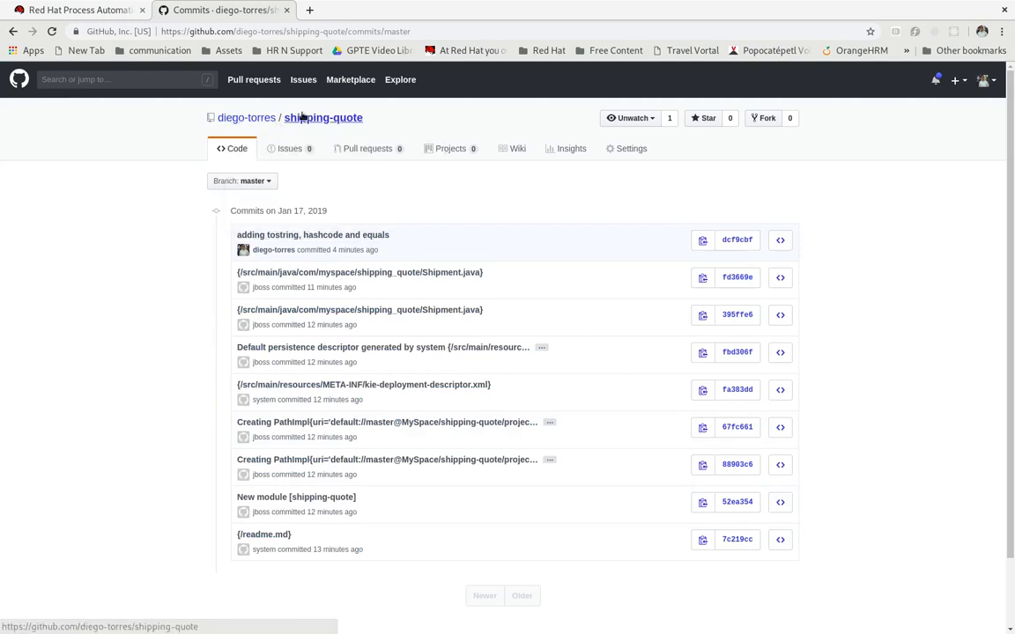
{"action": "left_click", "coordinate": [74, 10]}
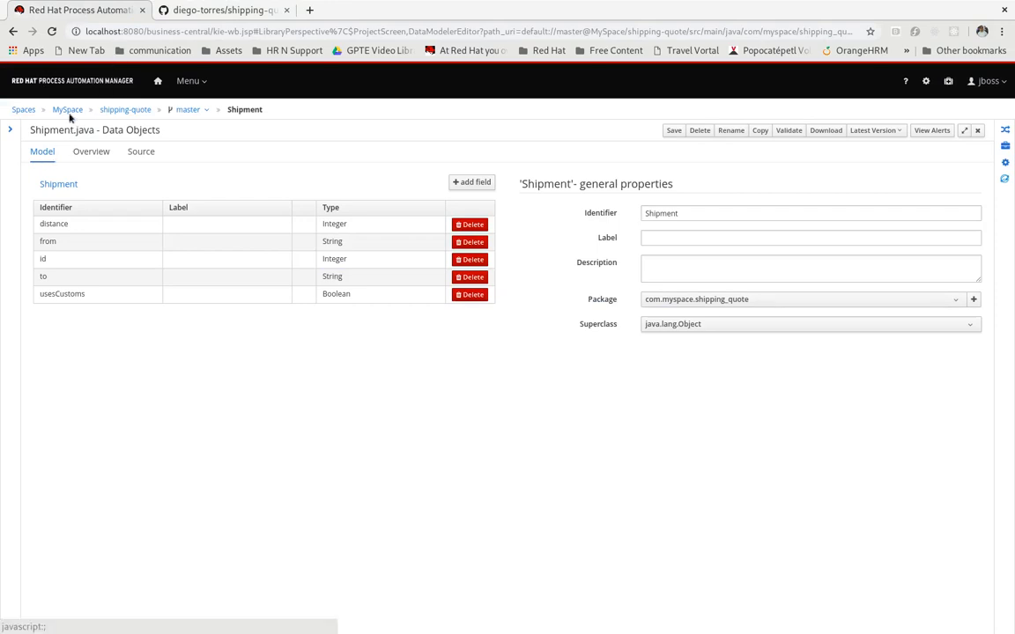
{"action": "left_click", "coordinate": [125, 110]}
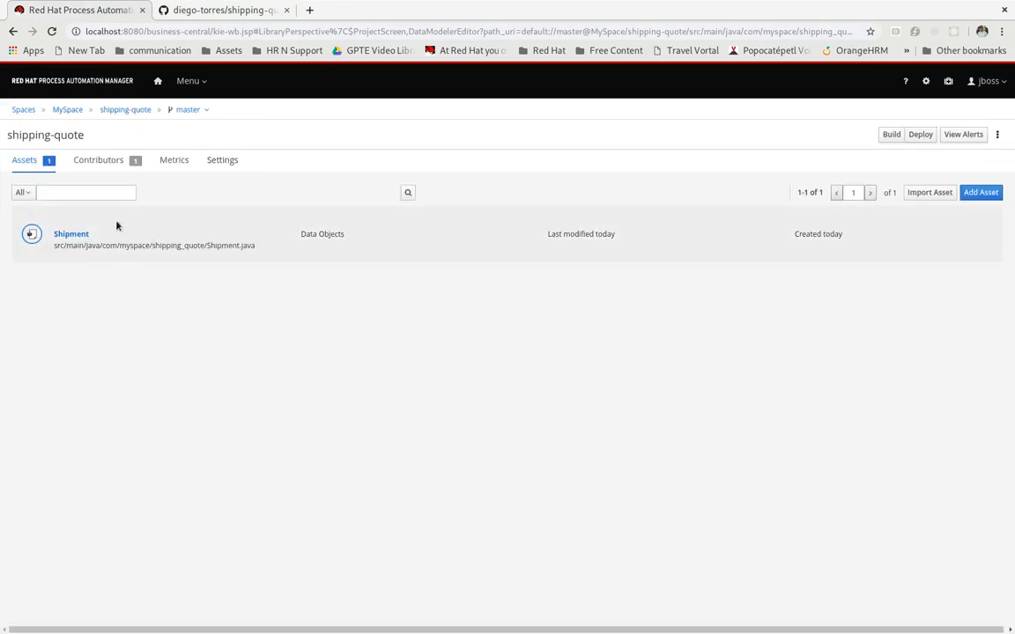
{"action": "mouse_move", "coordinate": [479, 391]}
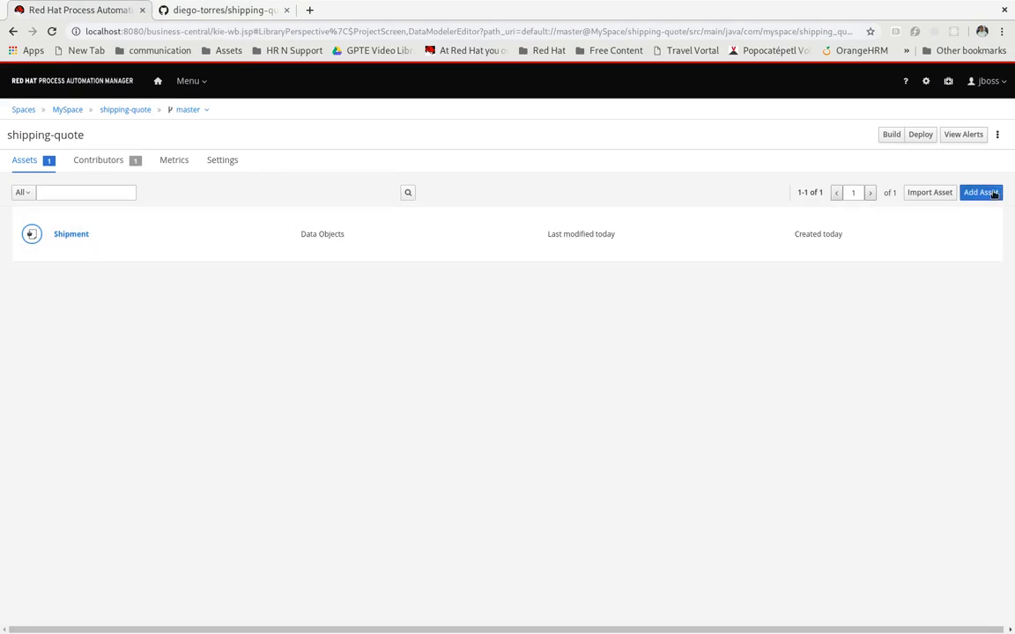
Add a new Data Object asset named Customer
{"action": "left_click", "coordinate": [979, 192]}
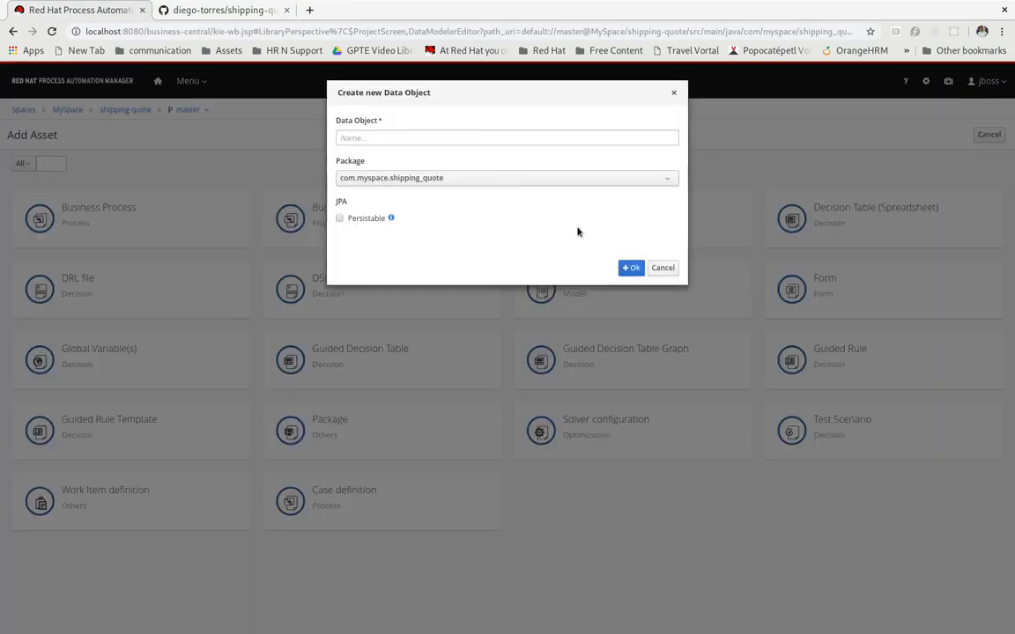
{"action": "type", "text": "Cu"}
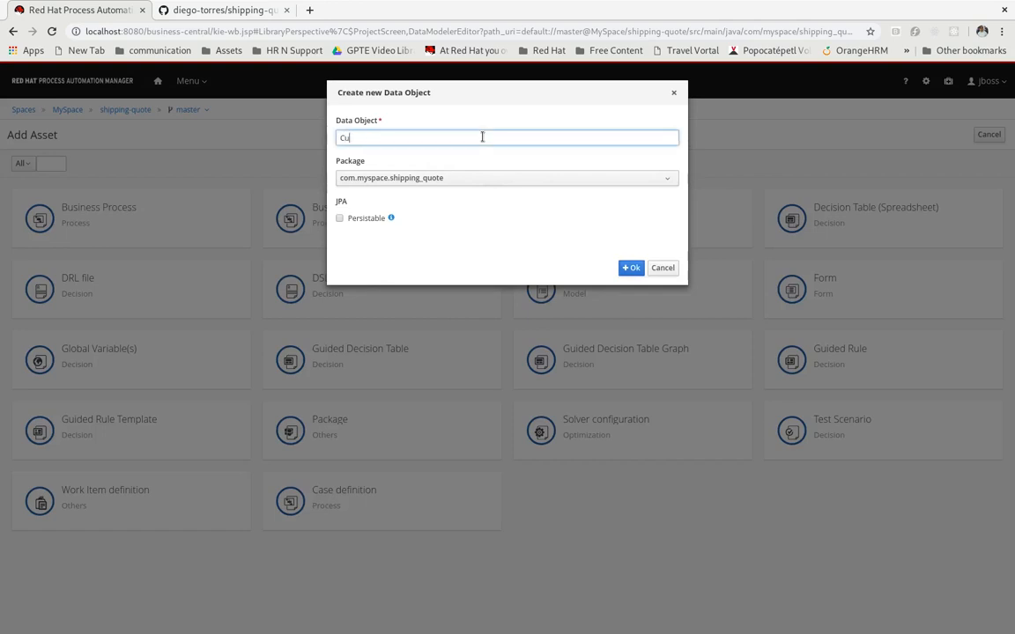
{"action": "type", "text": "stomer"}
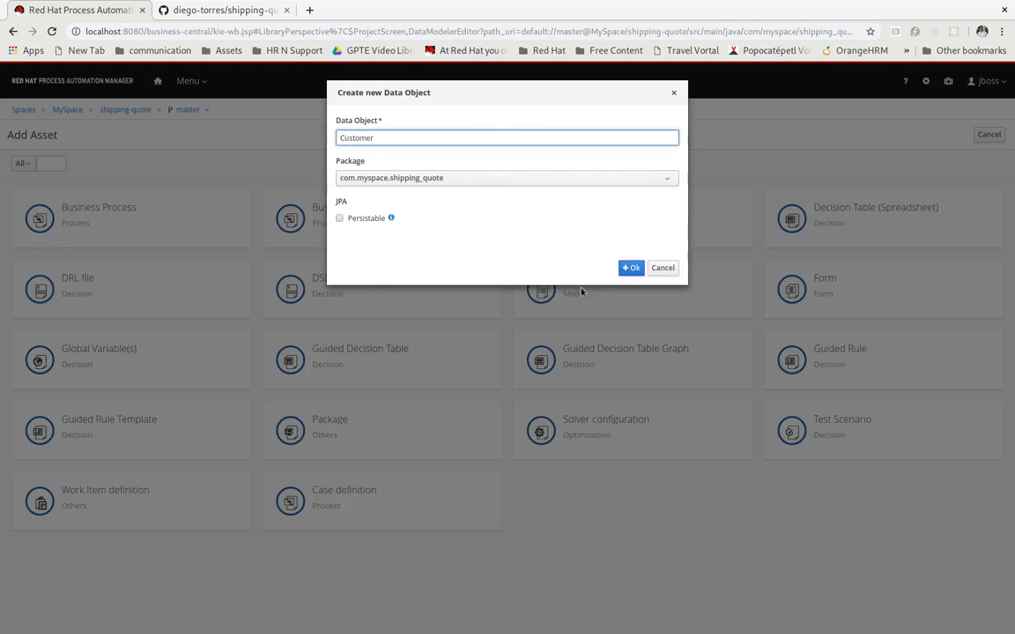
{"action": "left_click", "coordinate": [630, 268]}
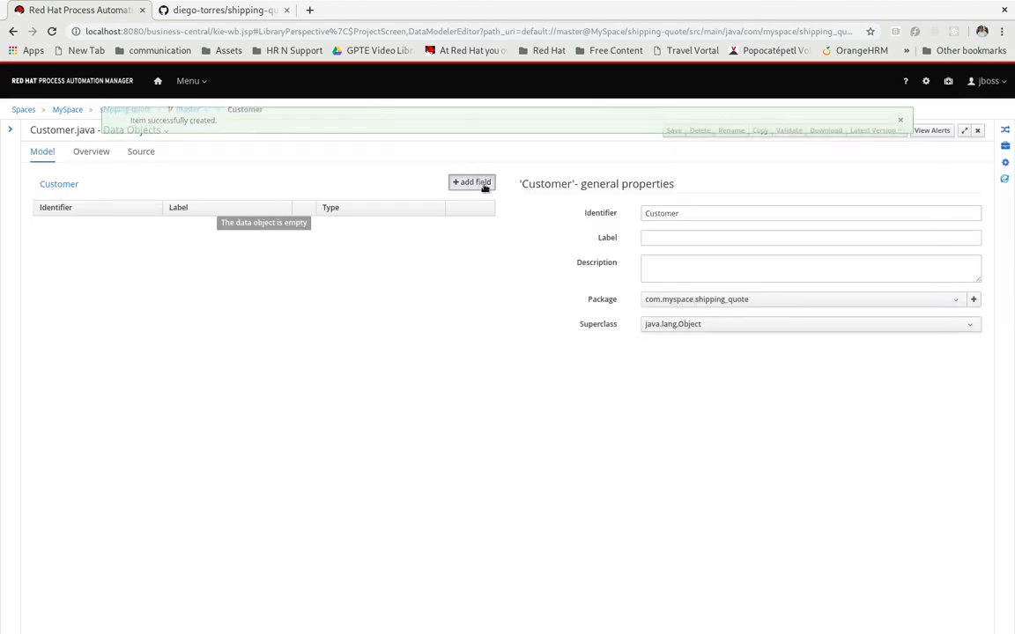
Add an Integer id field and a String firstName field to Customer
{"action": "left_click", "coordinate": [472, 181]}
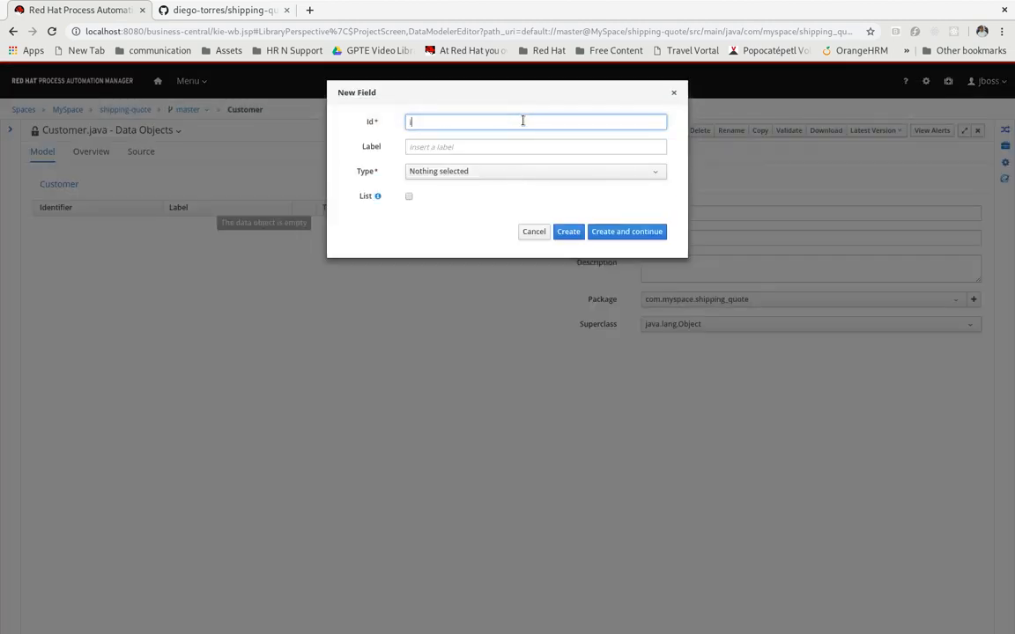
{"action": "left_click", "coordinate": [532, 170]}
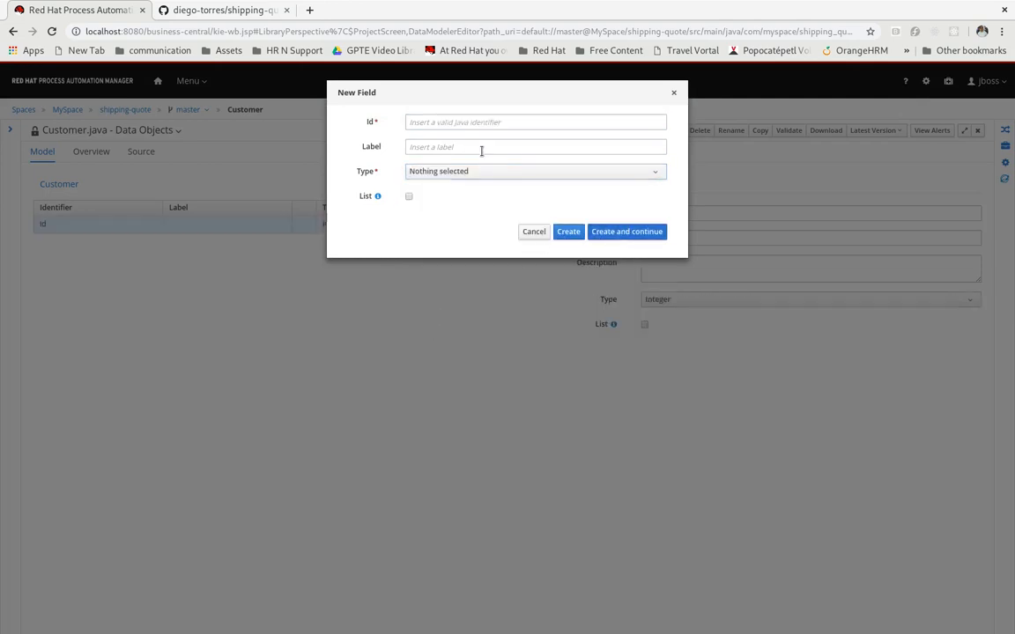
{"action": "type", "text": "fir"}
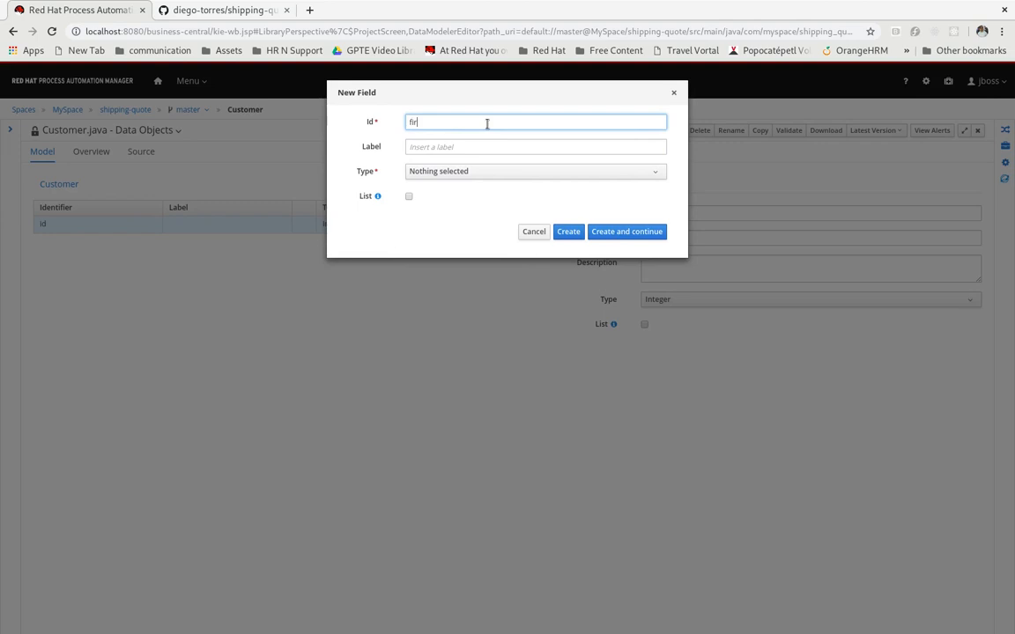
{"action": "type", "text": "stName"}
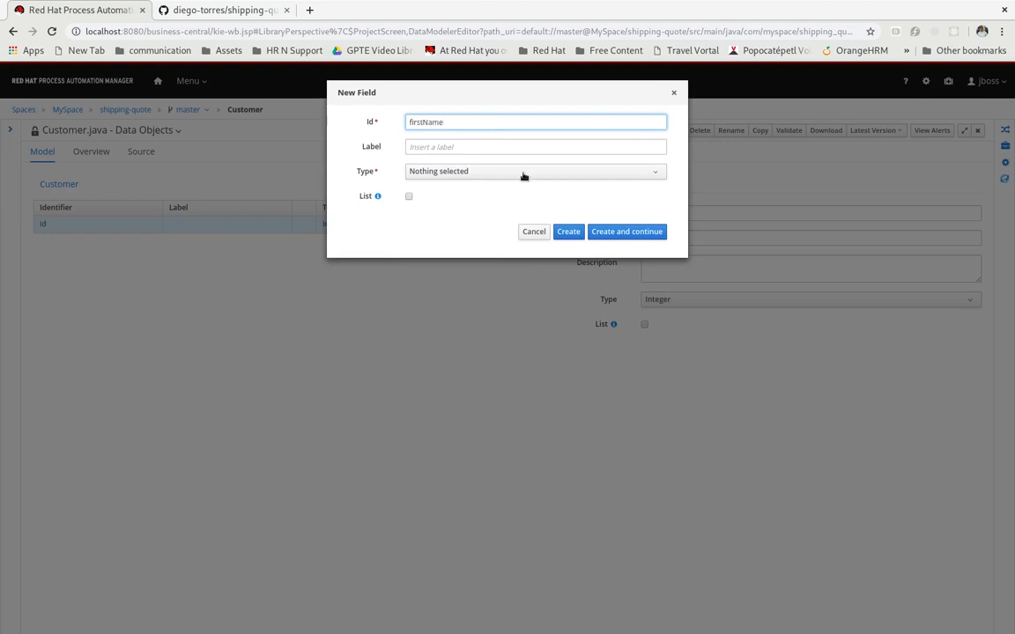
{"action": "left_click", "coordinate": [532, 170]}
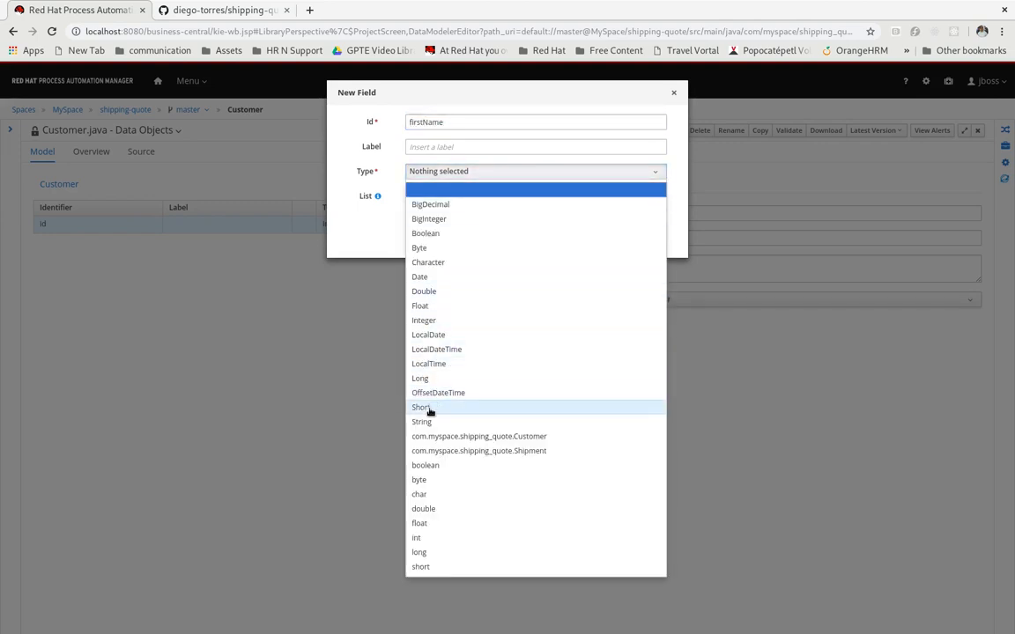
{"action": "left_click", "coordinate": [421, 422]}
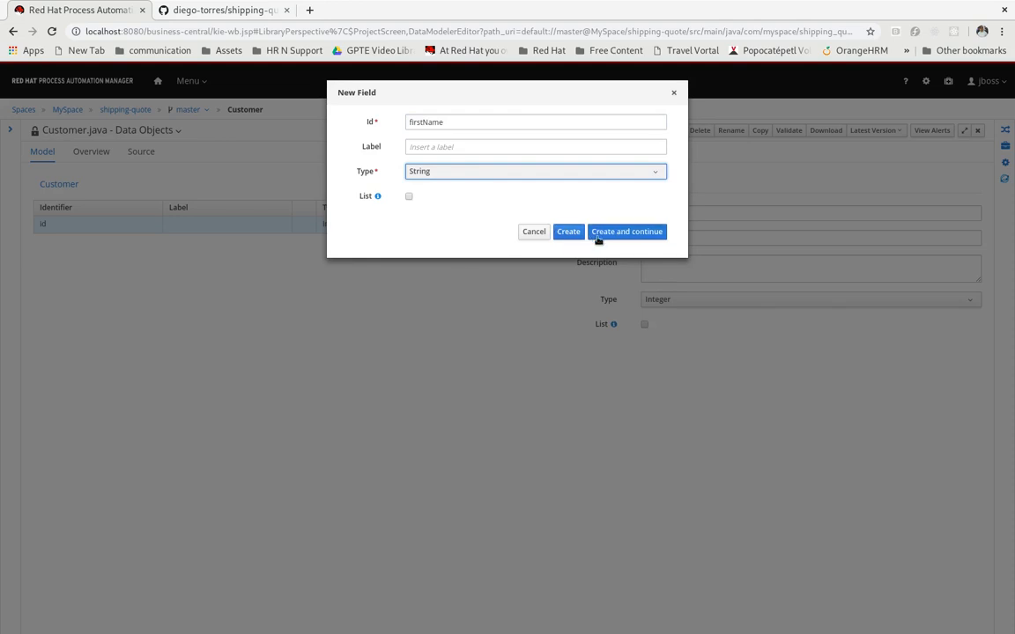
{"action": "left_click", "coordinate": [568, 231]}
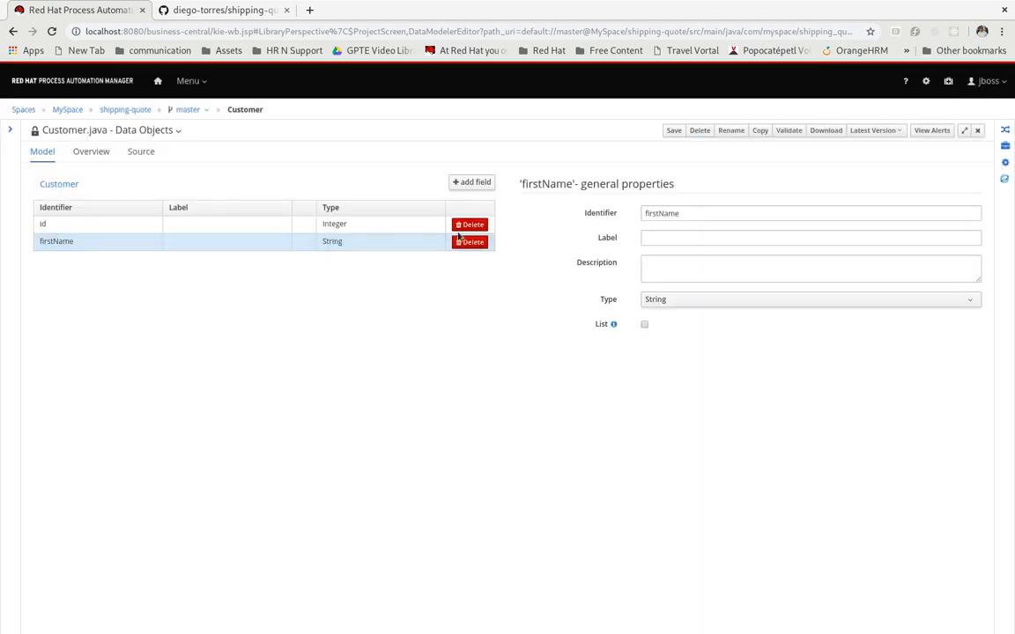
Save the Customer data object and confirm
{"action": "left_click", "coordinate": [673, 130]}
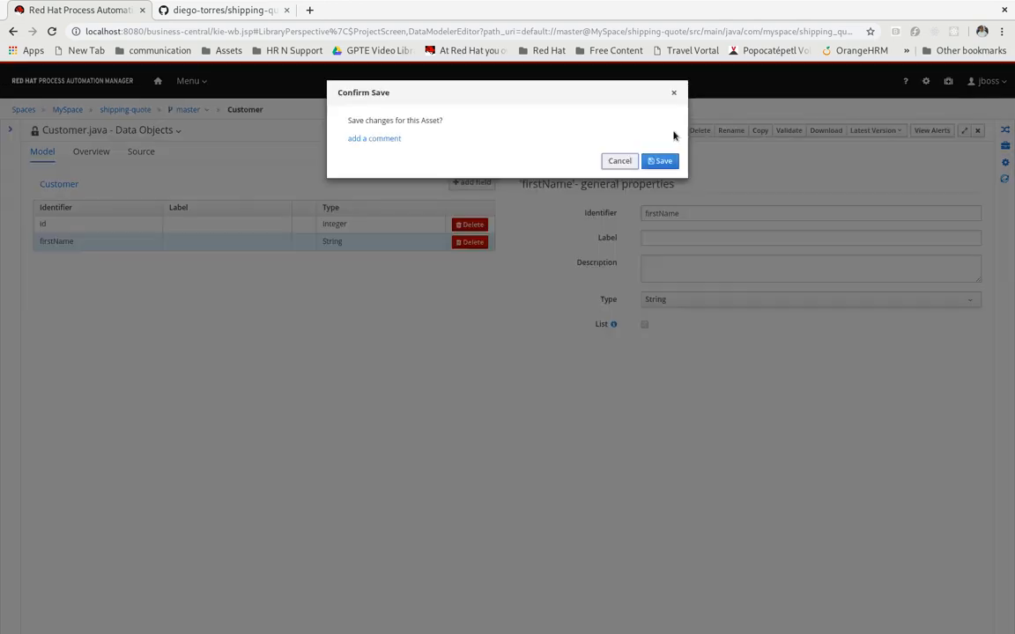
{"action": "left_click", "coordinate": [659, 161]}
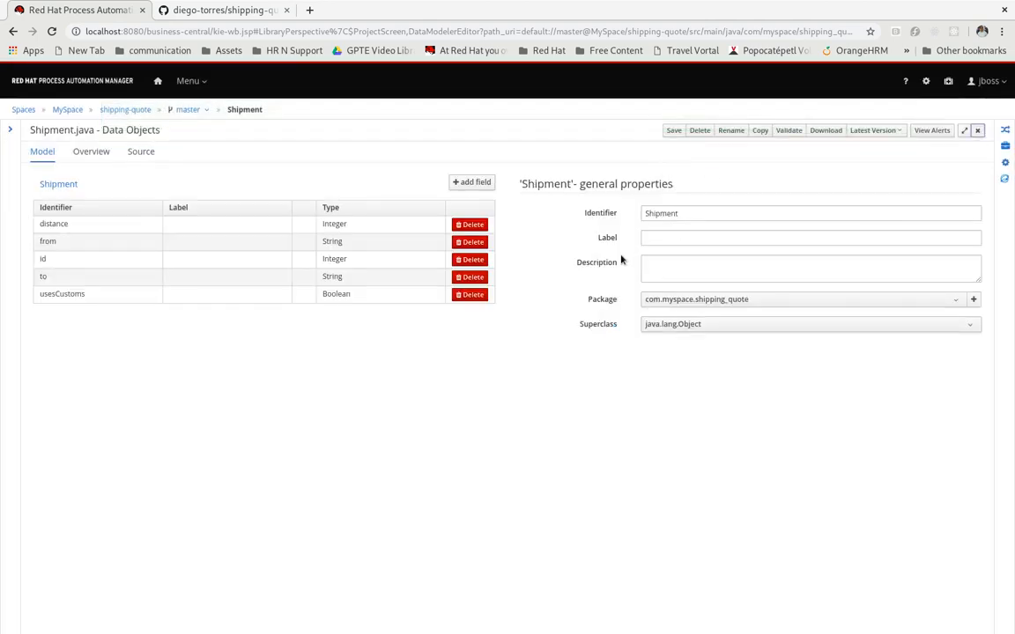
Return to the shipping-quote asset list showing Customer and Shipment, then switch to Terminal
{"action": "left_click", "coordinate": [126, 109]}
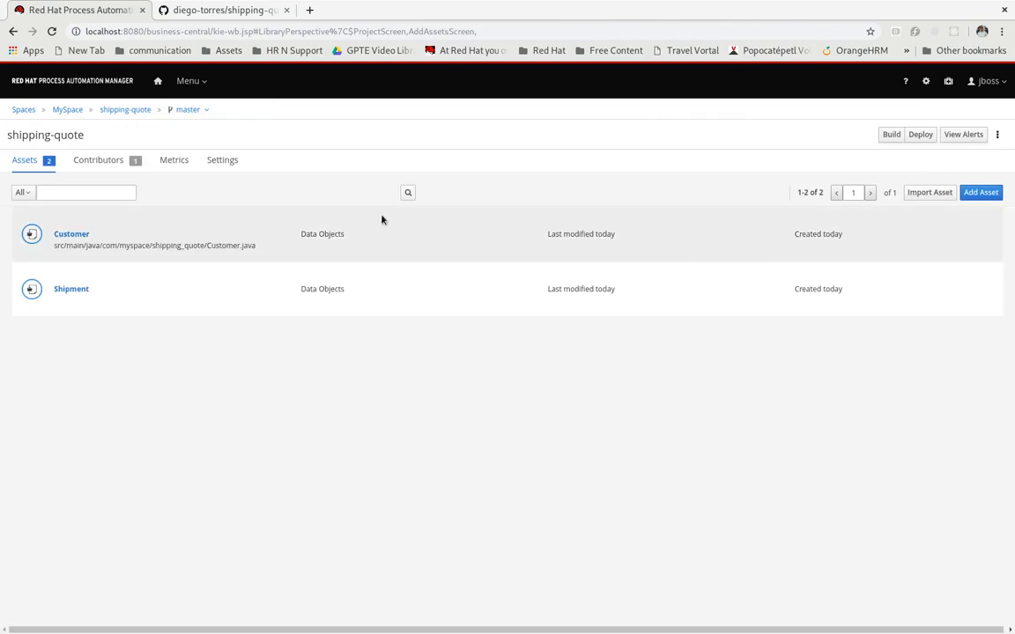
{"action": "left_click", "coordinate": [222, 11]}
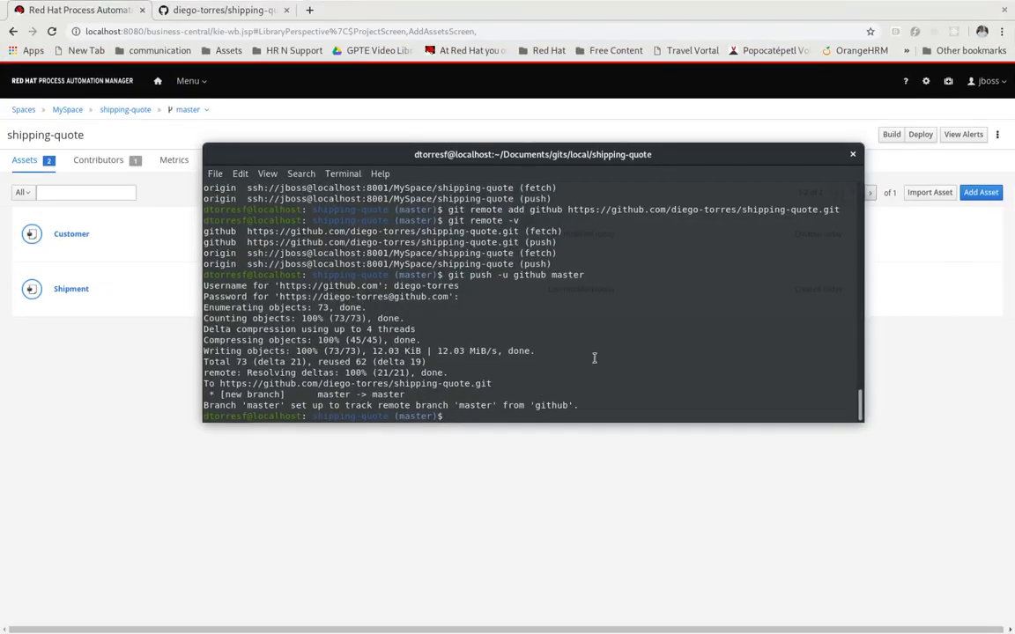
Run 'git pull origin master' to bring the new Customer.java into the local copy
{"action": "type", "text": "git pull"}
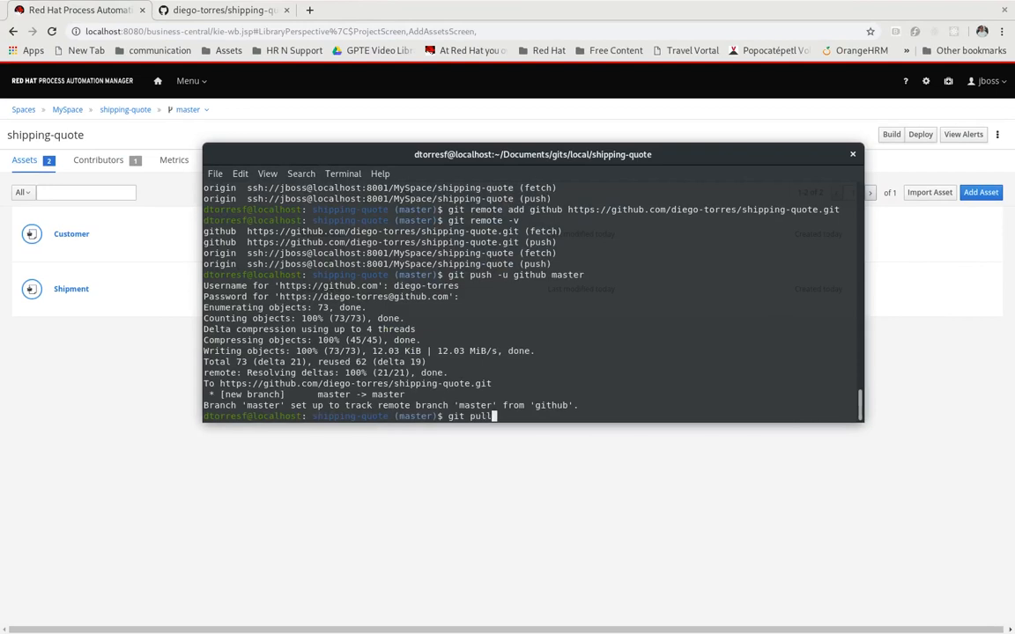
{"action": "type", "text": "or"}
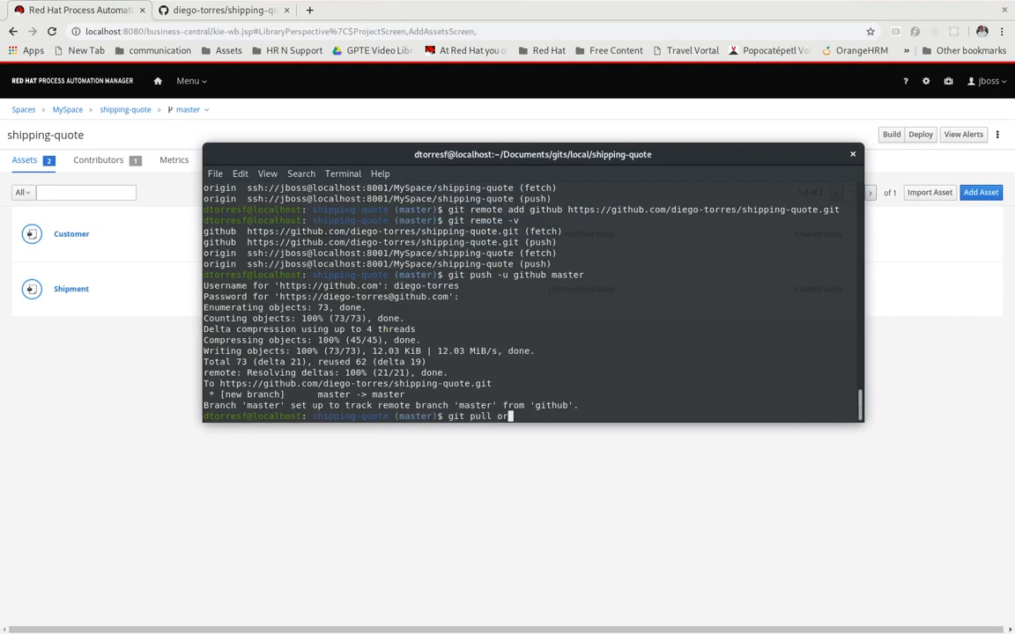
{"action": "type", "text": "igin"}
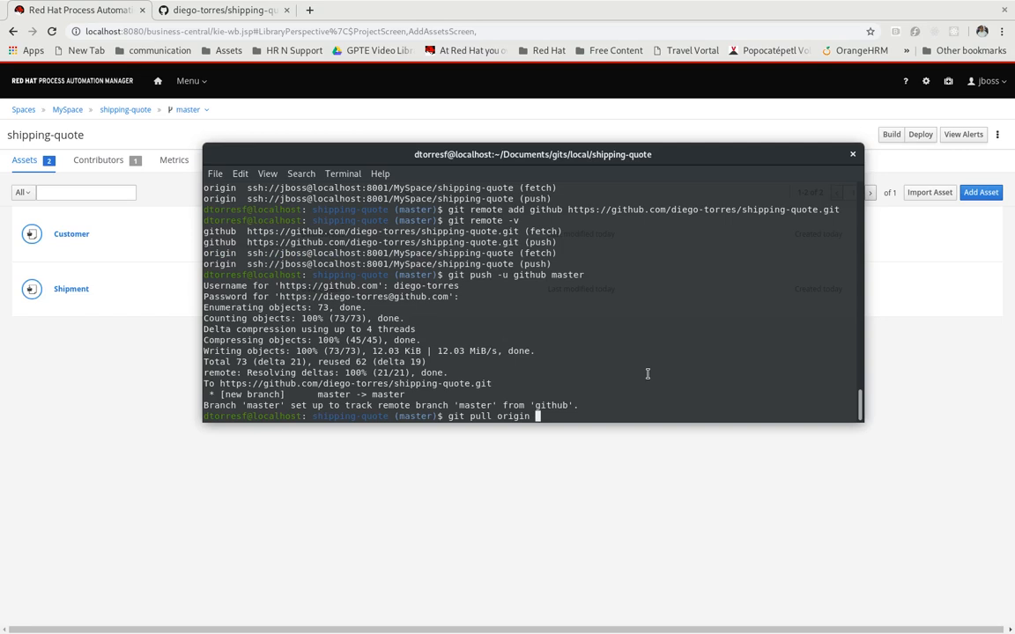
{"action": "type", "text": "master"}
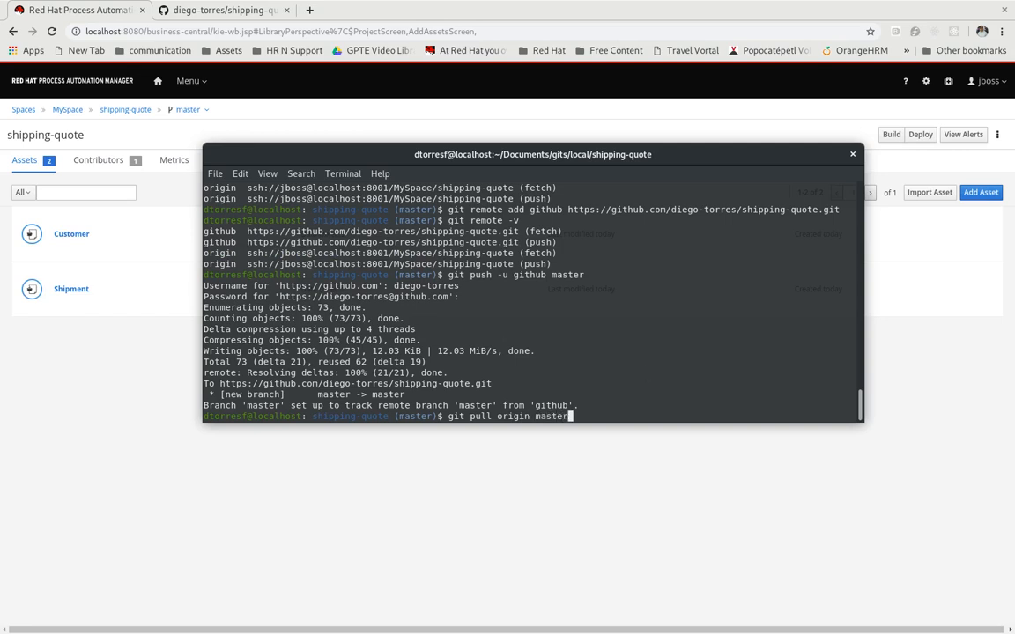
{"action": "key", "text": "Return"}
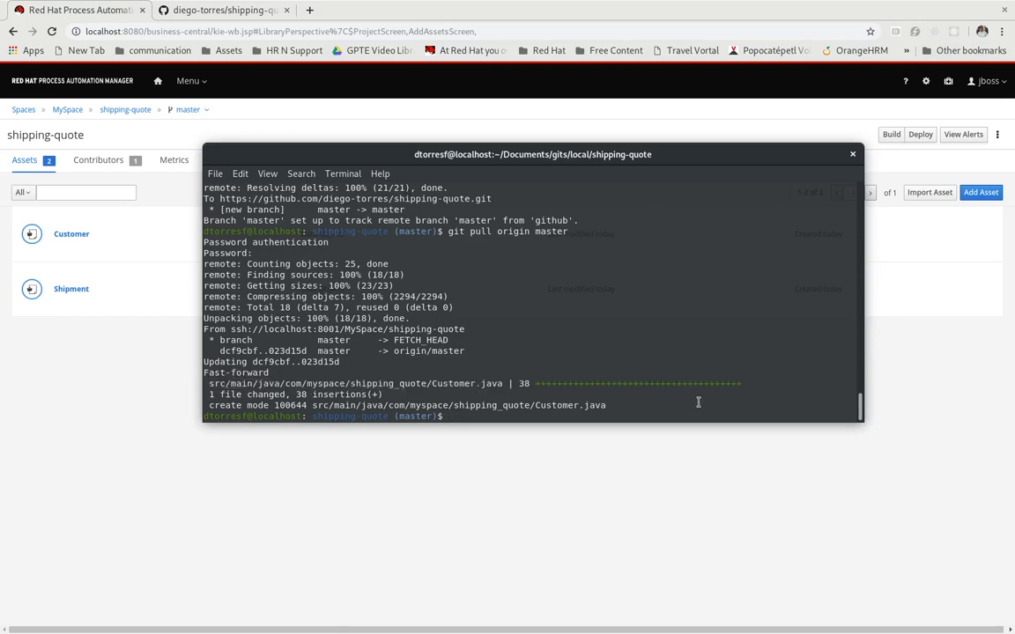
Run 'tree src' to list Customer.java beside Shipment.java in the source tree
{"action": "type", "text": "tree"}
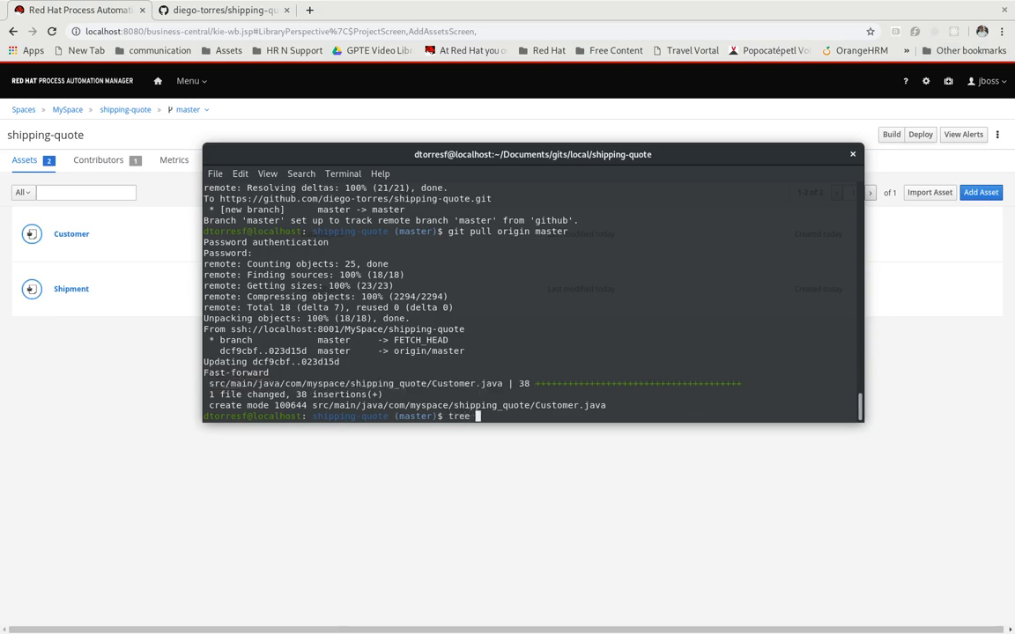
{"action": "key", "text": "Return"}
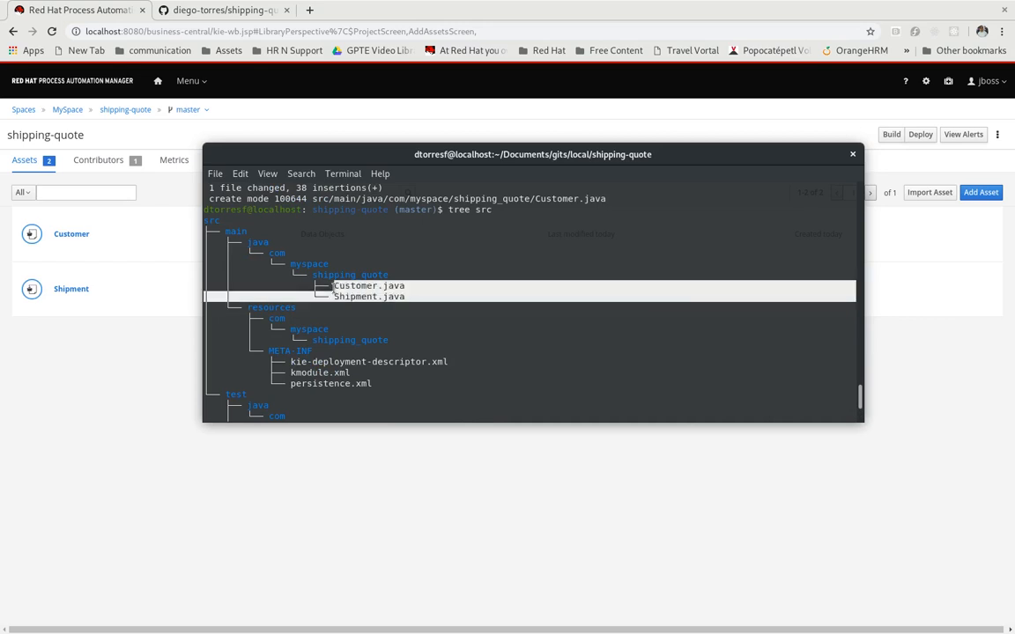
{"action": "scroll", "scroll_direction": "down", "scroll_amount": 3}
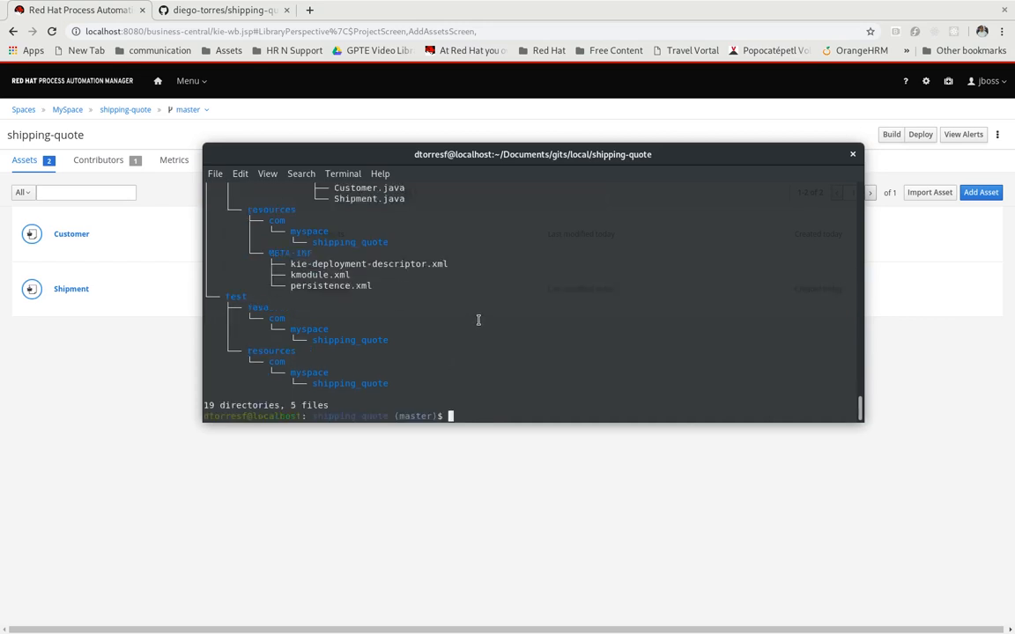
Run 'git push github master', supplying username 'diego' and the password to complete the push
{"action": "type", "text": "git"}
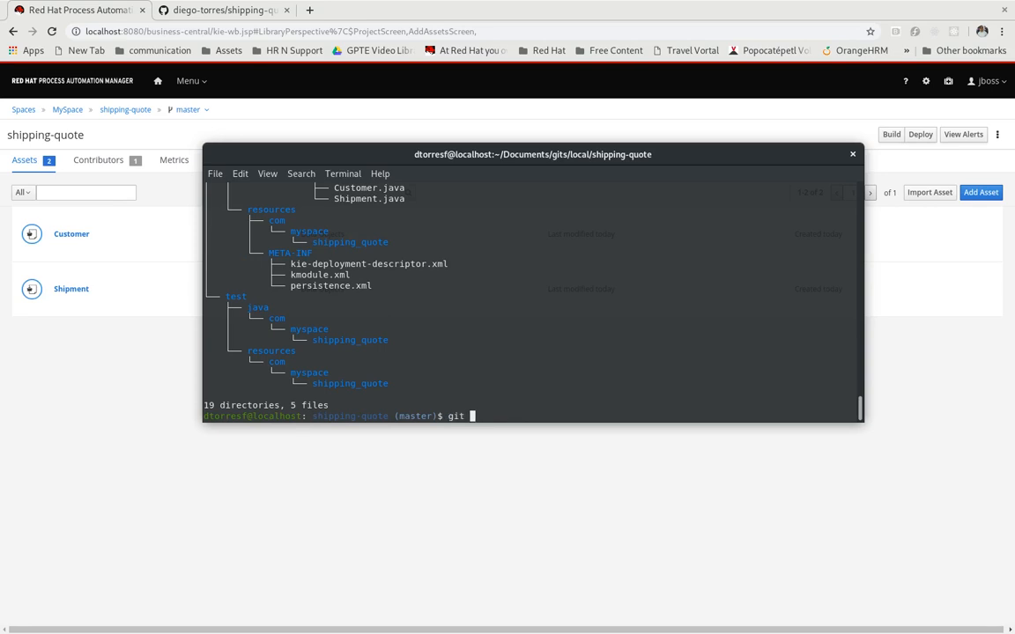
{"action": "type", "text": "push gi"}
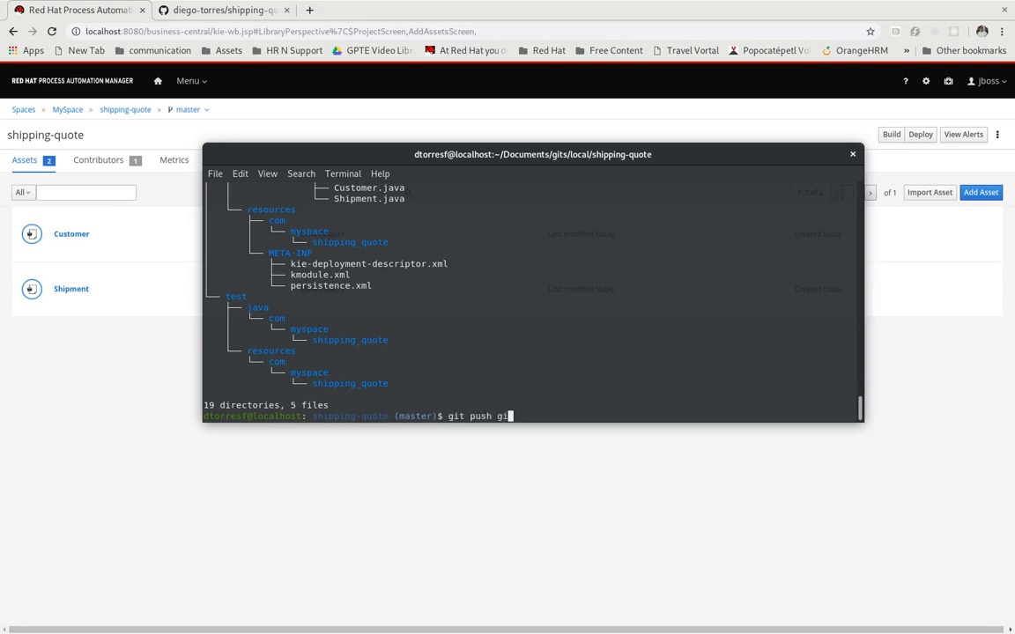
{"action": "type", "text": "hub master"}
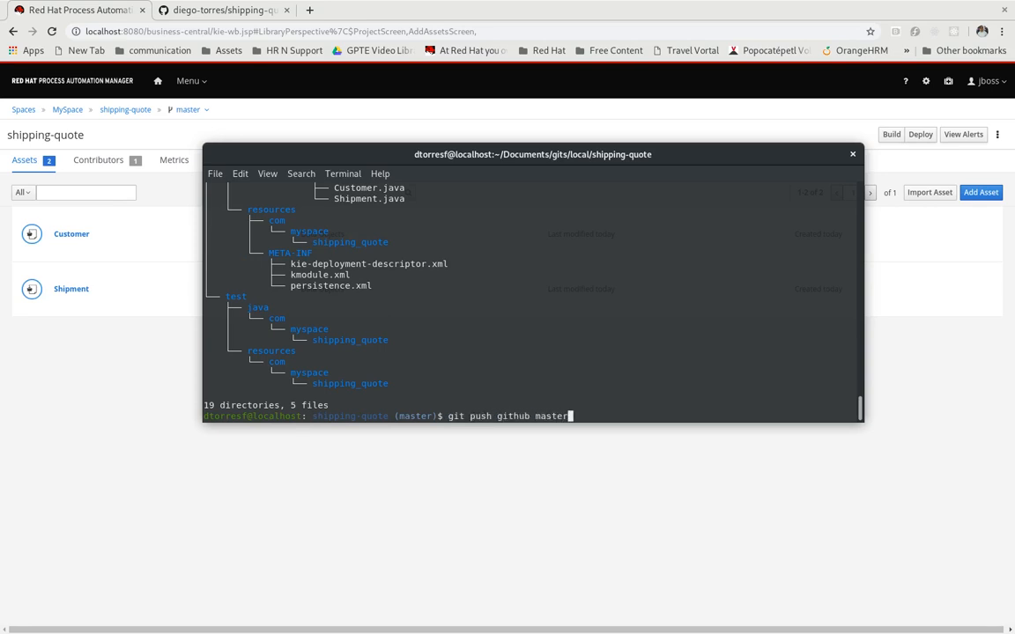
{"action": "key", "text": "Return"}
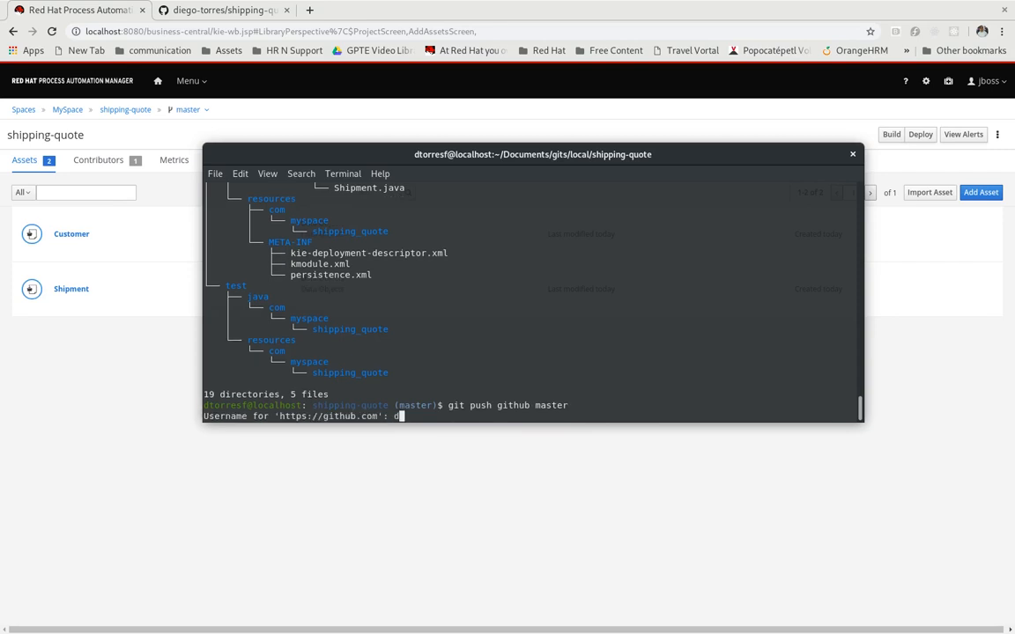
{"action": "type", "text": "diego"}
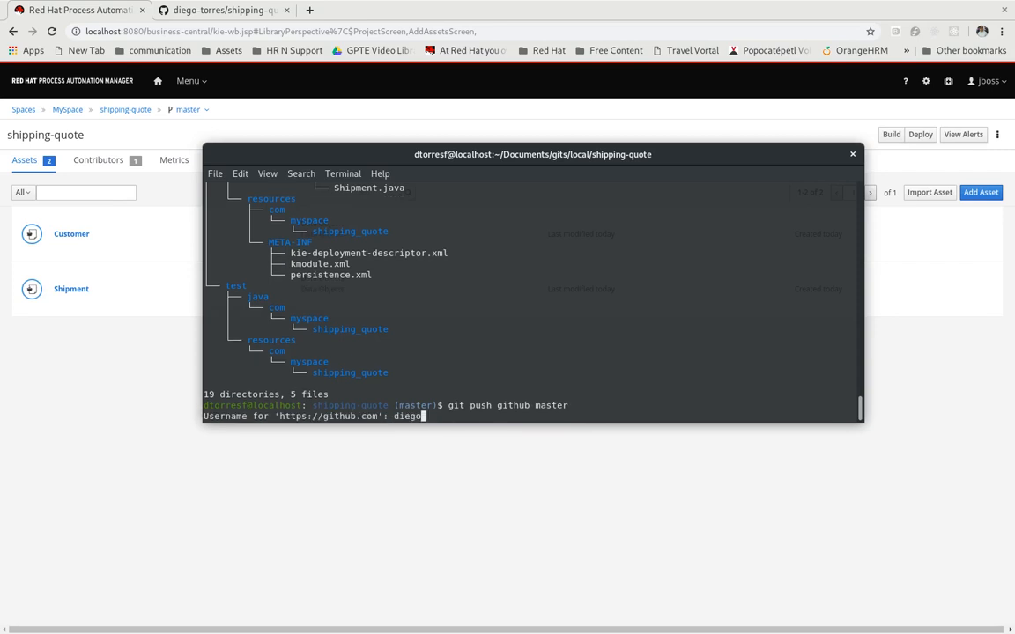
{"action": "key", "text": "Return"}
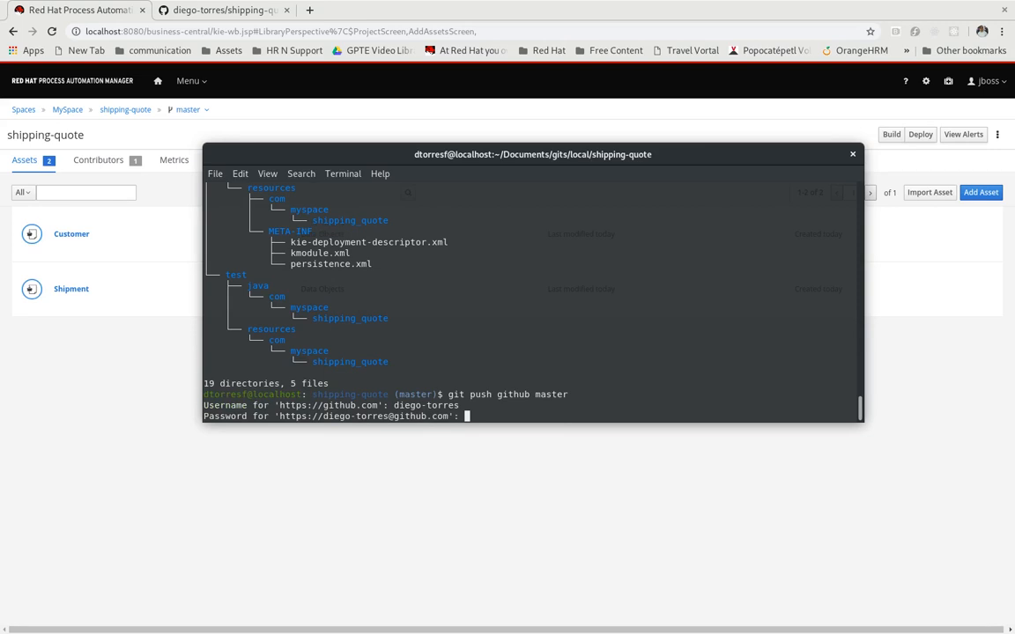
{"action": "key", "text": "Return"}
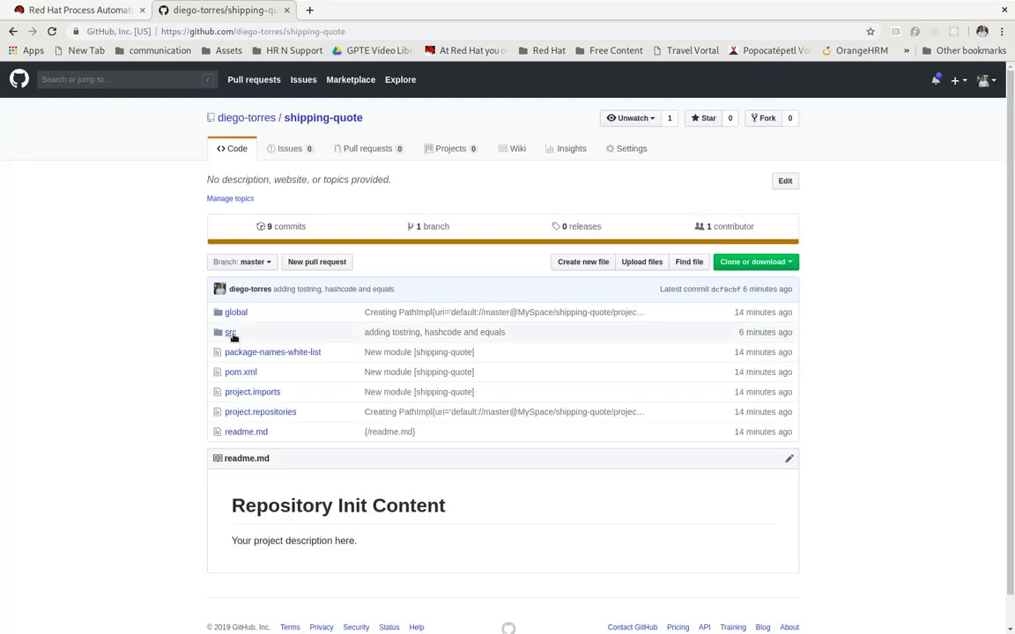
Navigate src/main/java/com/myspace/shipping_quote on GitHub and open Customer.java
{"action": "left_click", "coordinate": [229, 331]}
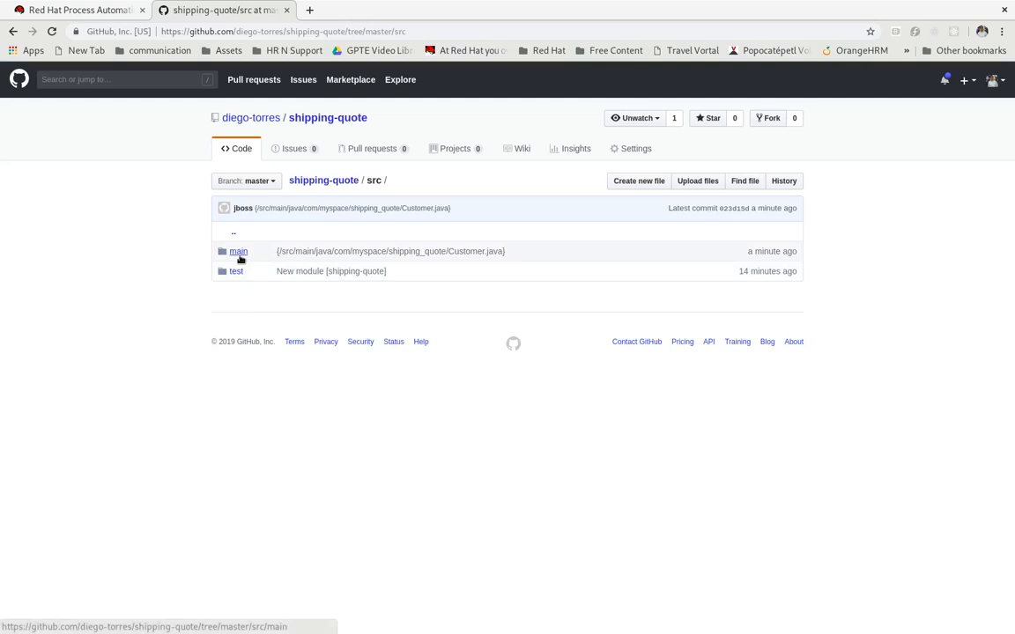
{"action": "left_click", "coordinate": [237, 250]}
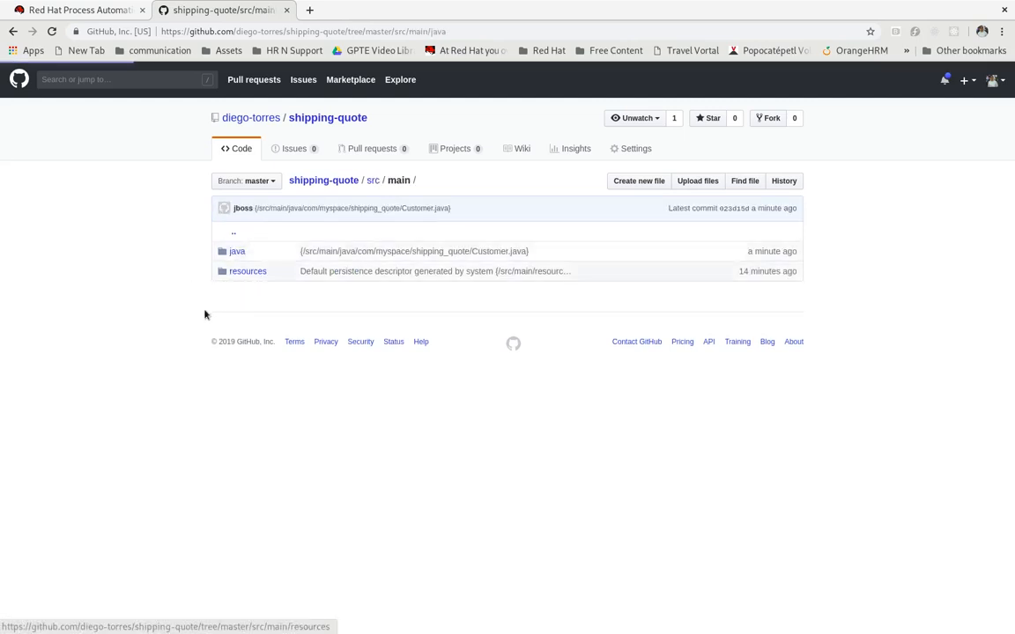
{"action": "left_click", "coordinate": [237, 250]}
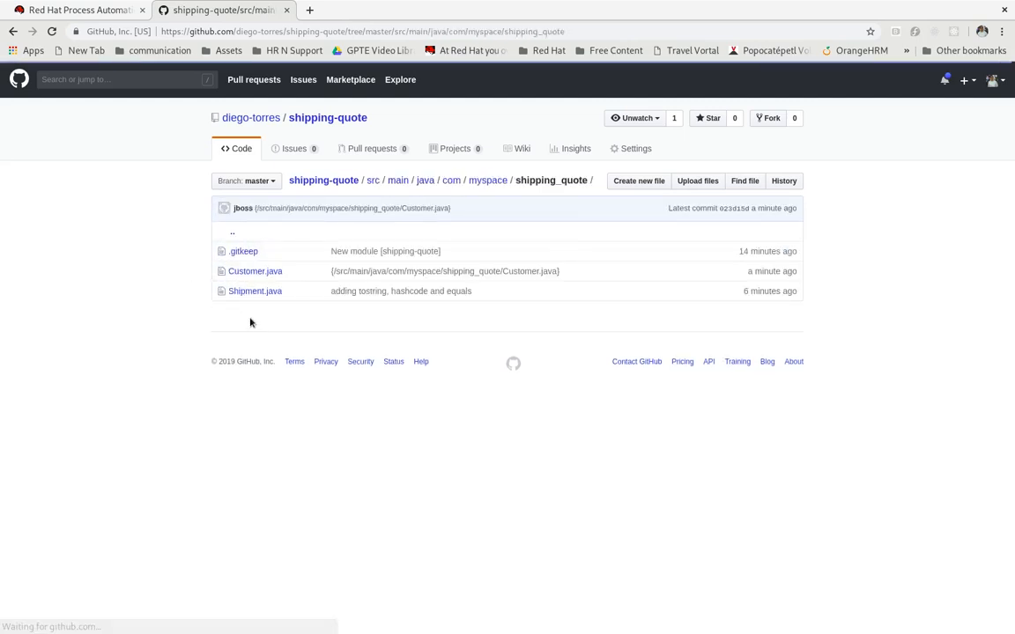
{"action": "left_click", "coordinate": [253, 272]}
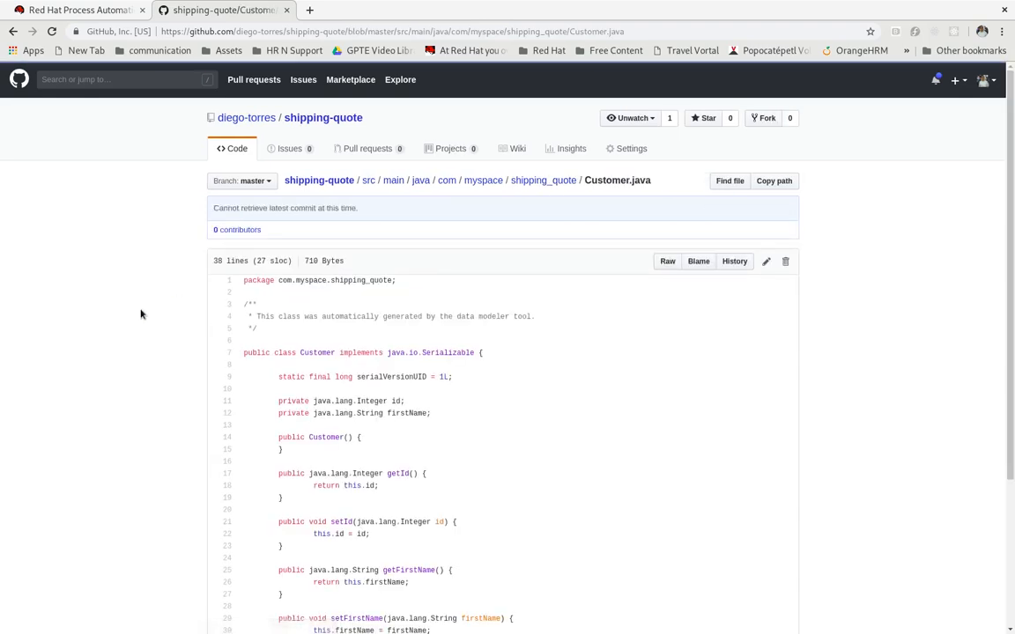
Review Customer.java's code, confirming the id and firstName fields
{"action": "scroll", "scroll_direction": "down", "scroll_amount": 3}
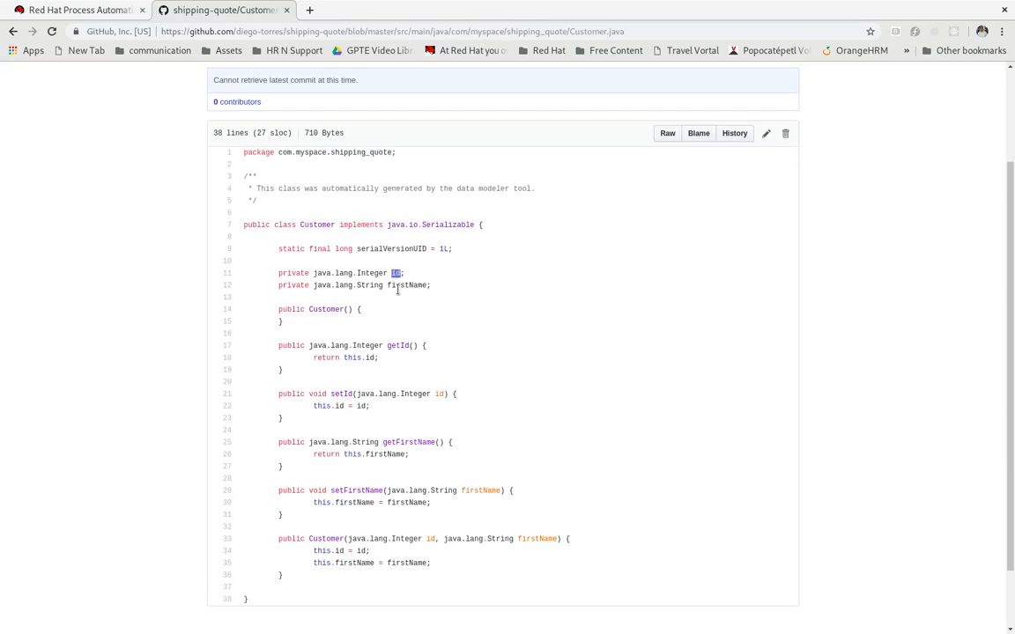
{"action": "scroll", "scroll_direction": "up", "scroll_amount": 3}
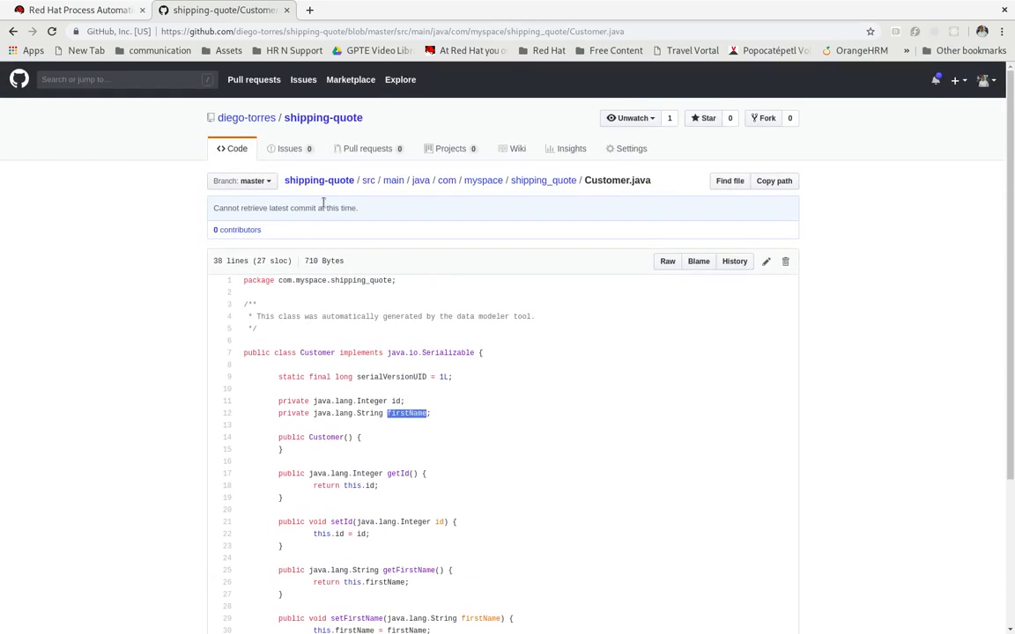
{"action": "left_click", "coordinate": [74, 11]}
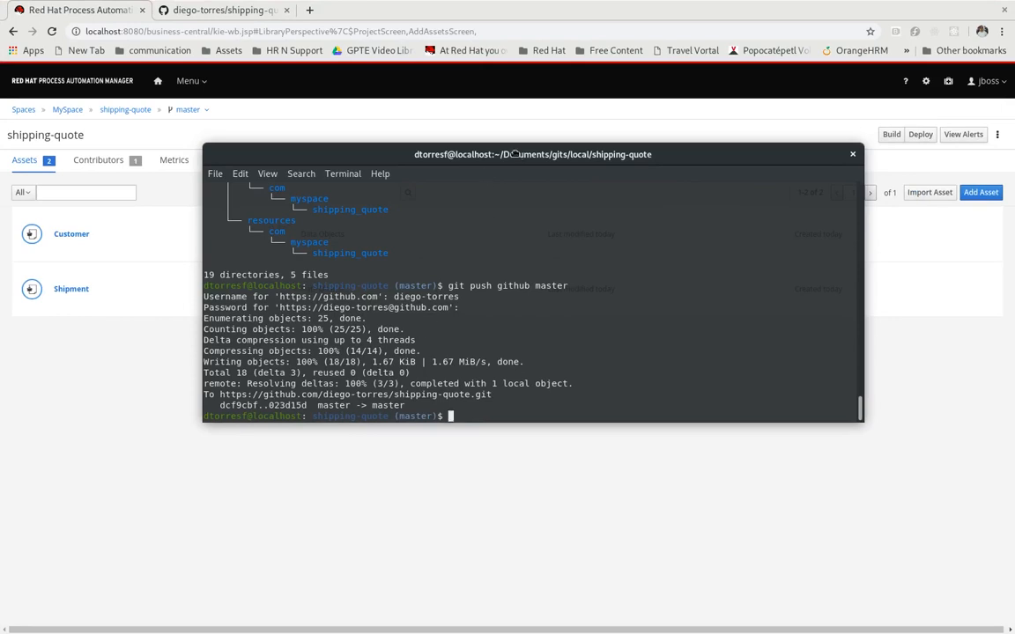
Run 'git remote -v' to list the github and origin remotes, then hide the terminal
{"action": "left_click_drag", "start_coordinate": [532, 155], "coordinate": [494, 264]}
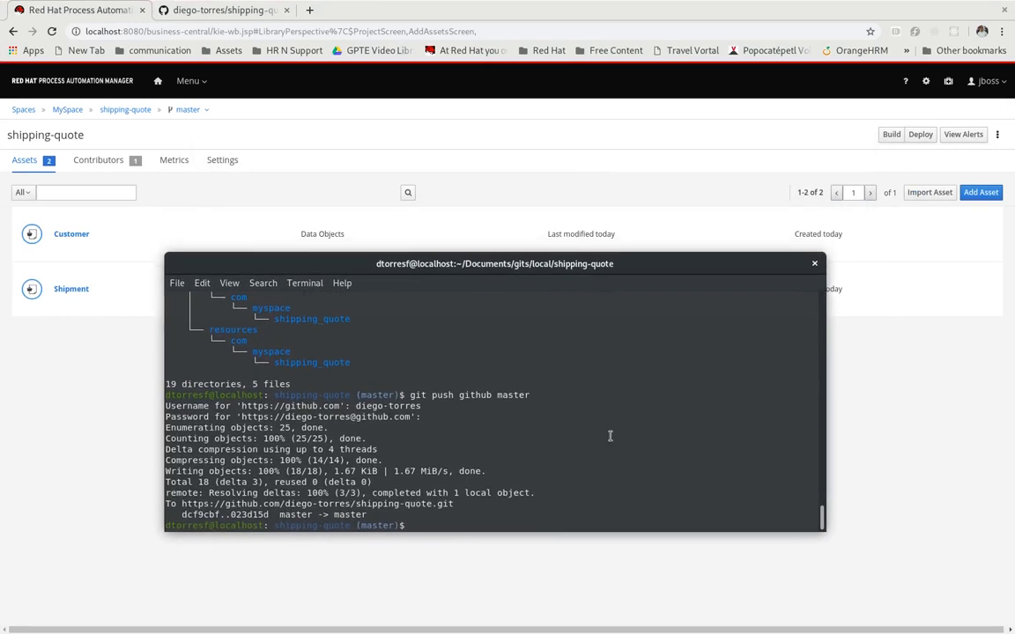
{"action": "type", "text": "git remo"}
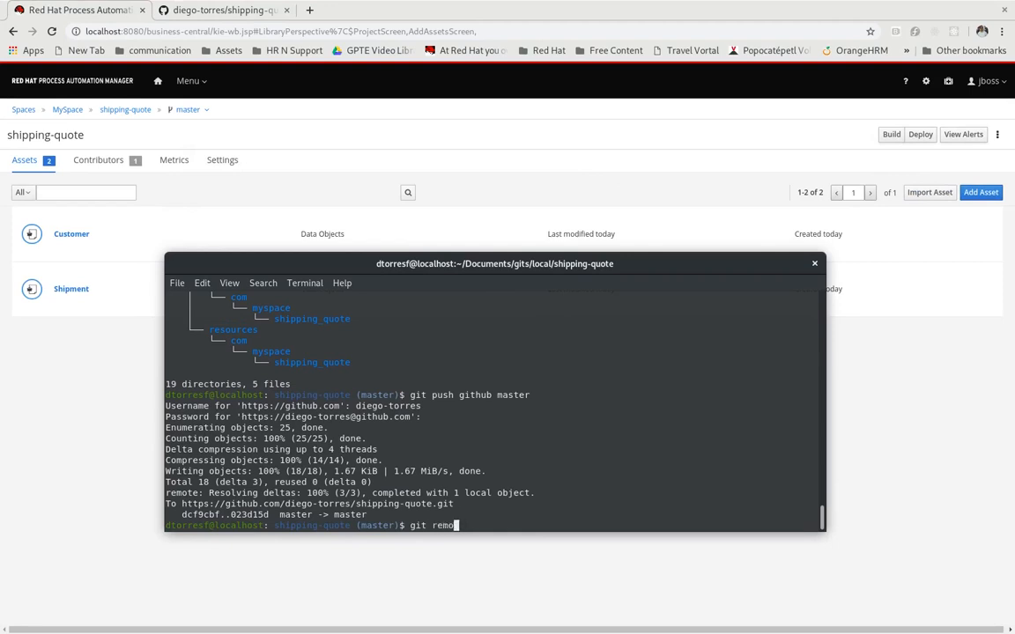
{"action": "key", "text": "Return"}
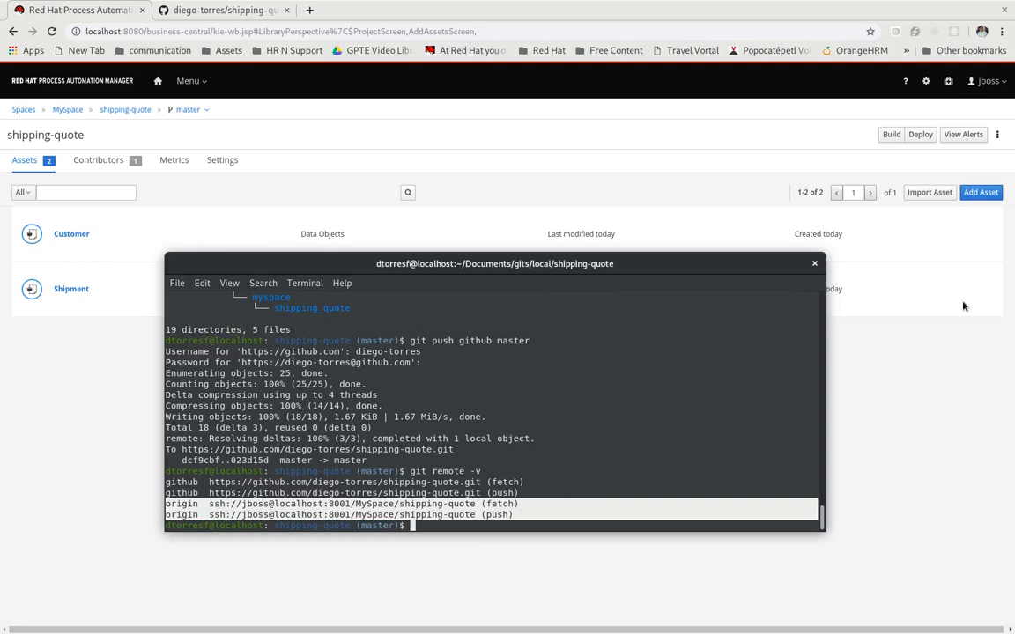
{"action": "mouse_move", "coordinate": [173, 180]}
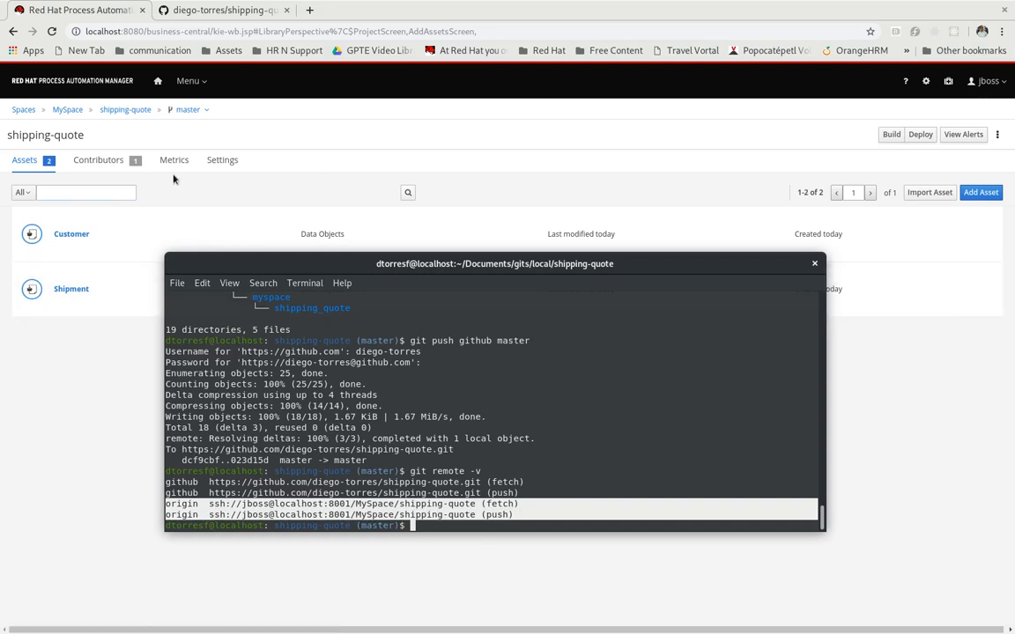
{"action": "left_click", "coordinate": [814, 262]}
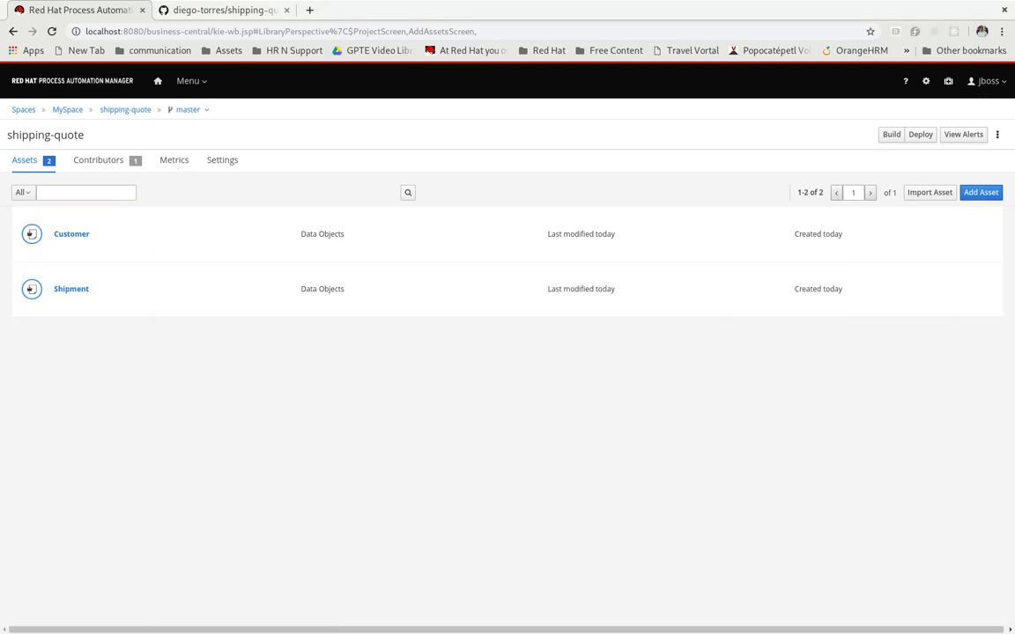